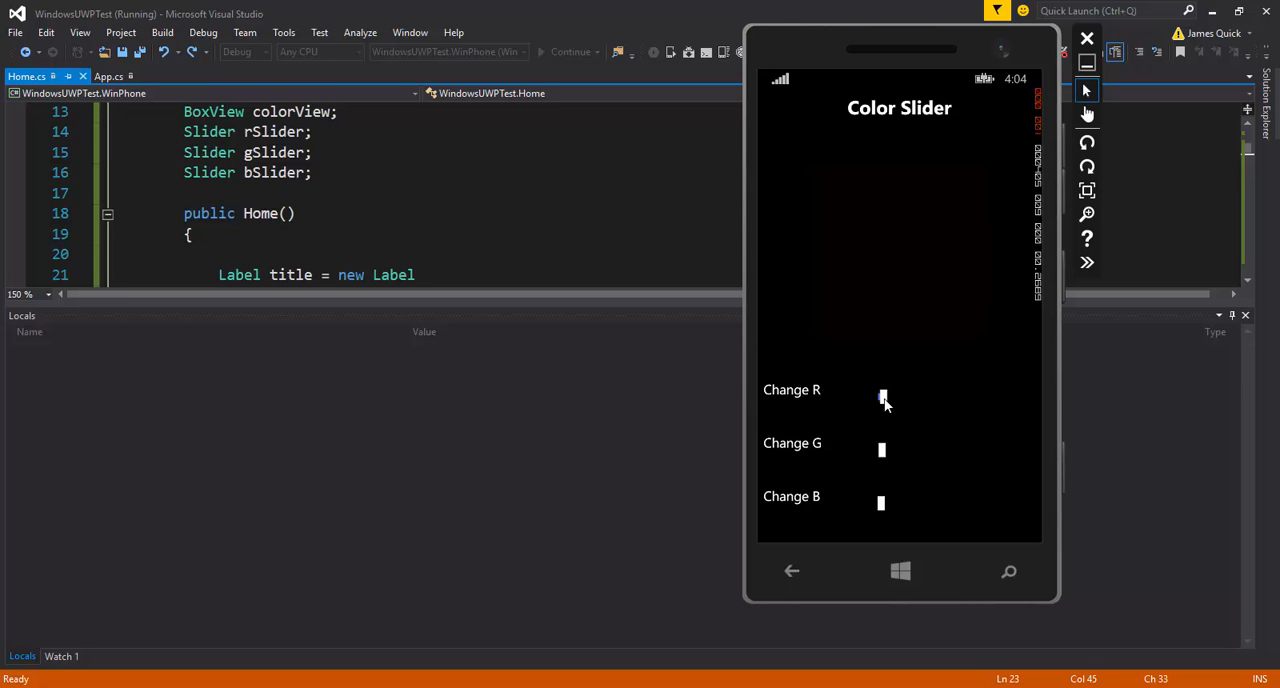
# - Drag the R and G sliders up to turn the colour box yellow, then nudge B
pyautogui.moveTo(882, 396); pyautogui.dragTo(900, 396)
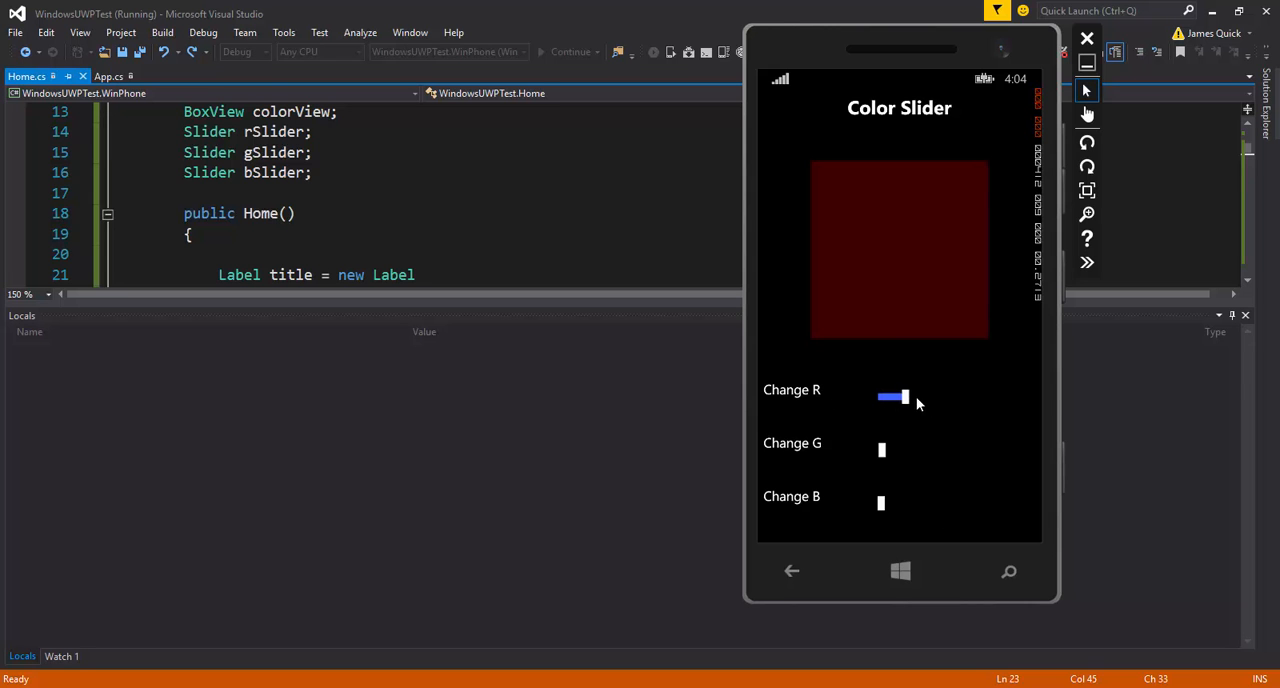
pyautogui.moveTo(896, 396); pyautogui.dragTo(944, 396)
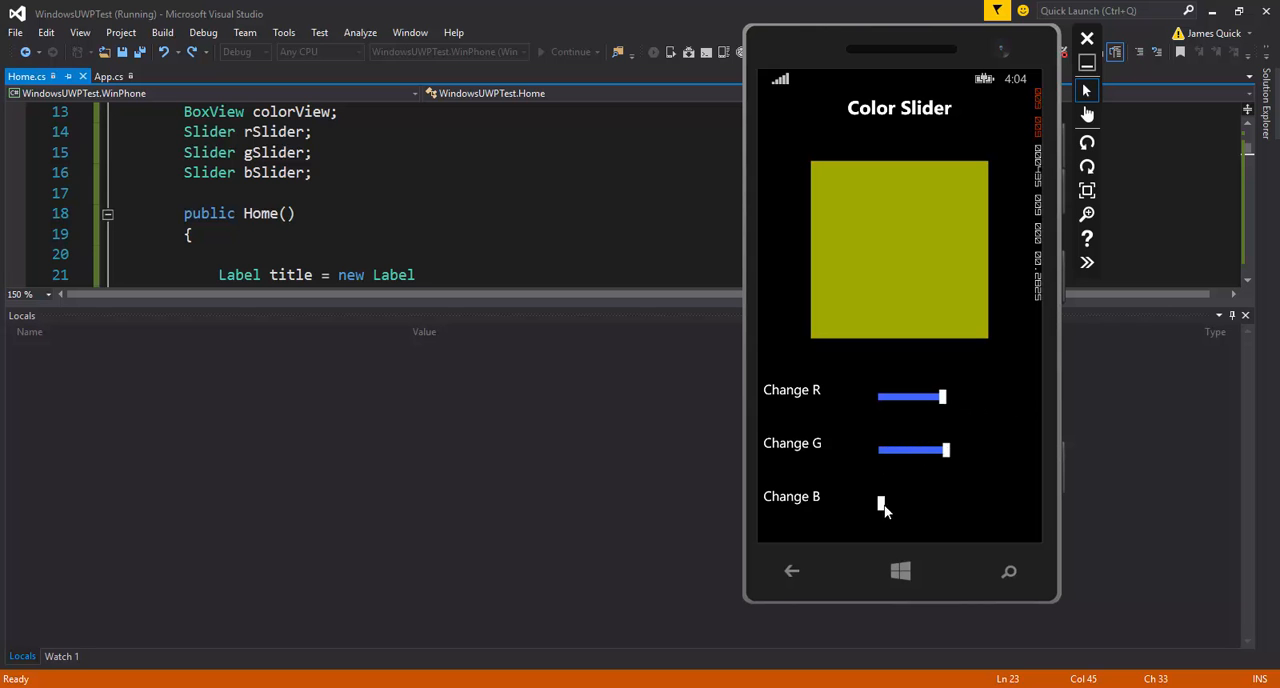
pyautogui.moveTo(880, 504); pyautogui.dragTo(920, 504)
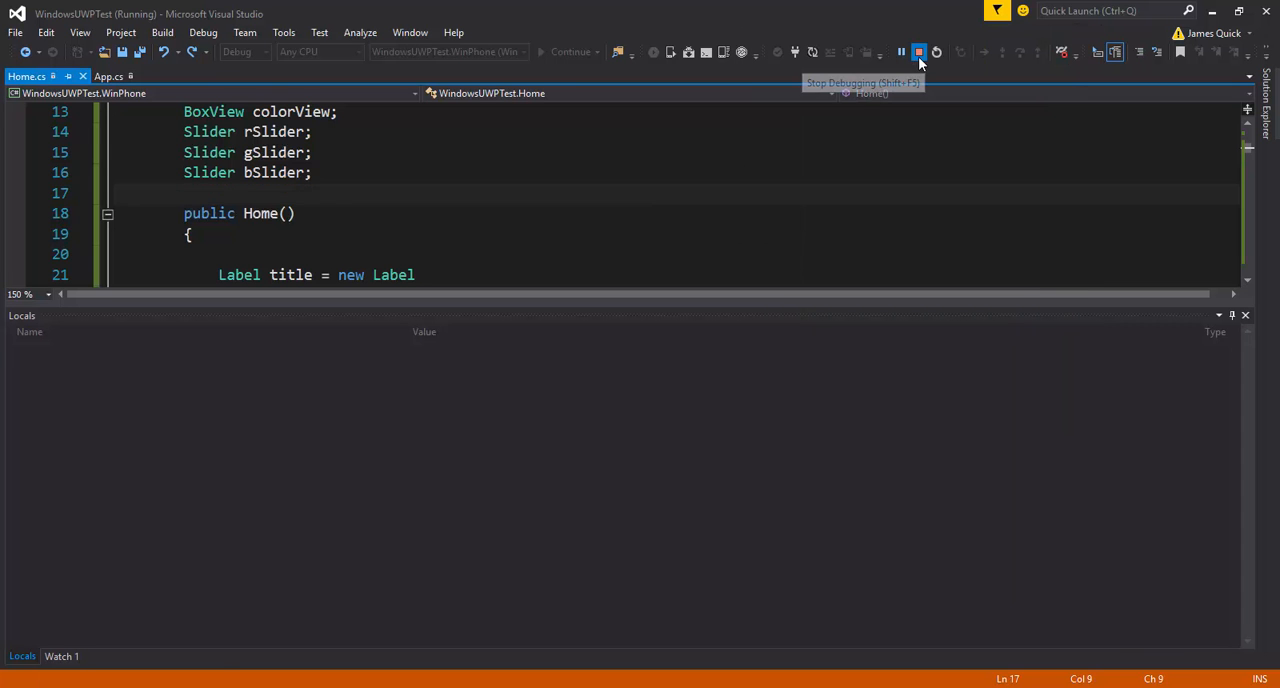
# - Stop debugging and select the WindowsUWPTest solution node in Solution Explorer
pyautogui.click(918, 52)
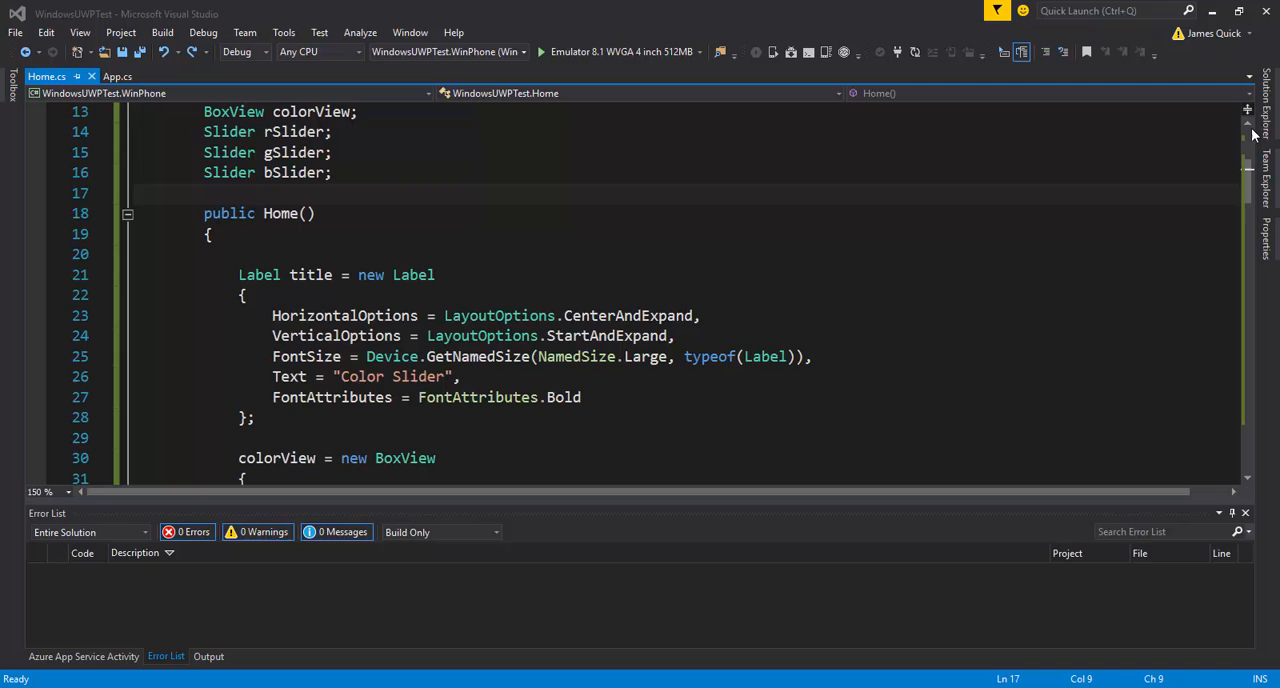
pyautogui.moveTo(1264, 110)
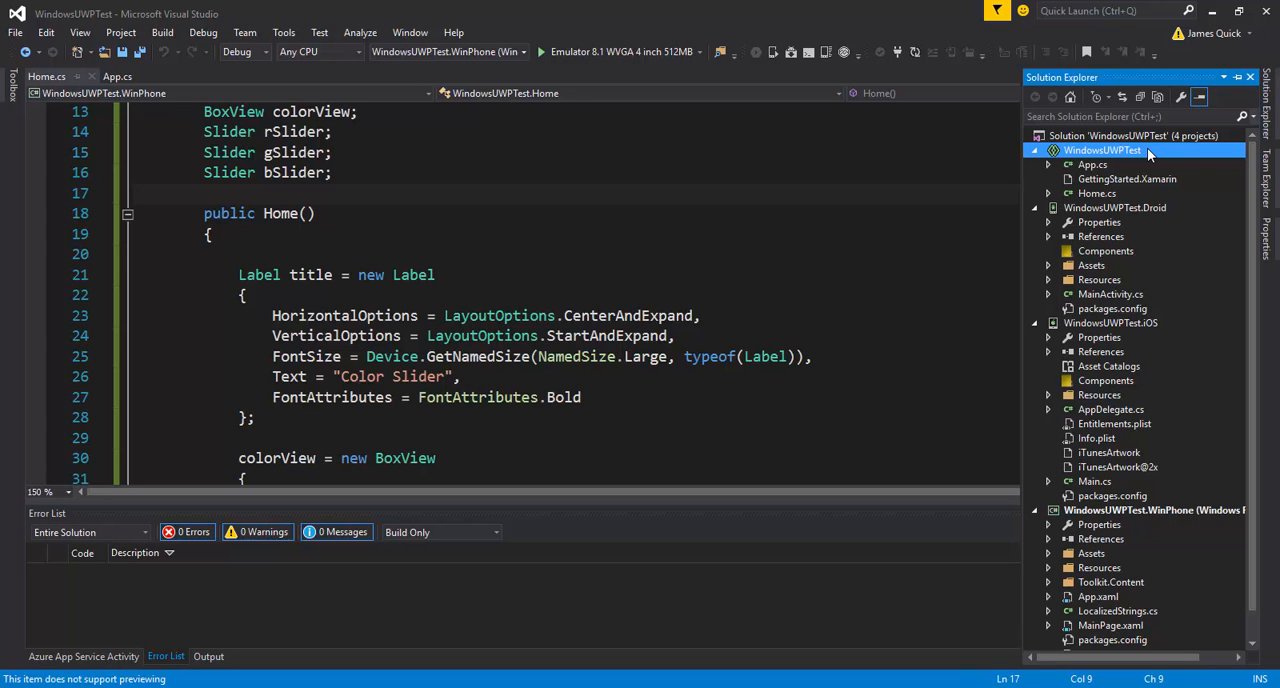
pyautogui.click(1136, 136)
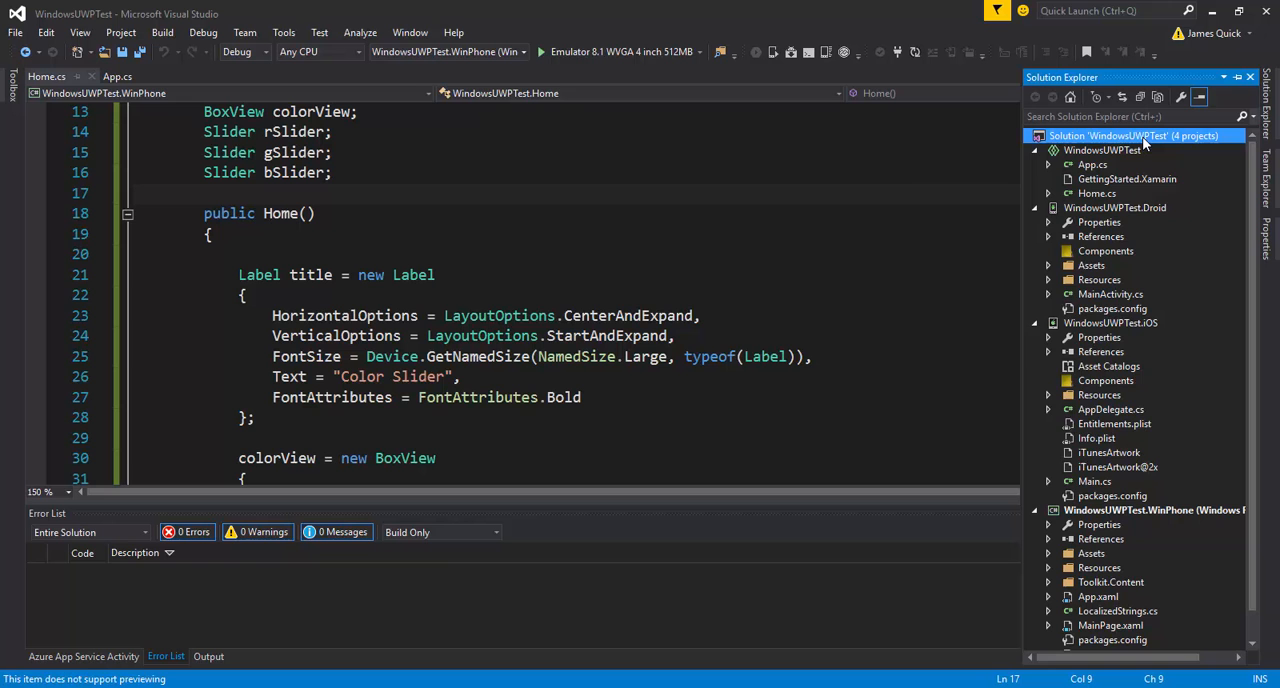
# - Manage NuGet packages for the whole solution and search for xamarin forms
pyautogui.rightClick(1136, 136)
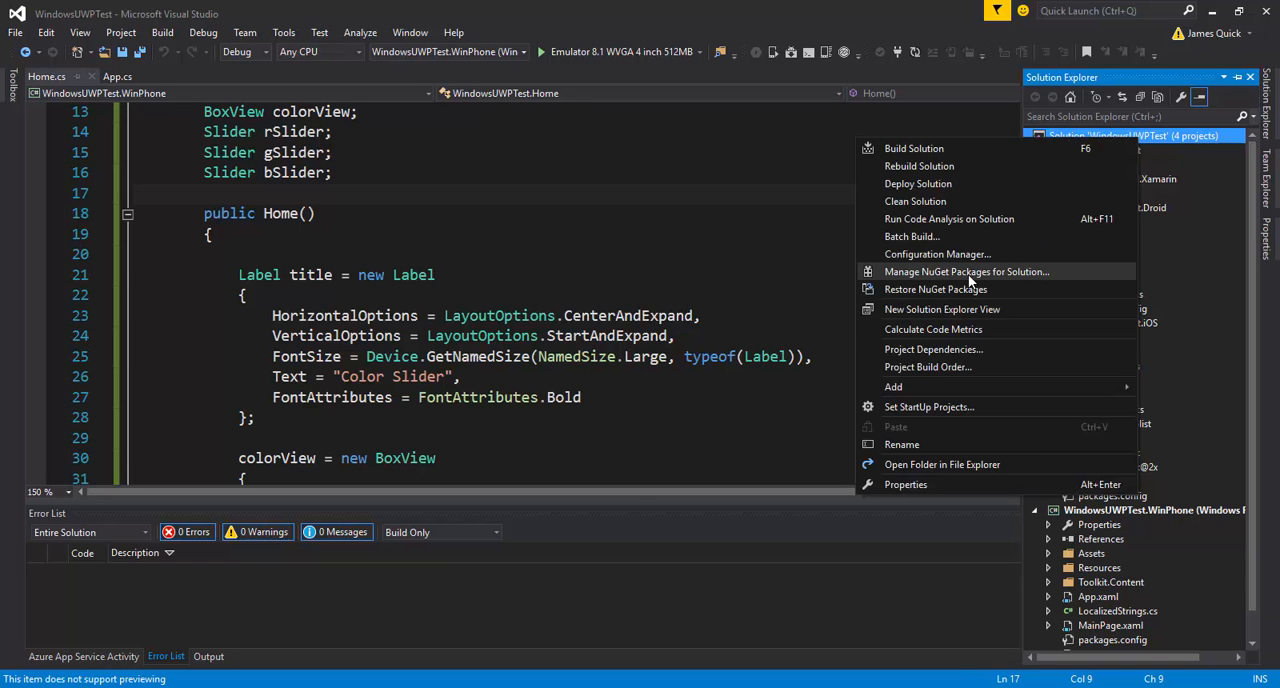
pyautogui.click(964, 272)
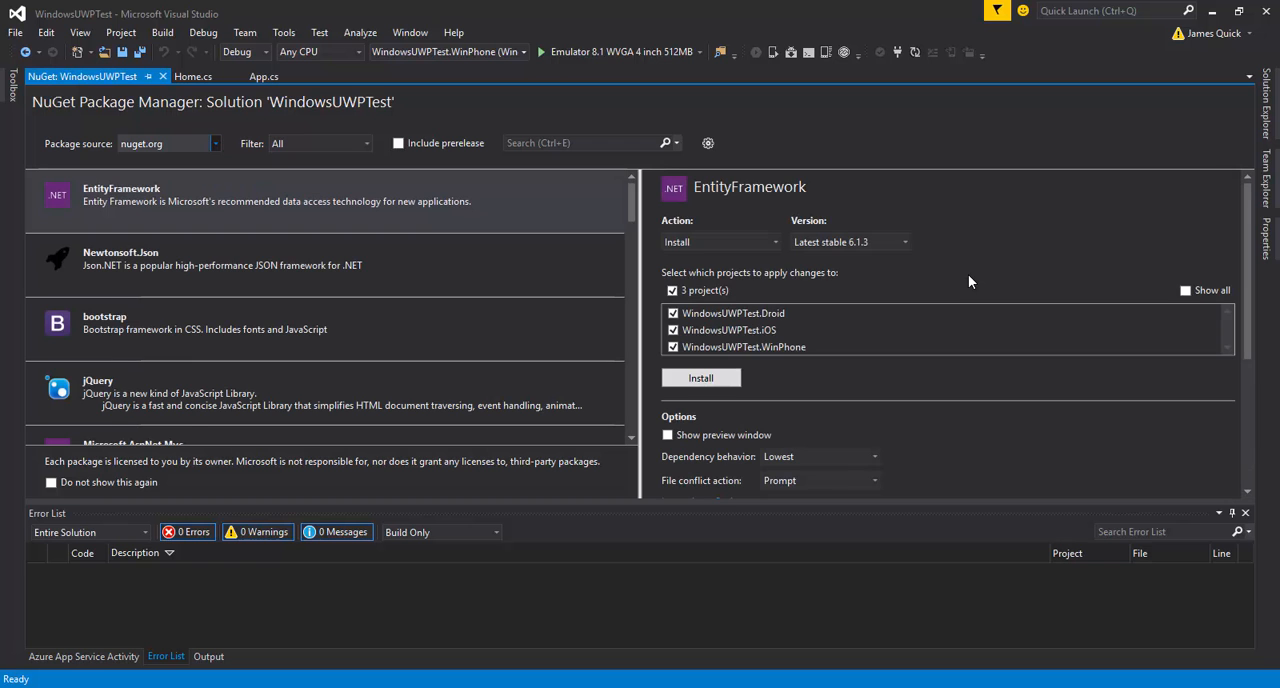
pyautogui.write('xamarin forms')
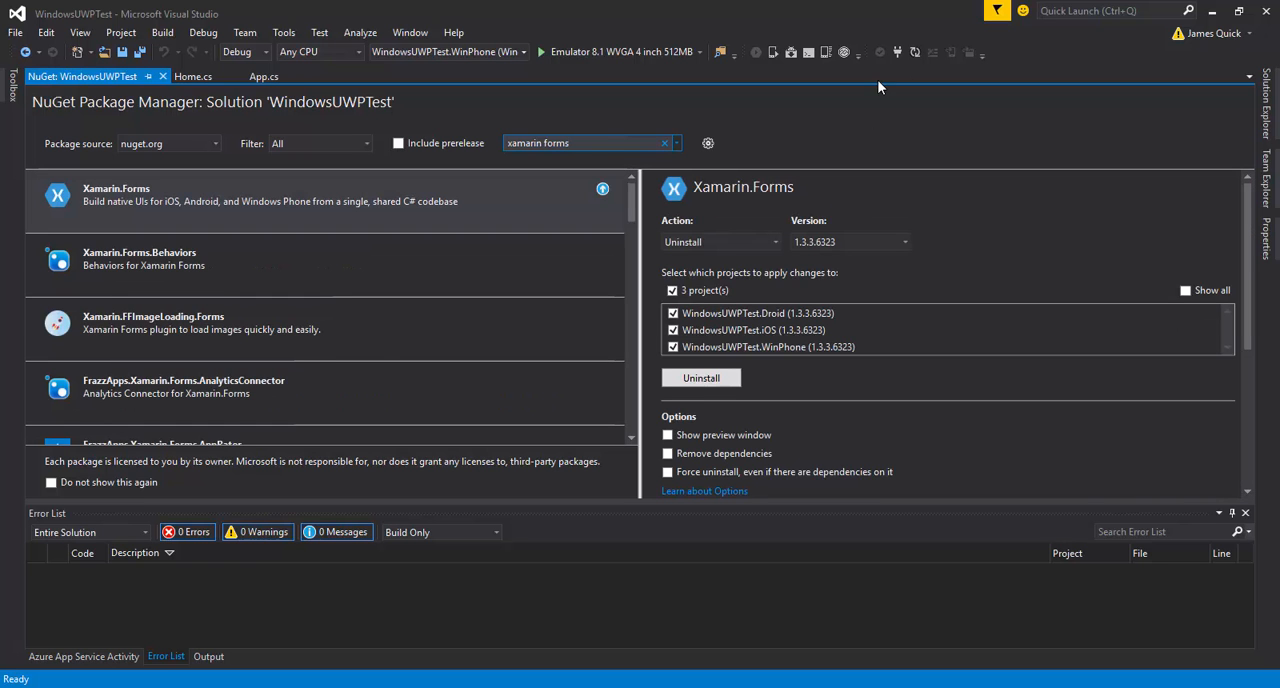
pyautogui.moveTo(696, 312)
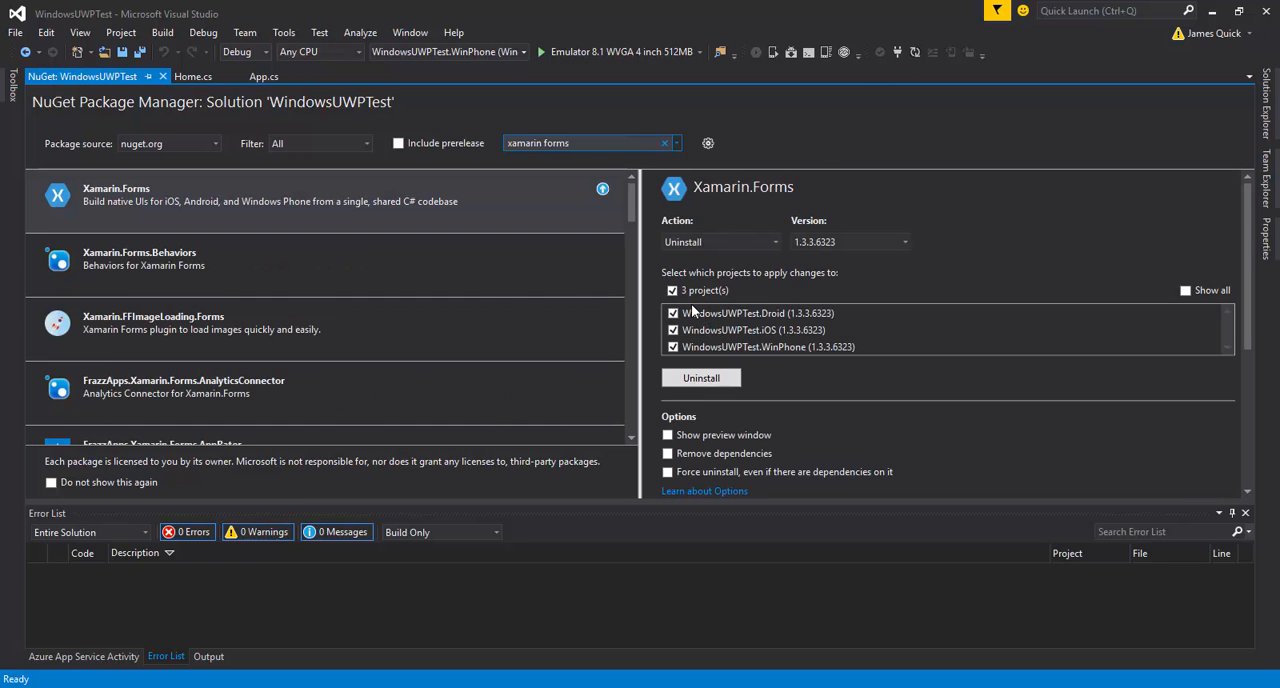
# - Set the action to Update and update Xamarin.Forms to 2.0.0.6490 in all projects
pyautogui.click(774, 240)
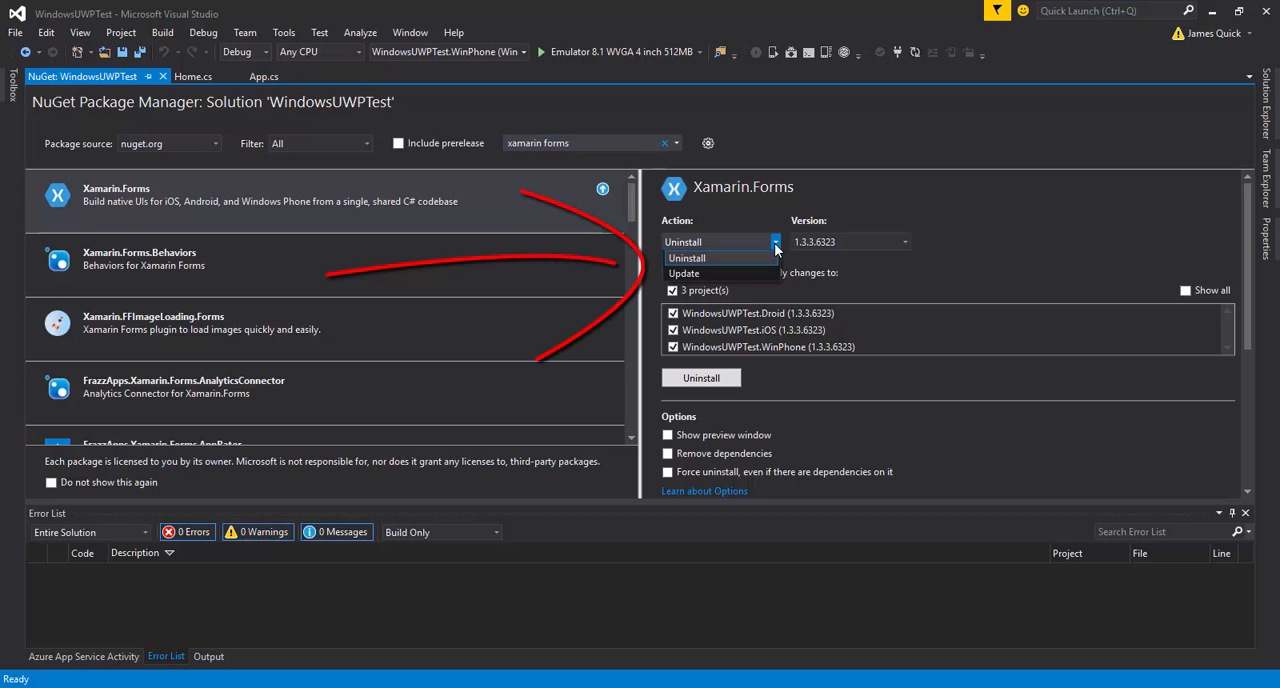
pyautogui.click(684, 272)
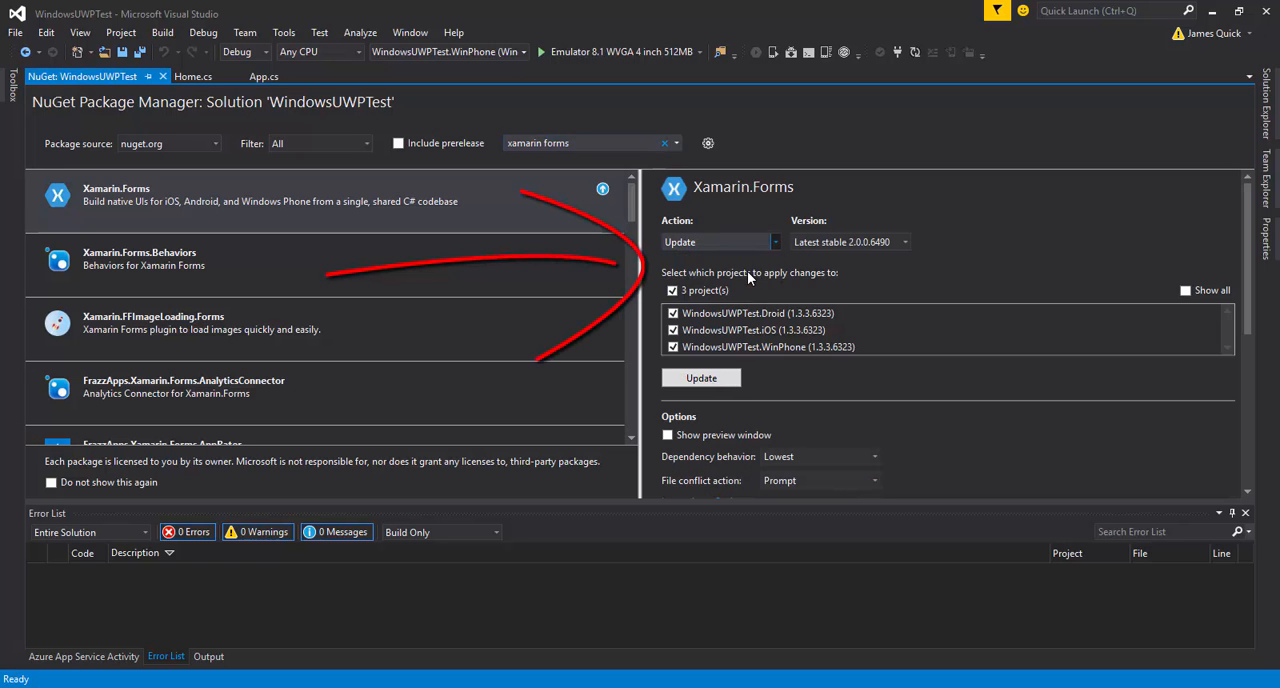
pyautogui.click(700, 378)
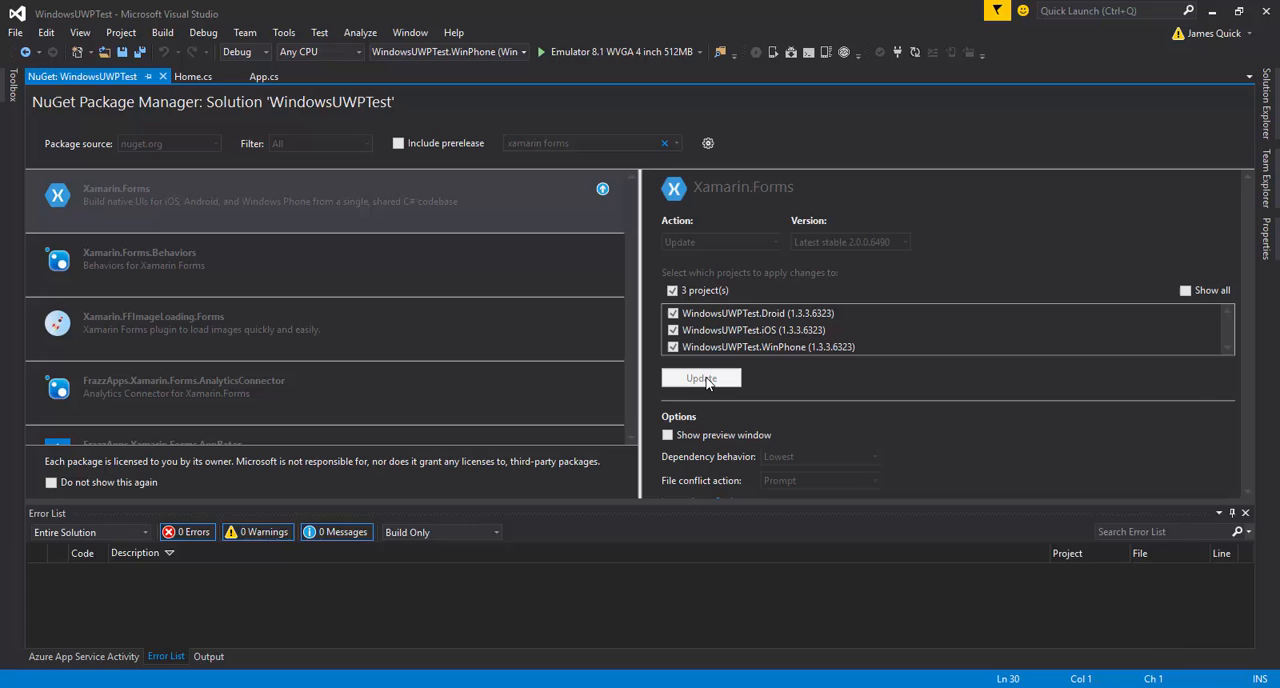
pyautogui.click(700, 378)
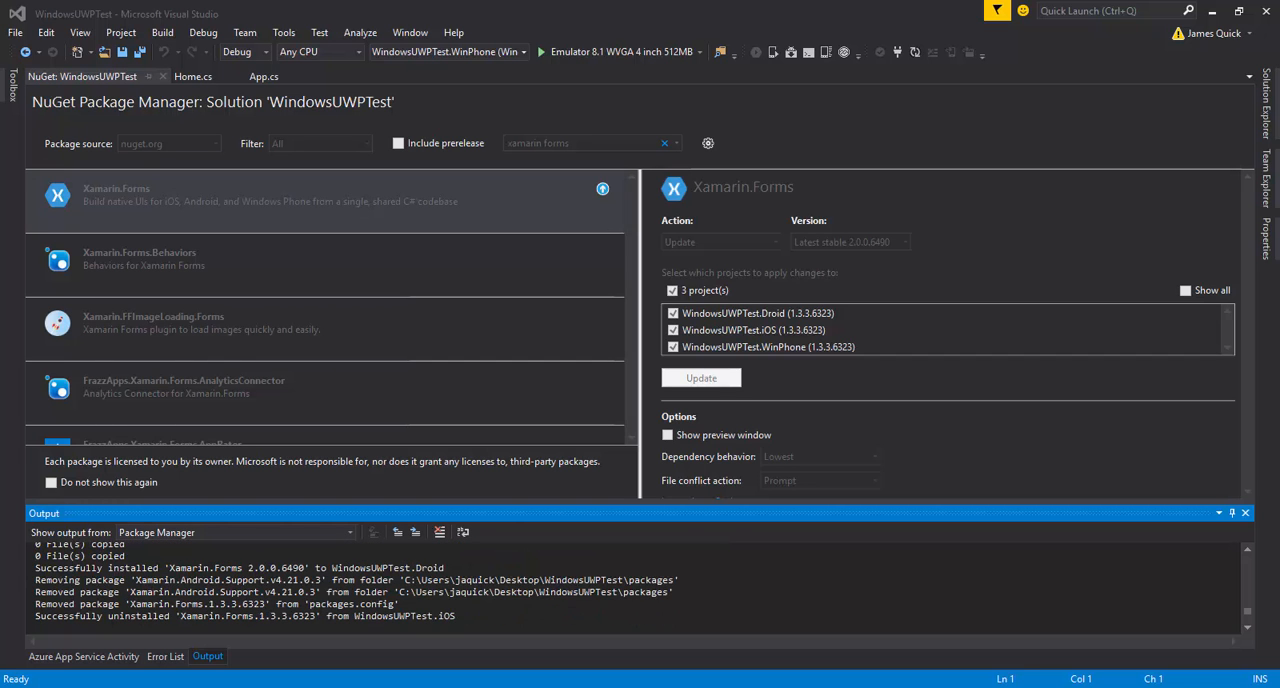
pyautogui.scroll(-3)
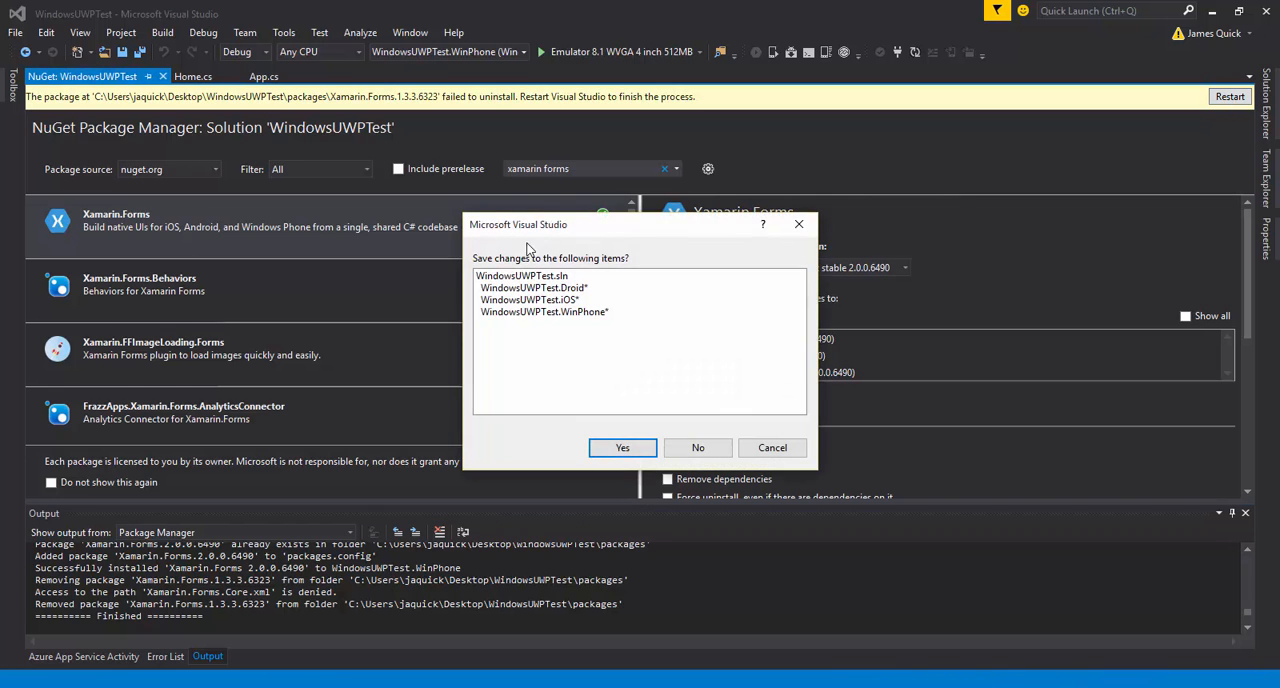
# - Save changes with Yes, let Visual Studio restart, and show Solution Explorer
pyautogui.click(622, 448)
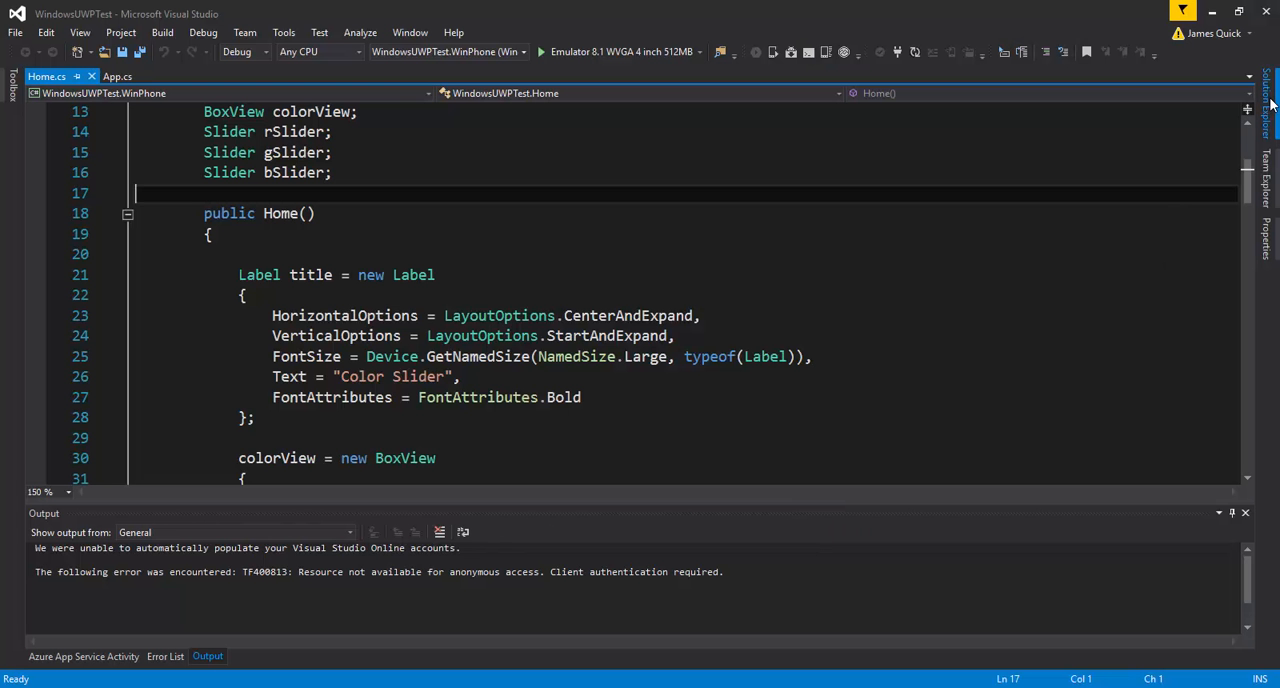
pyautogui.click(1268, 90)
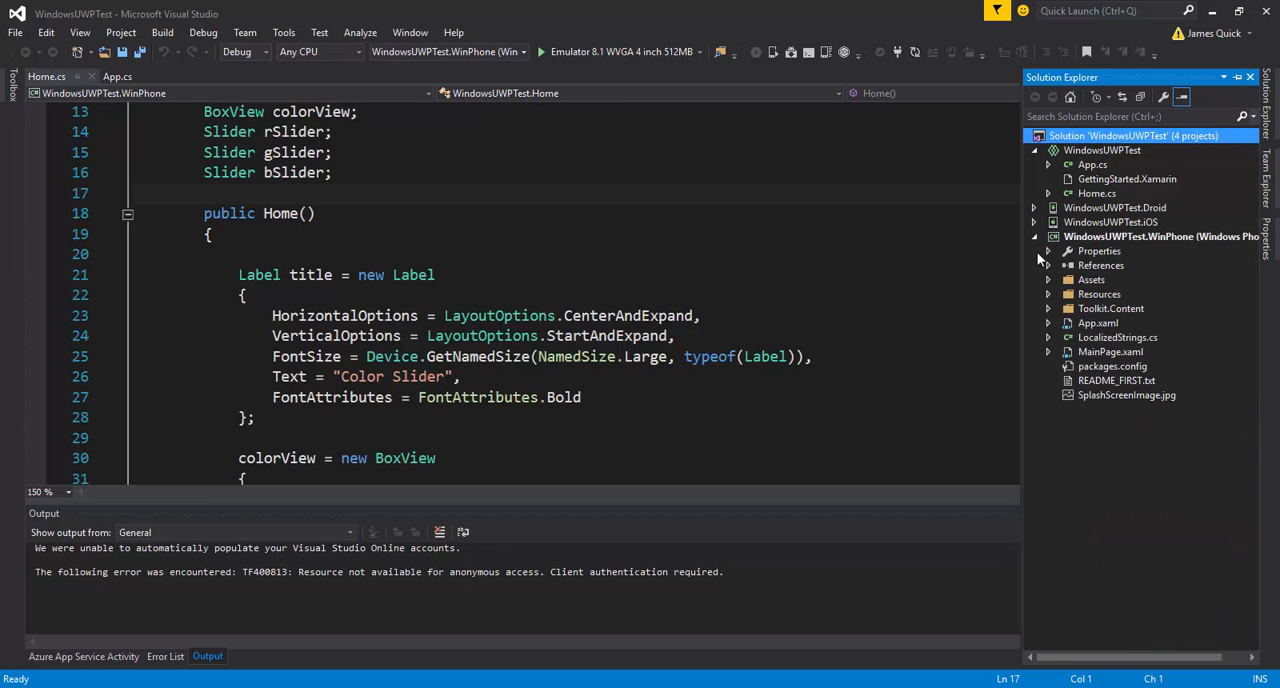
# - Add a new Blank App (Universal Windows) C# project named TestUWP to the solution
pyautogui.rightClick(1140, 136)
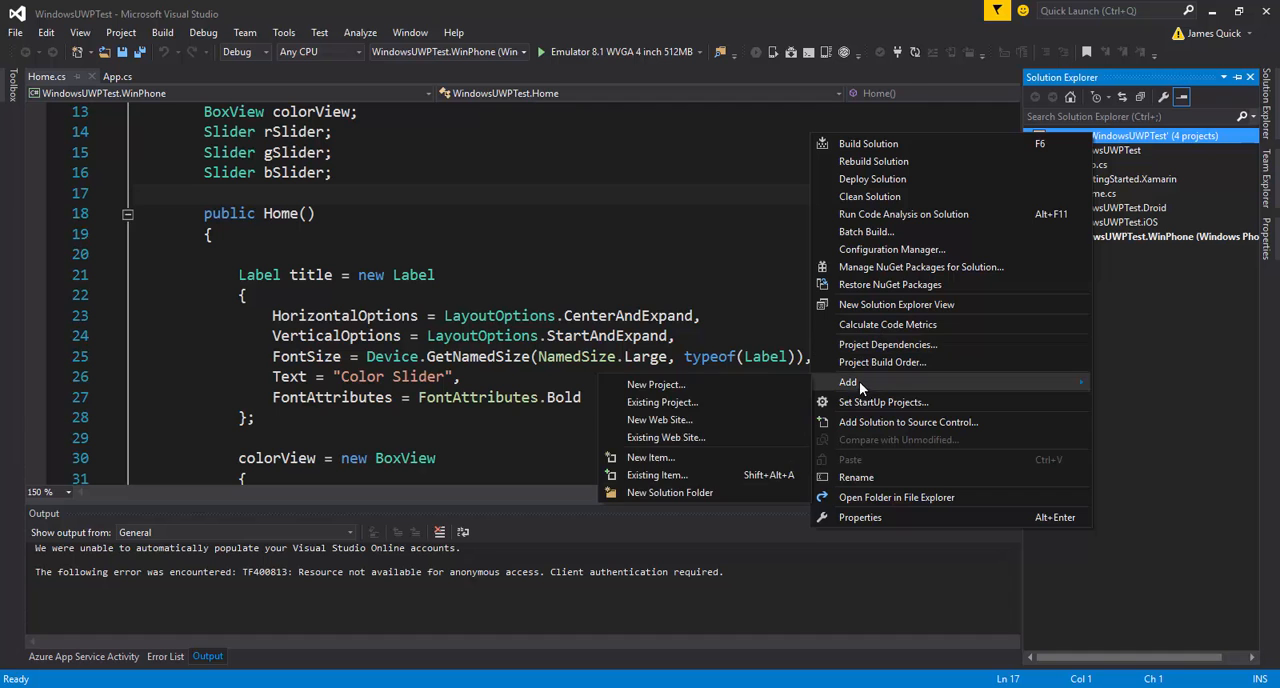
pyautogui.click(708, 392)
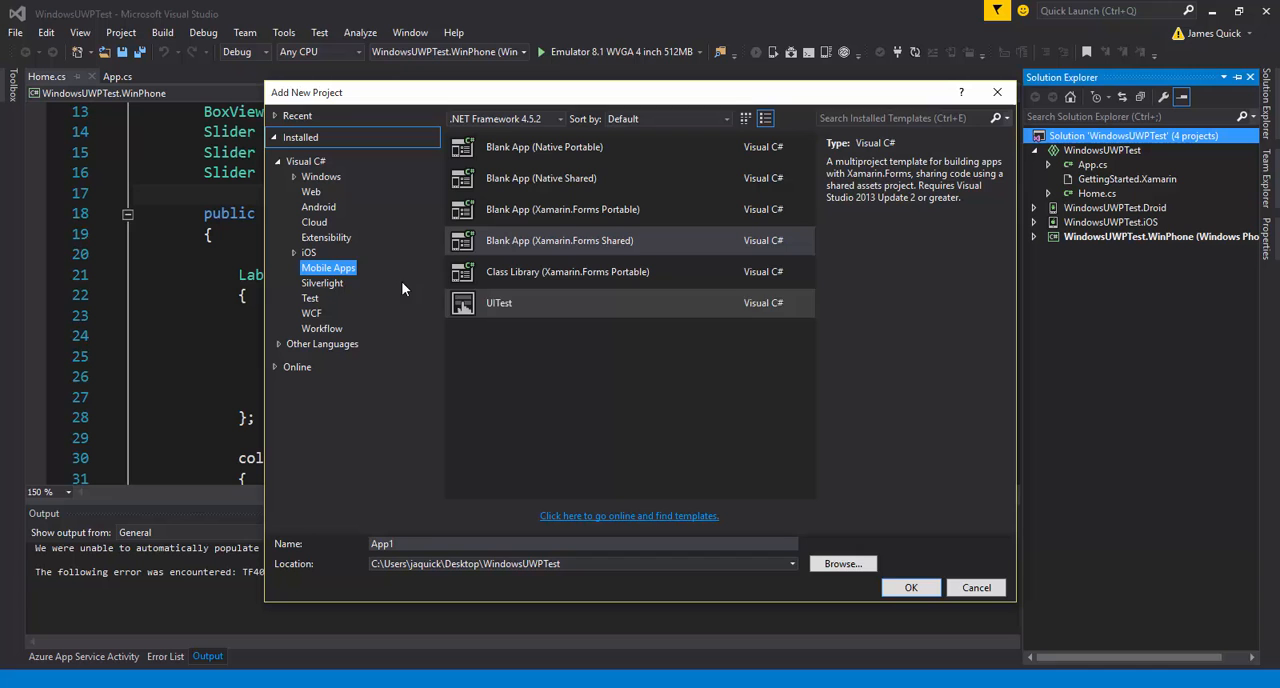
pyautogui.click(320, 176)
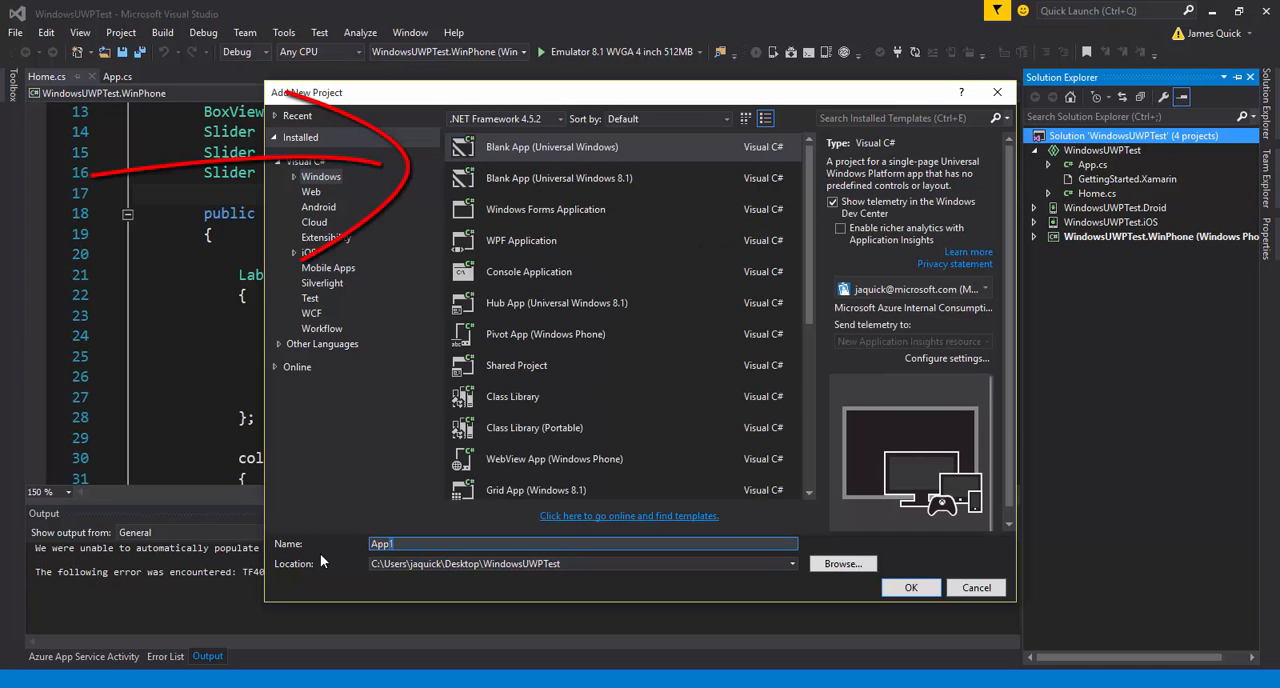
pyautogui.write('WindowsUWPTes')
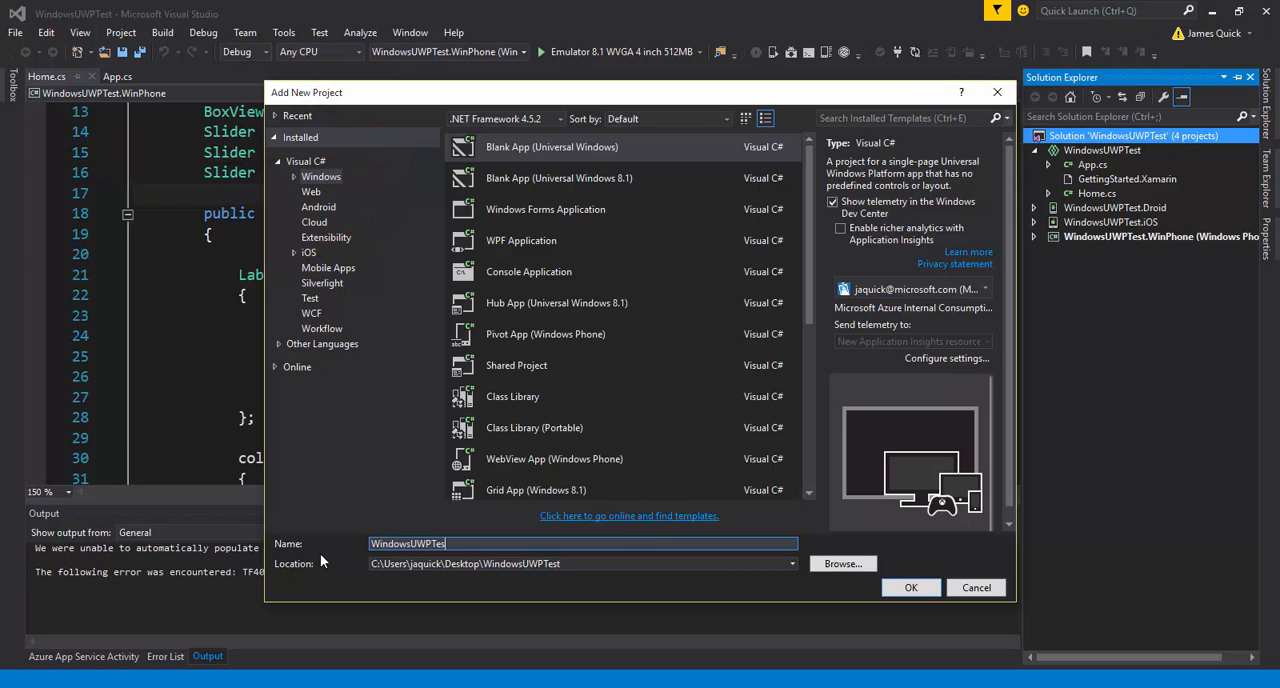
pyautogui.write('tWindows')
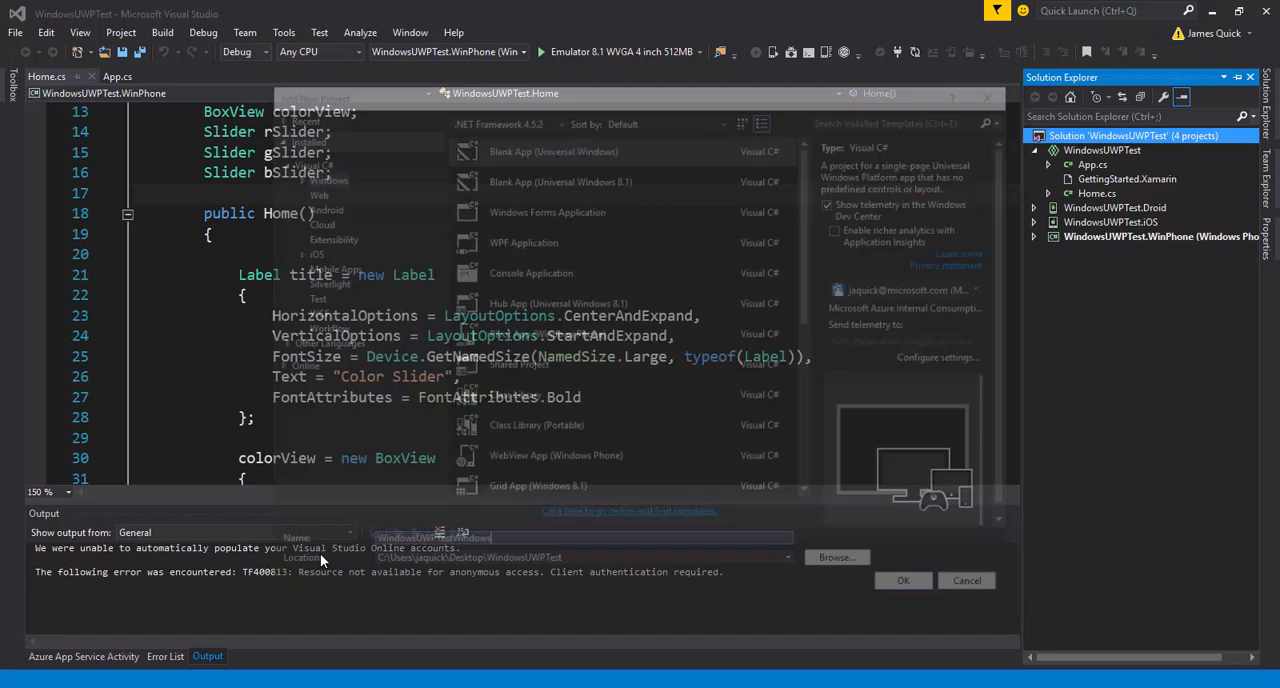
pyautogui.click(900, 580)
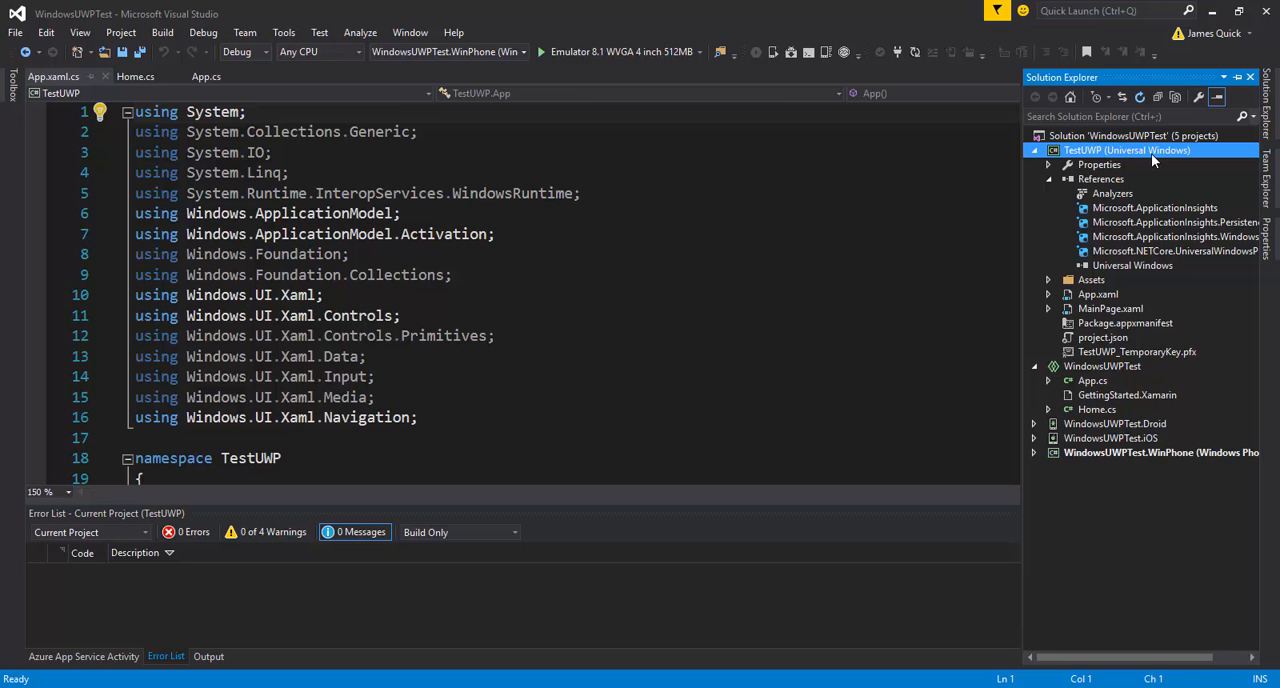
# - Install Xamarin.Forms 2.0.0.6490 stable into TestUWP via its NuGet manager
pyautogui.rightClick(1128, 150)
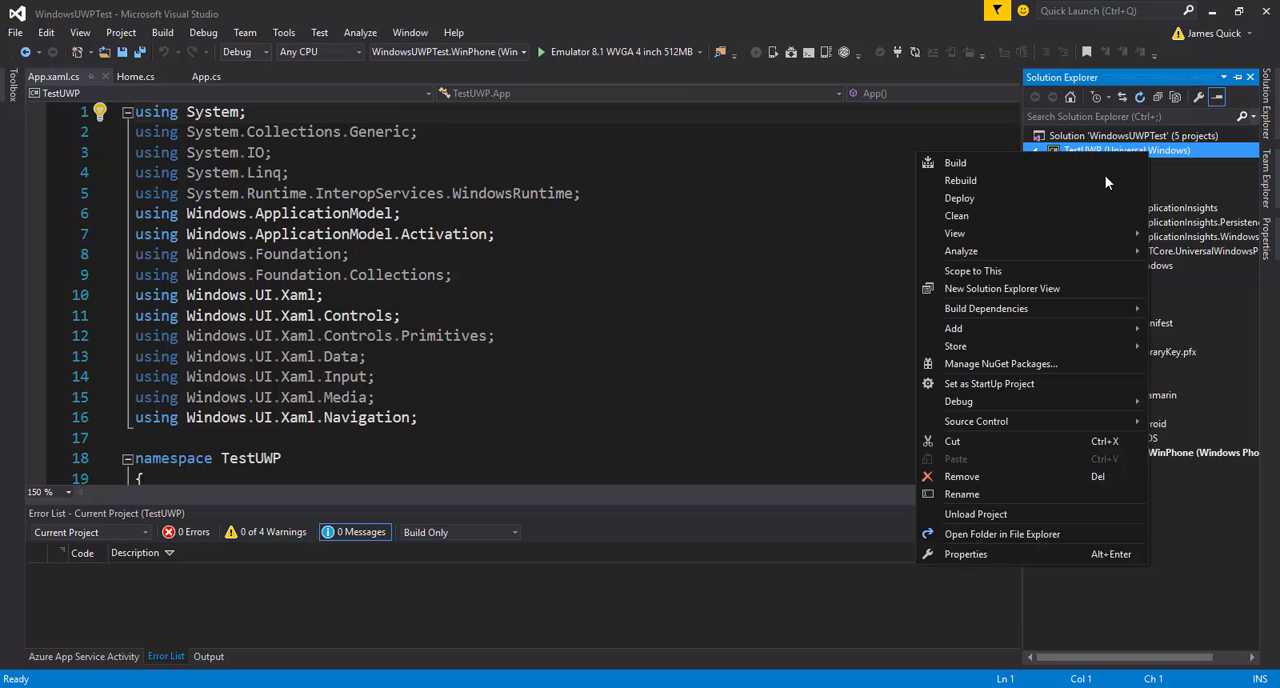
pyautogui.click(1000, 364)
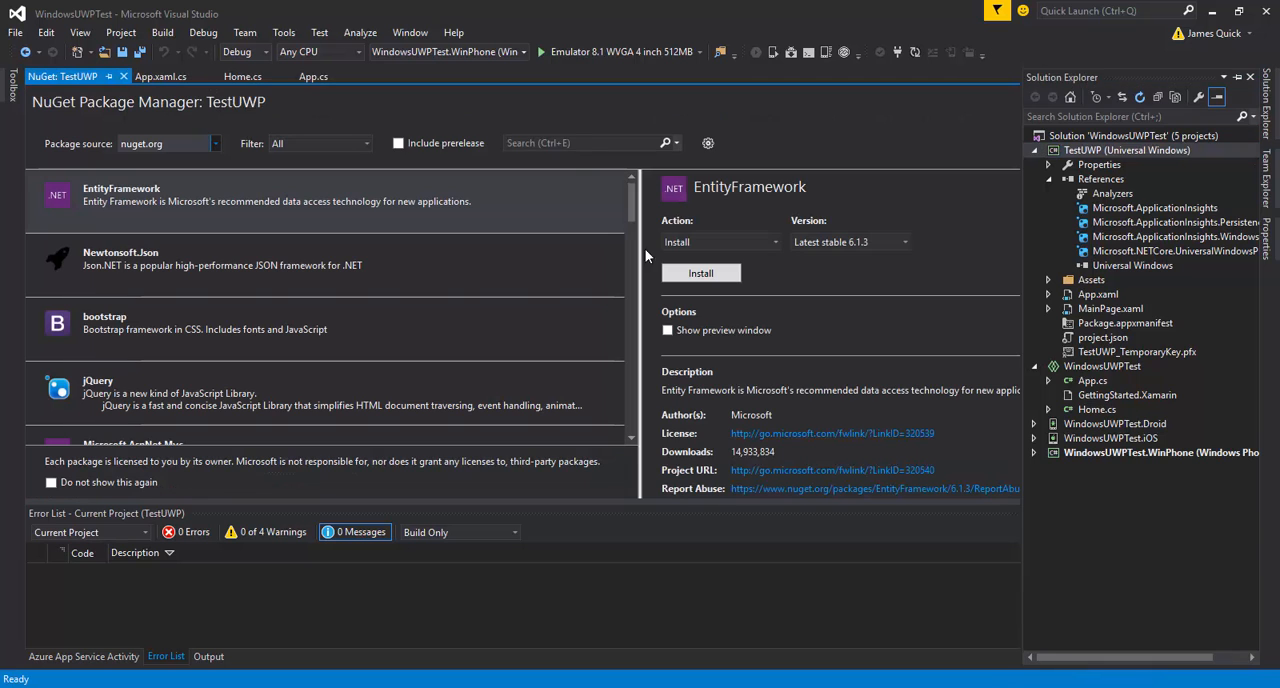
pyautogui.click(584, 142)
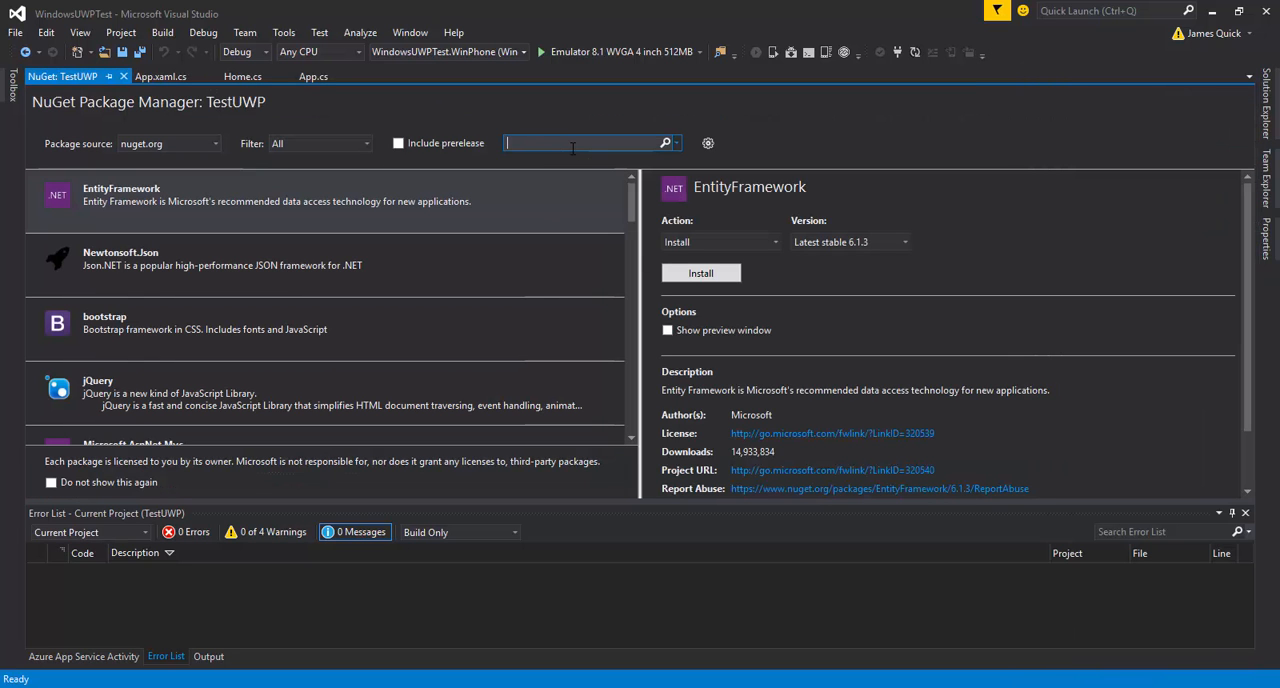
pyautogui.write('xamarins forms')
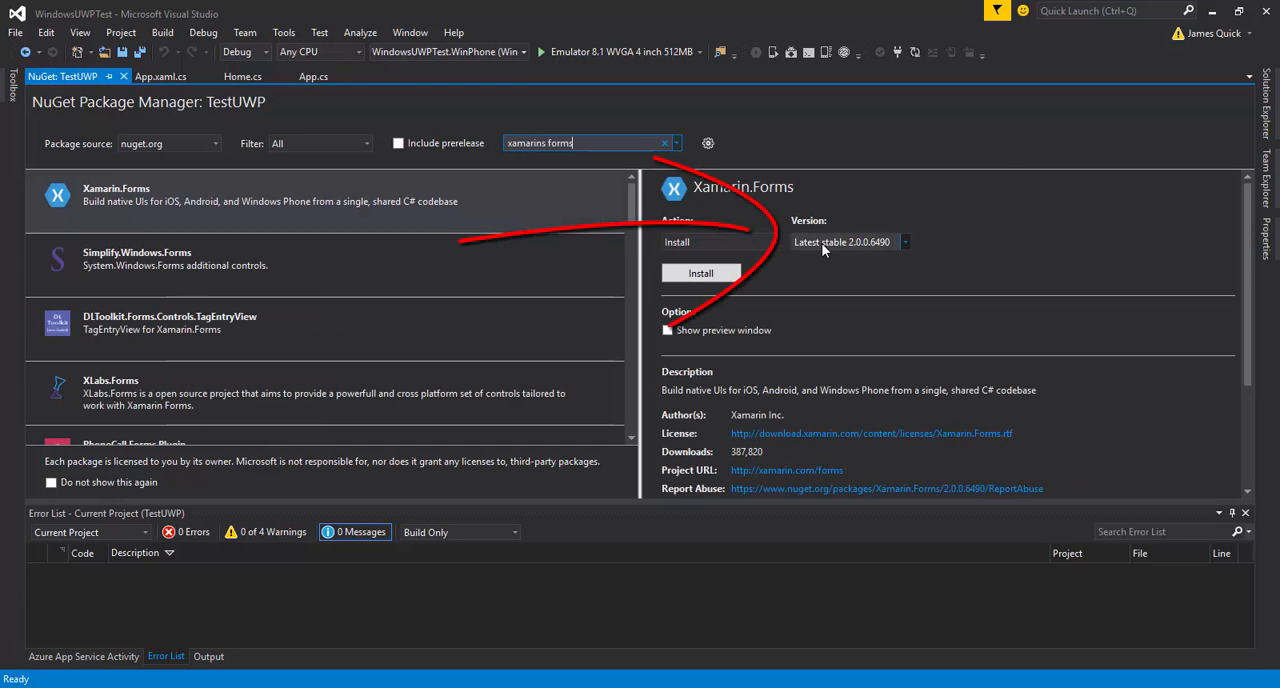
pyautogui.click(700, 272)
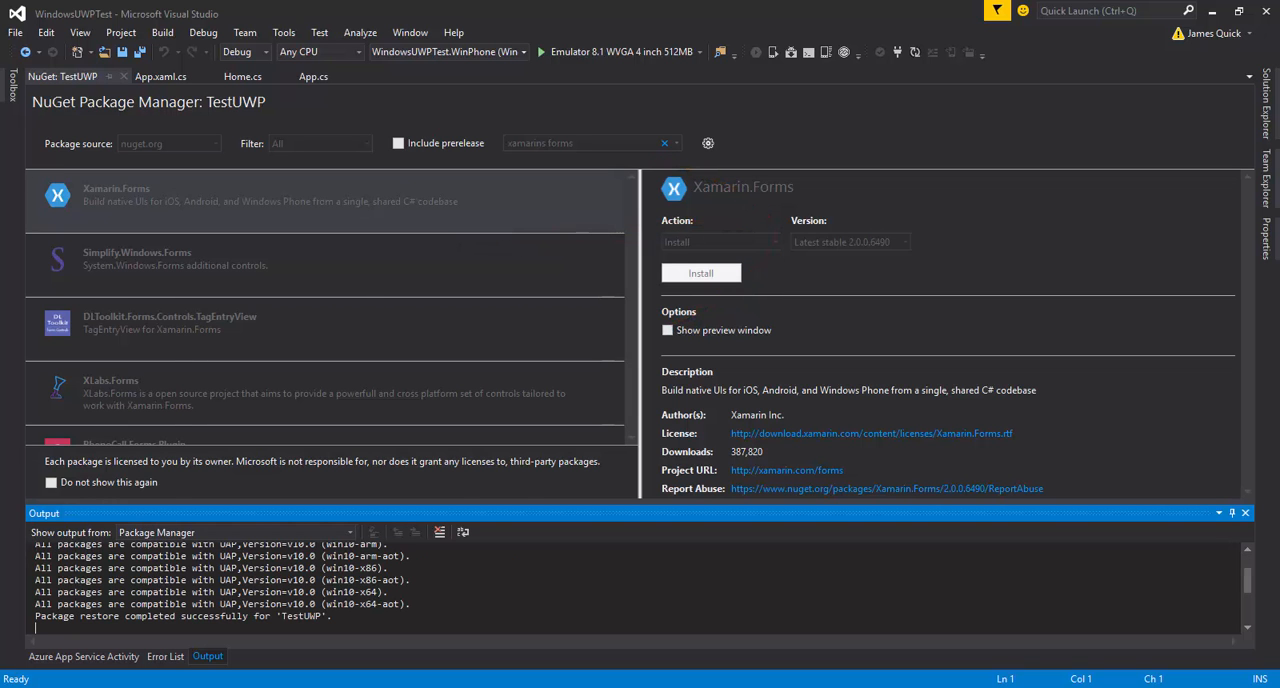
pyautogui.click(700, 272)
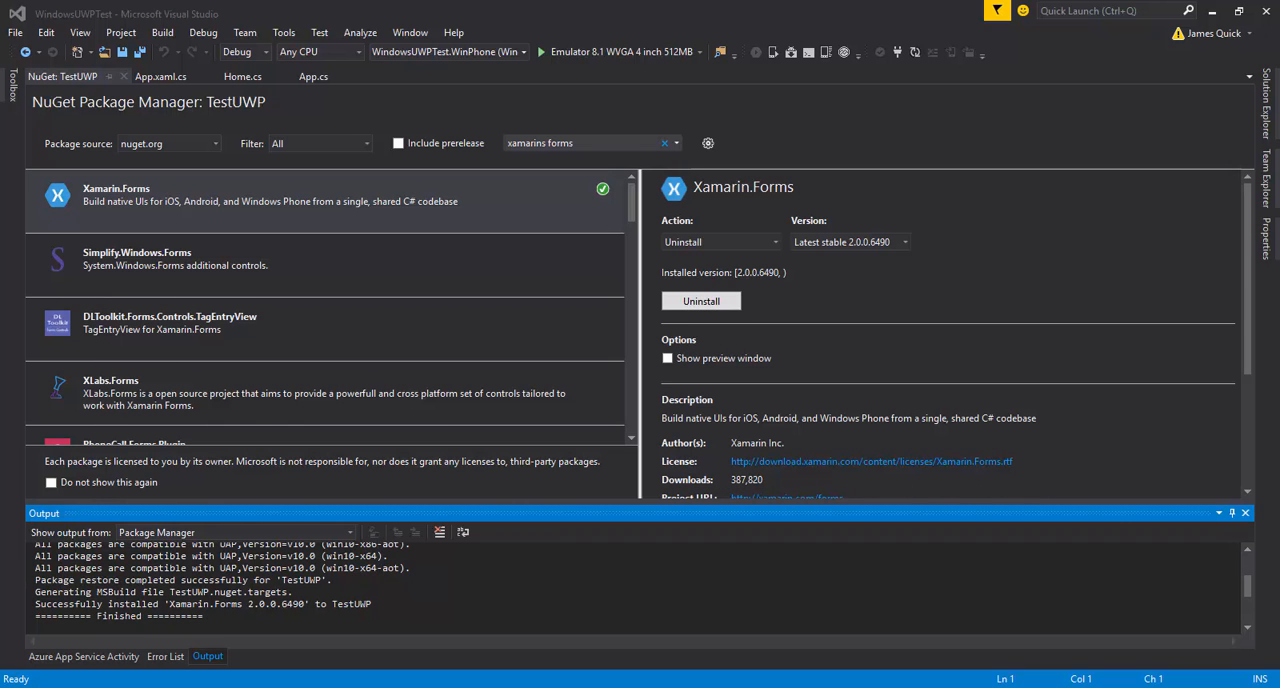
pyautogui.moveTo(124, 76)
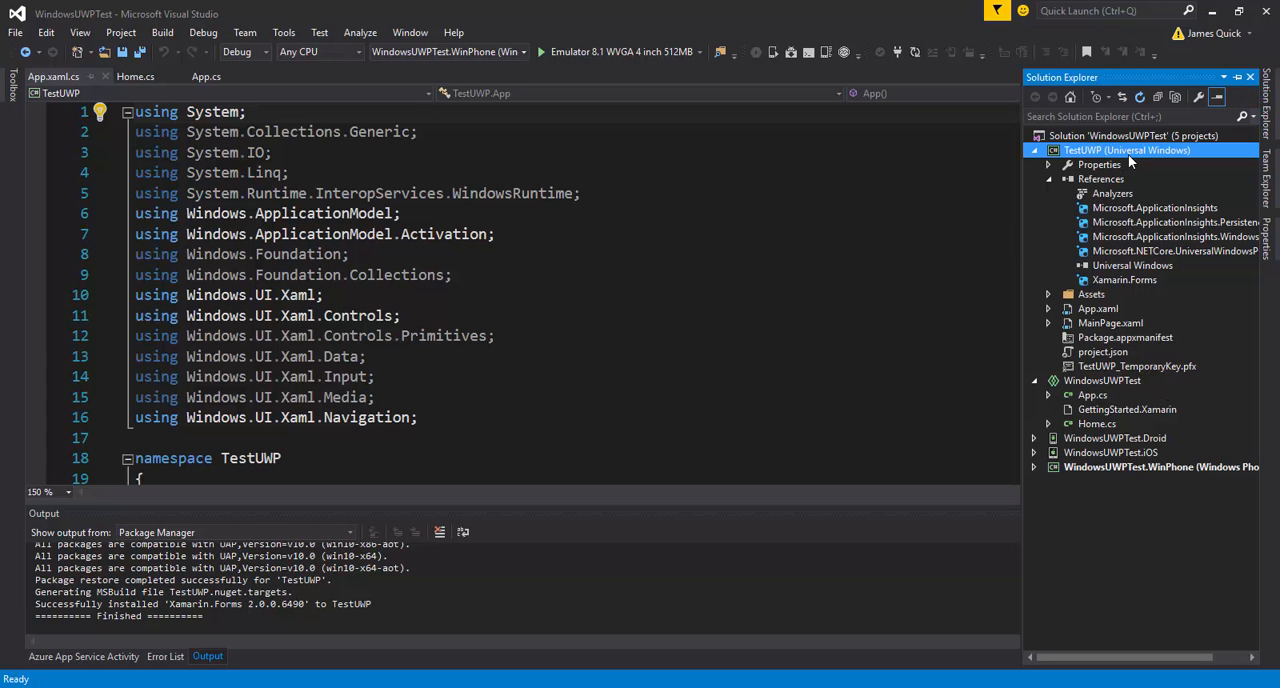
# - Add a Shared Projects reference to WindowsUWPTest in TestUWP's Reference Manager
pyautogui.rightClick(1128, 150)
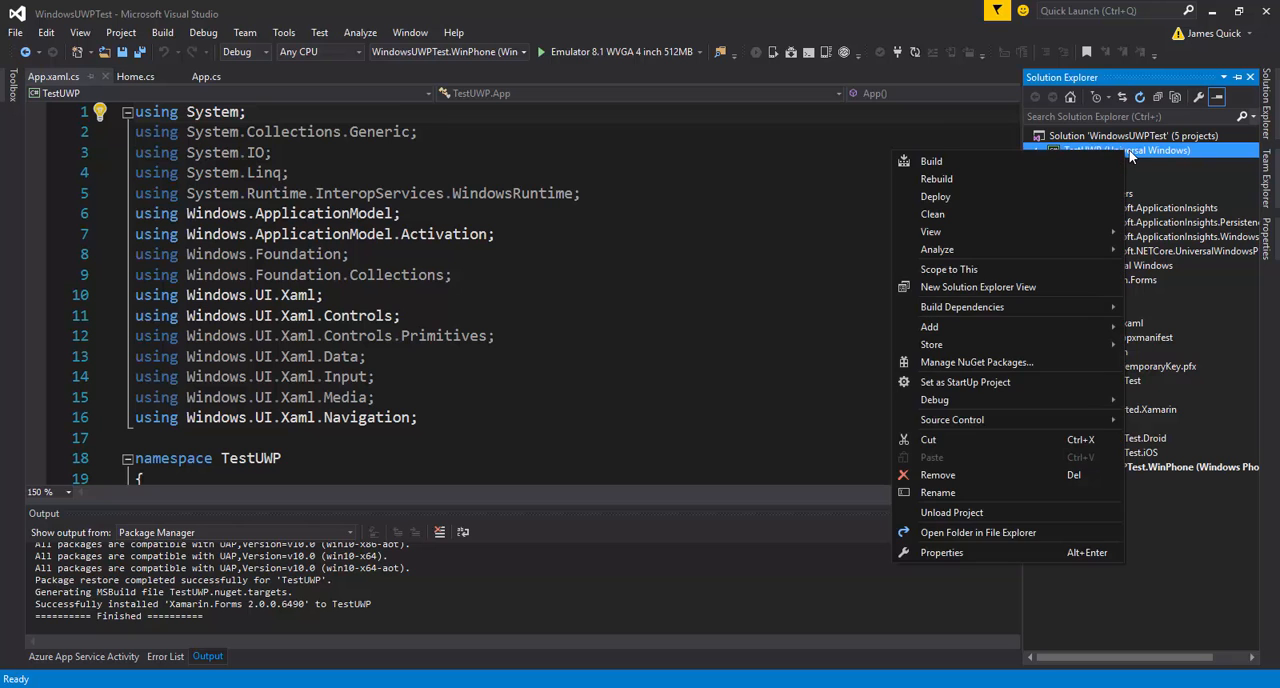
pyautogui.moveTo(964, 382)
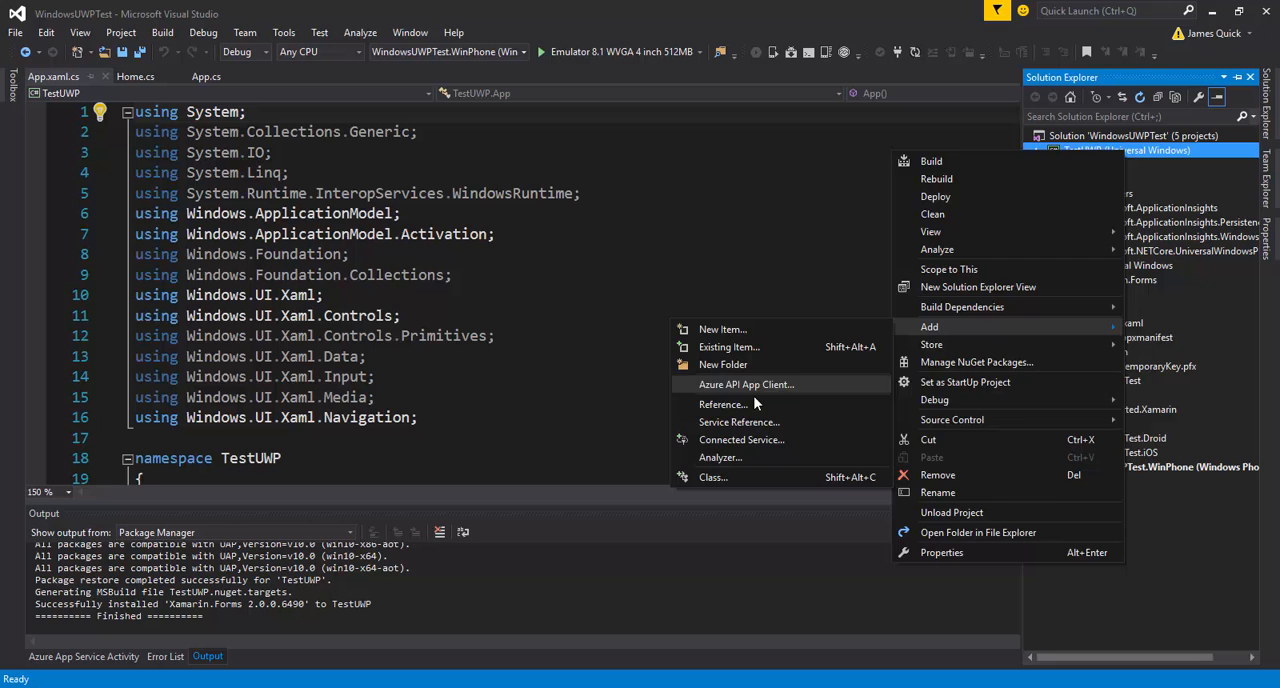
pyautogui.click(724, 404)
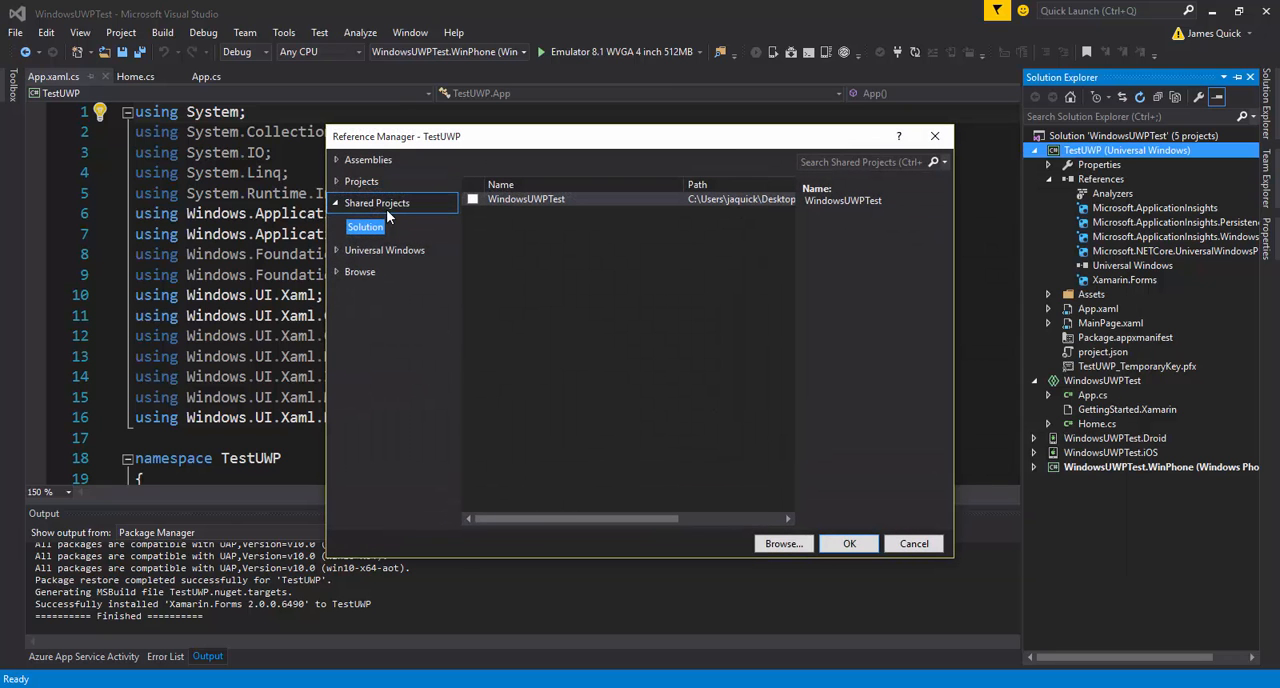
pyautogui.click(472, 198)
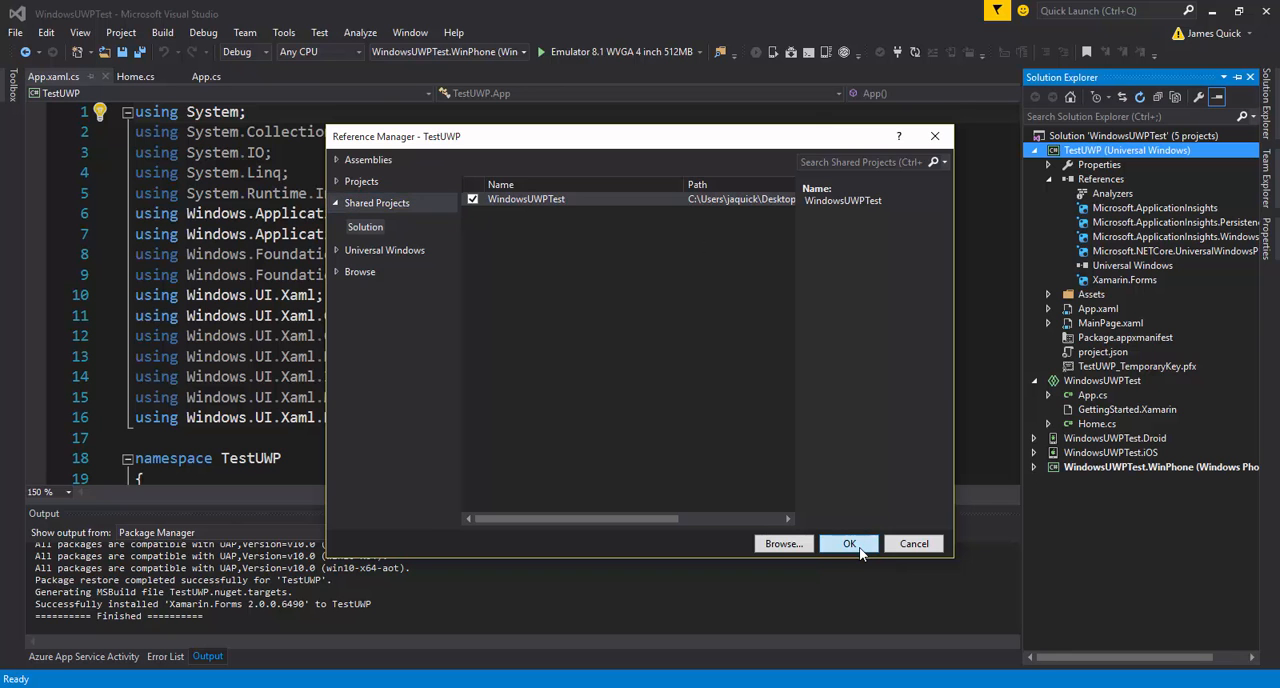
pyautogui.click(848, 544)
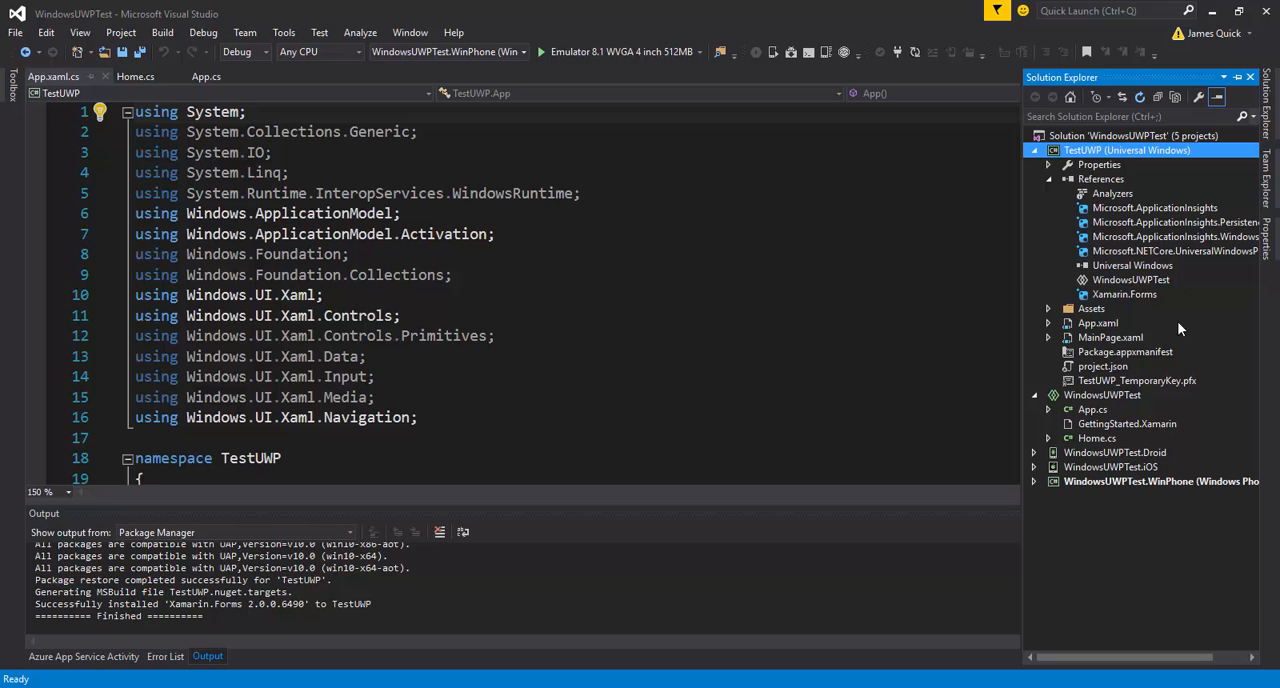
pyautogui.click(1132, 280)
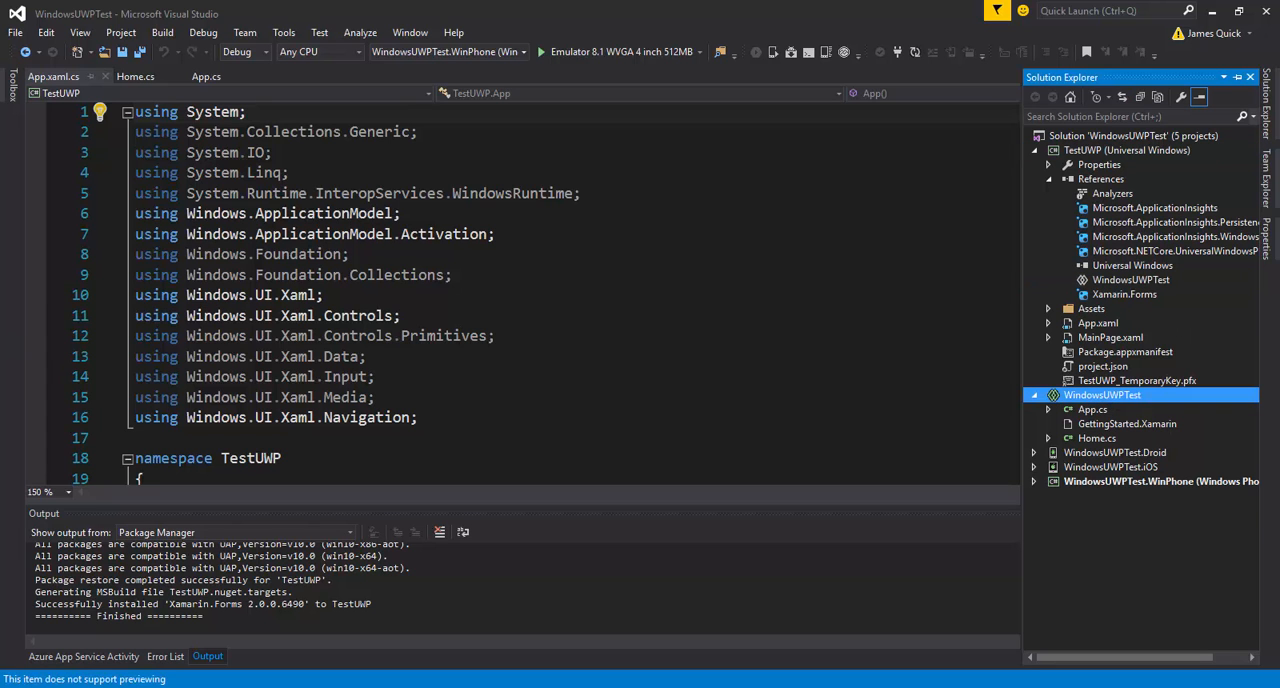
pyautogui.click(1100, 394)
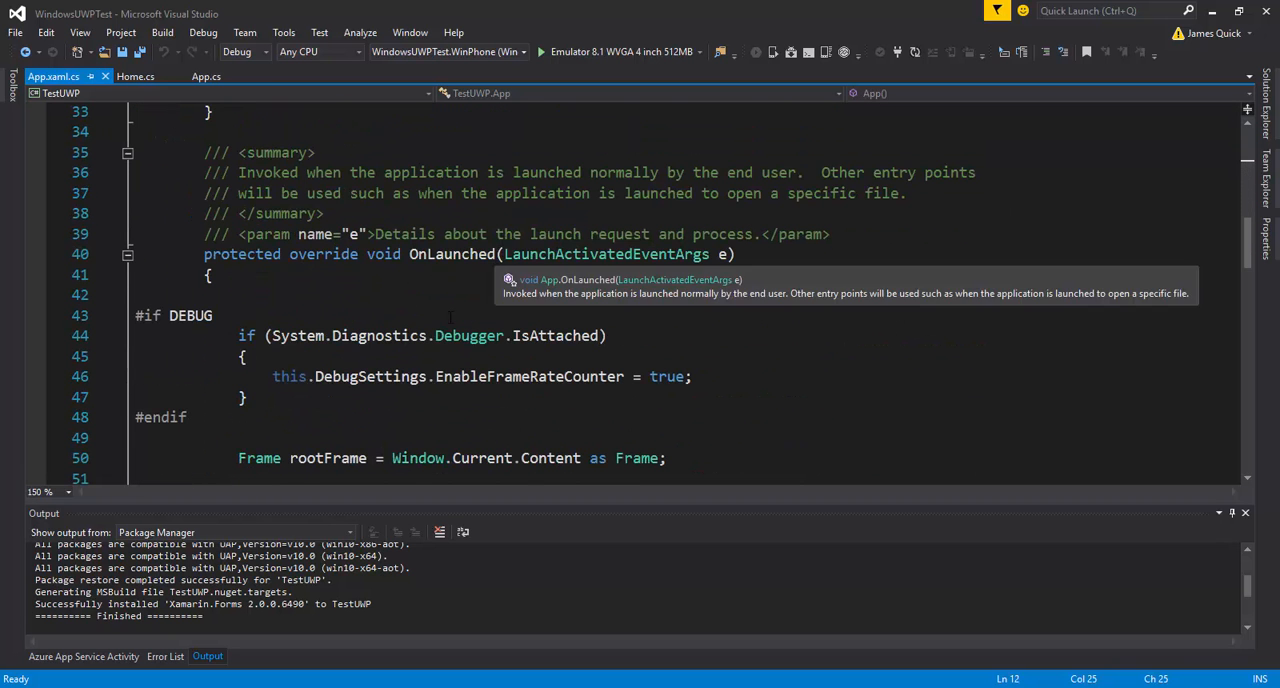
# - Add Xamarin.Forms.Forms.Init(e); after the NavigationFailed line in OnLaunched
pyautogui.scroll(-3)
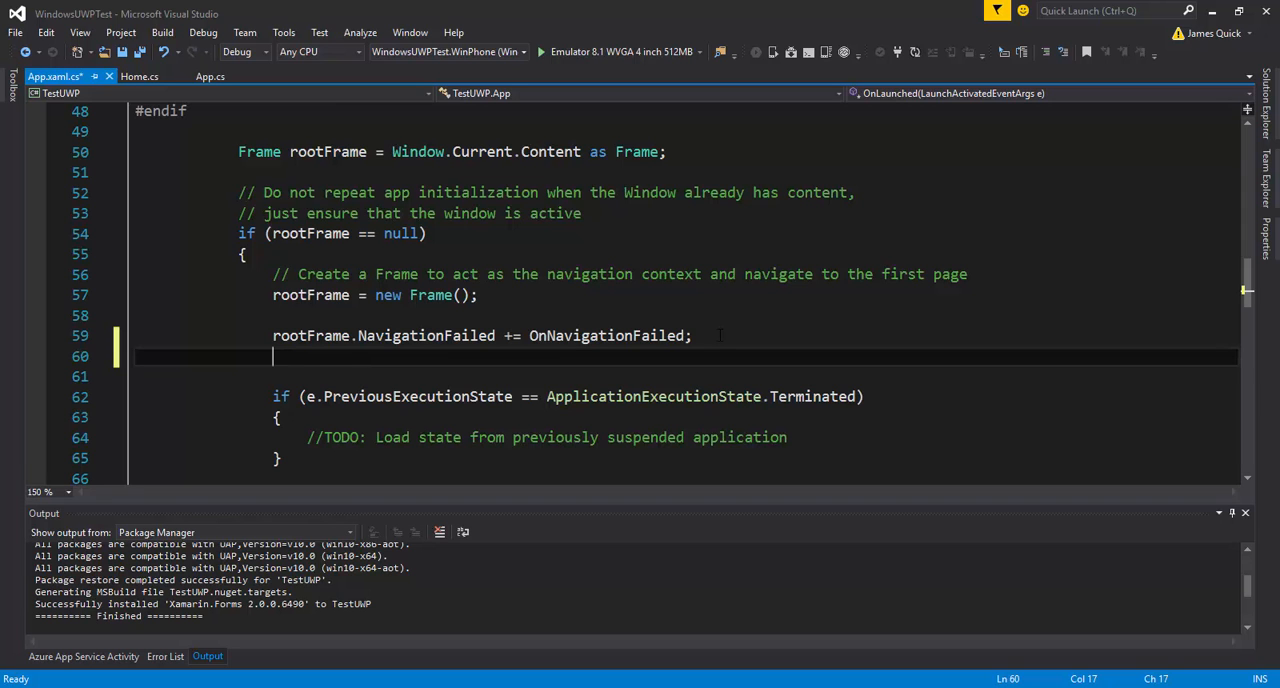
pyautogui.write('Xamarin.')
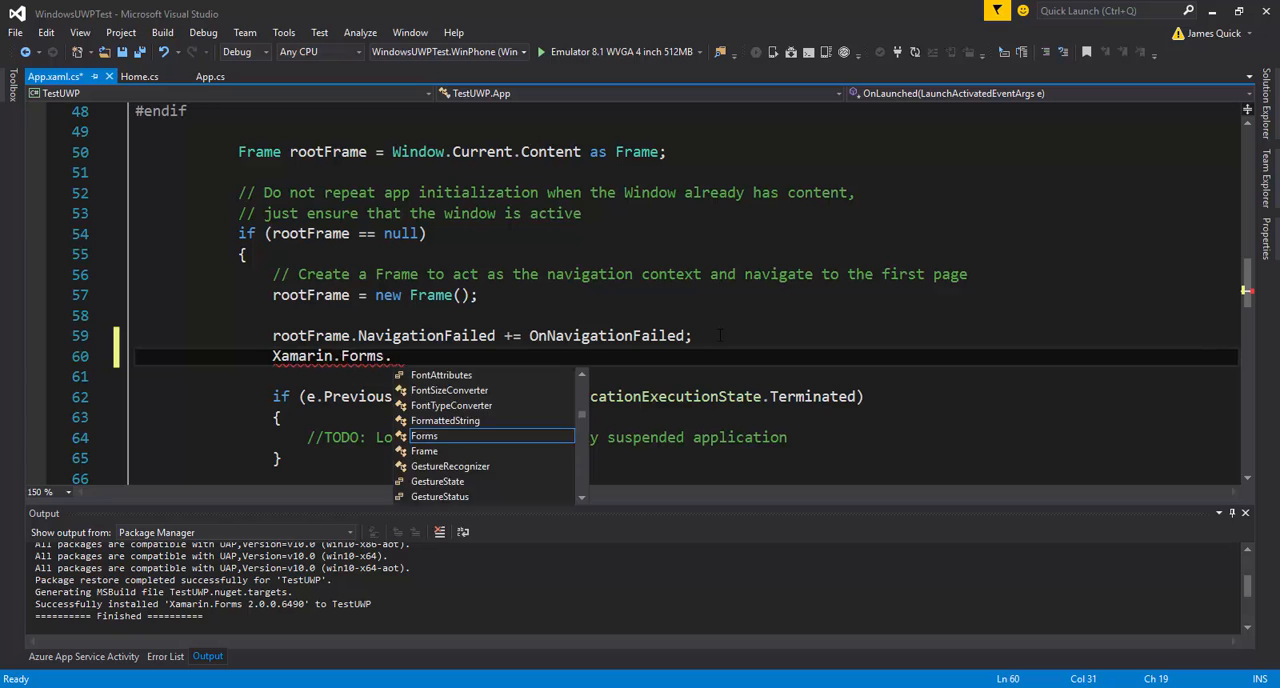
pyautogui.write('Forms.in')
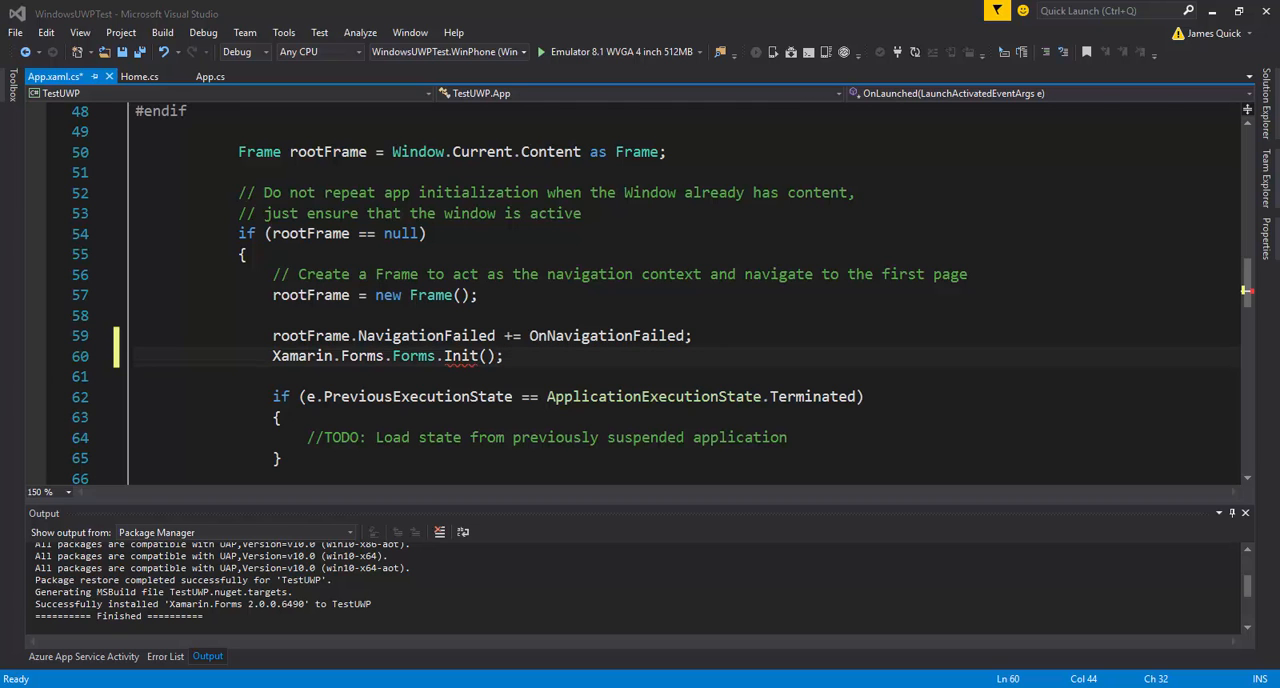
pyautogui.moveTo(476, 356)
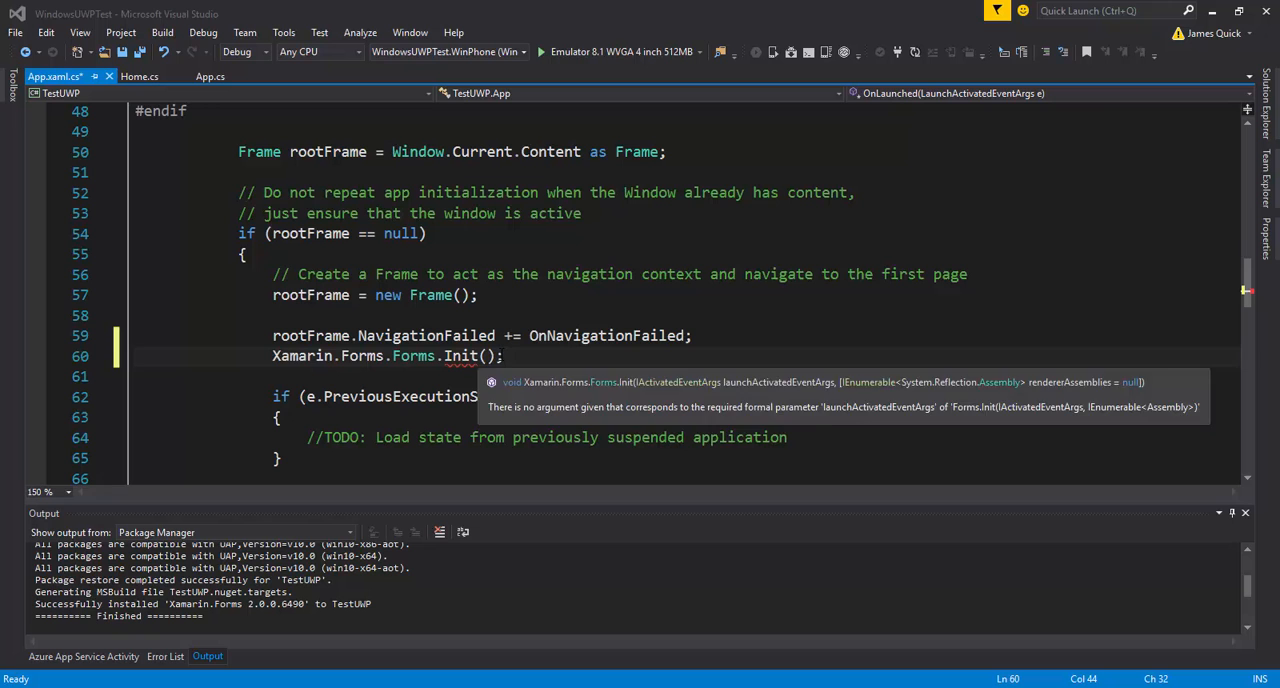
pyautogui.write('e')
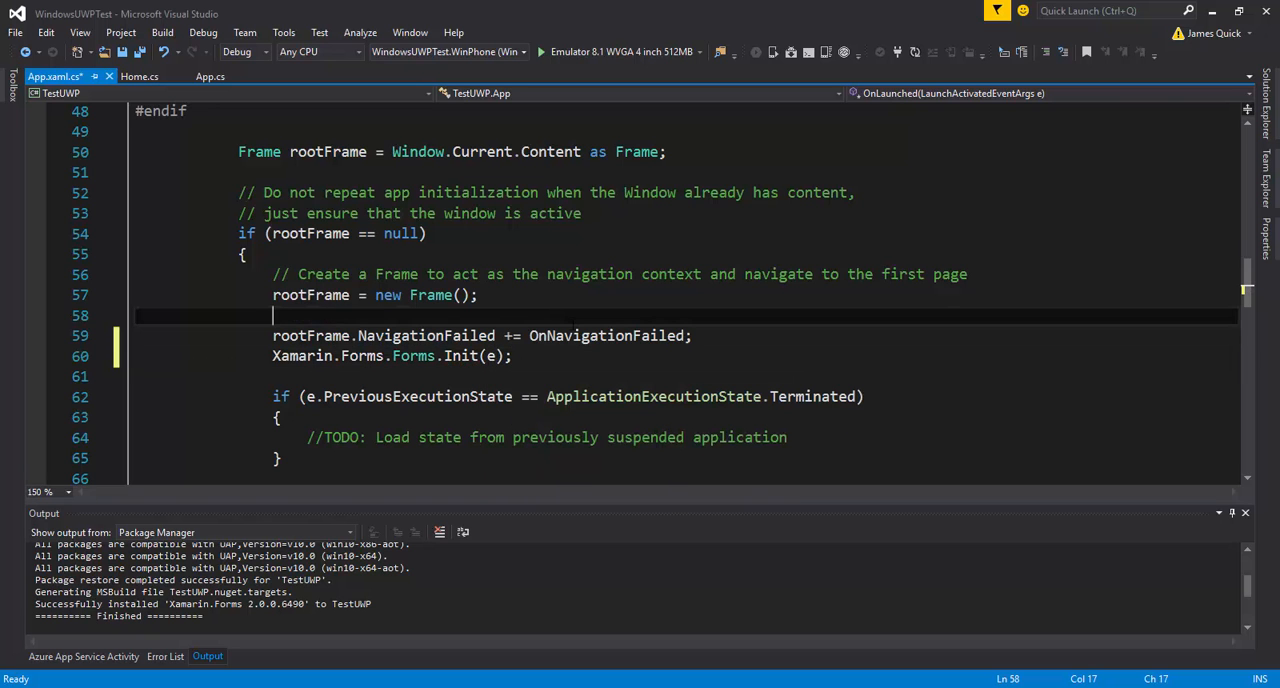
# - Open TestUWP's MainPage code-behind from Solution Explorer
pyautogui.click(1100, 394)
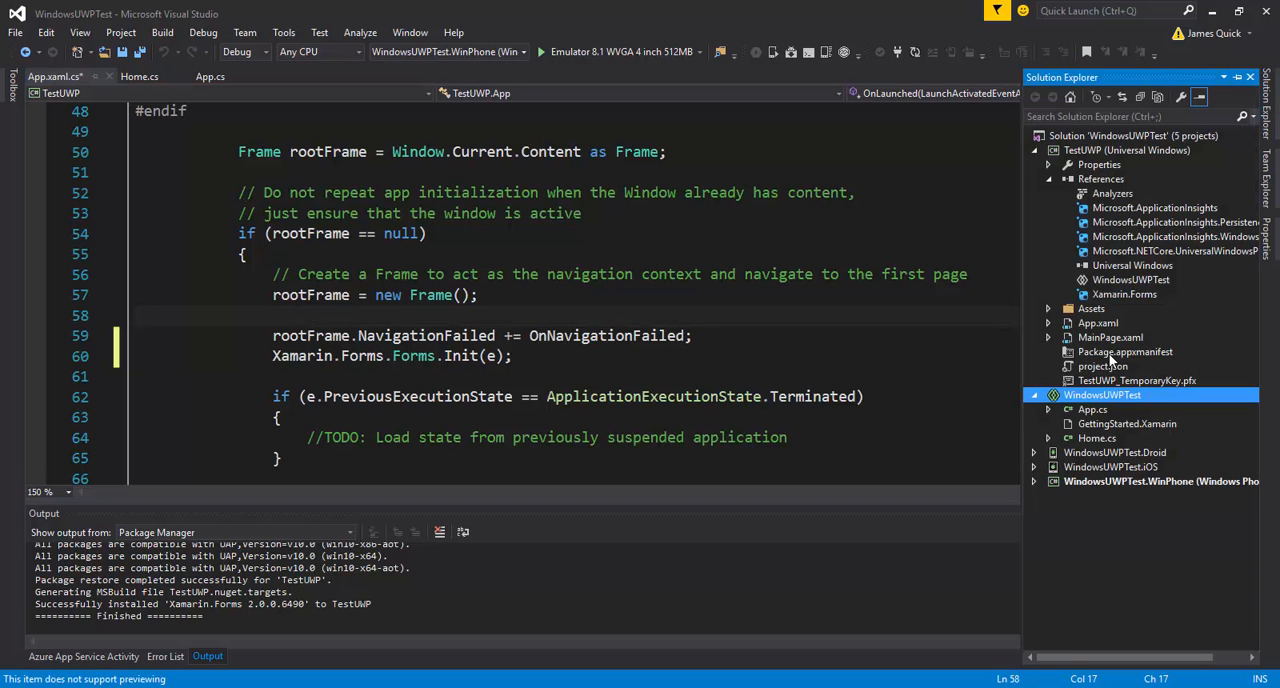
pyautogui.doubleClick(1132, 352)
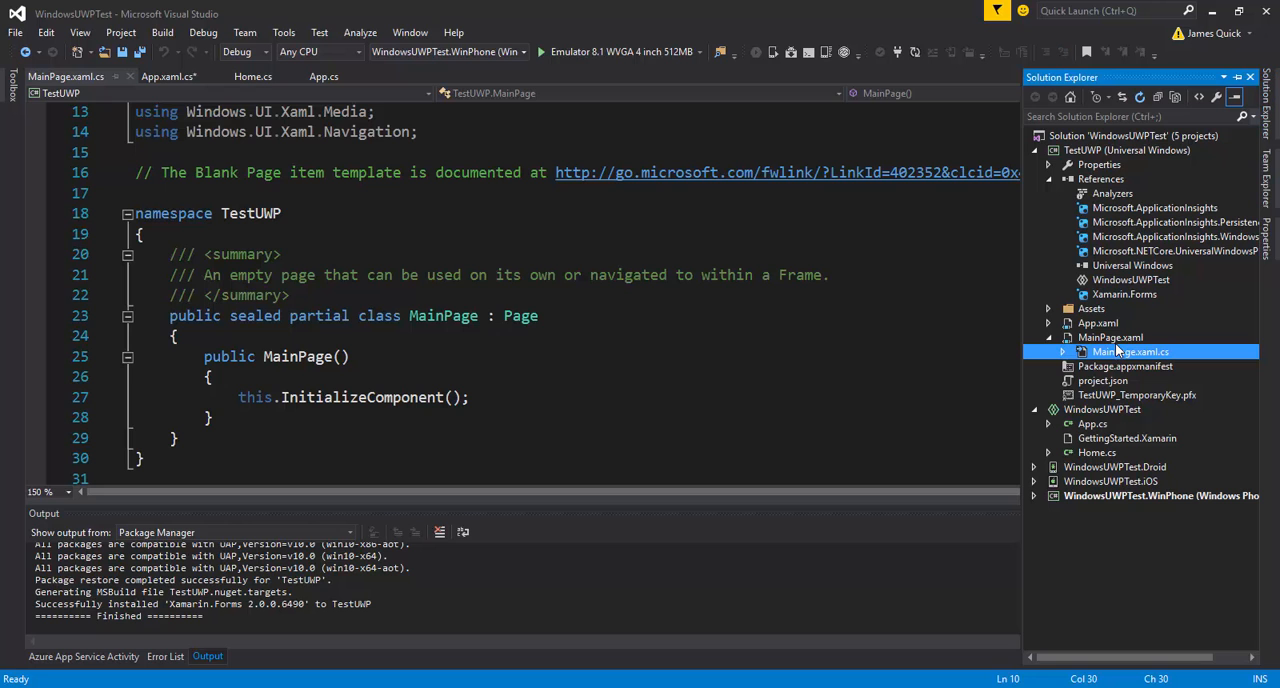
# - Open TestUWP's MainPage.xaml markup in the XAML editor
pyautogui.doubleClick(1108, 336)
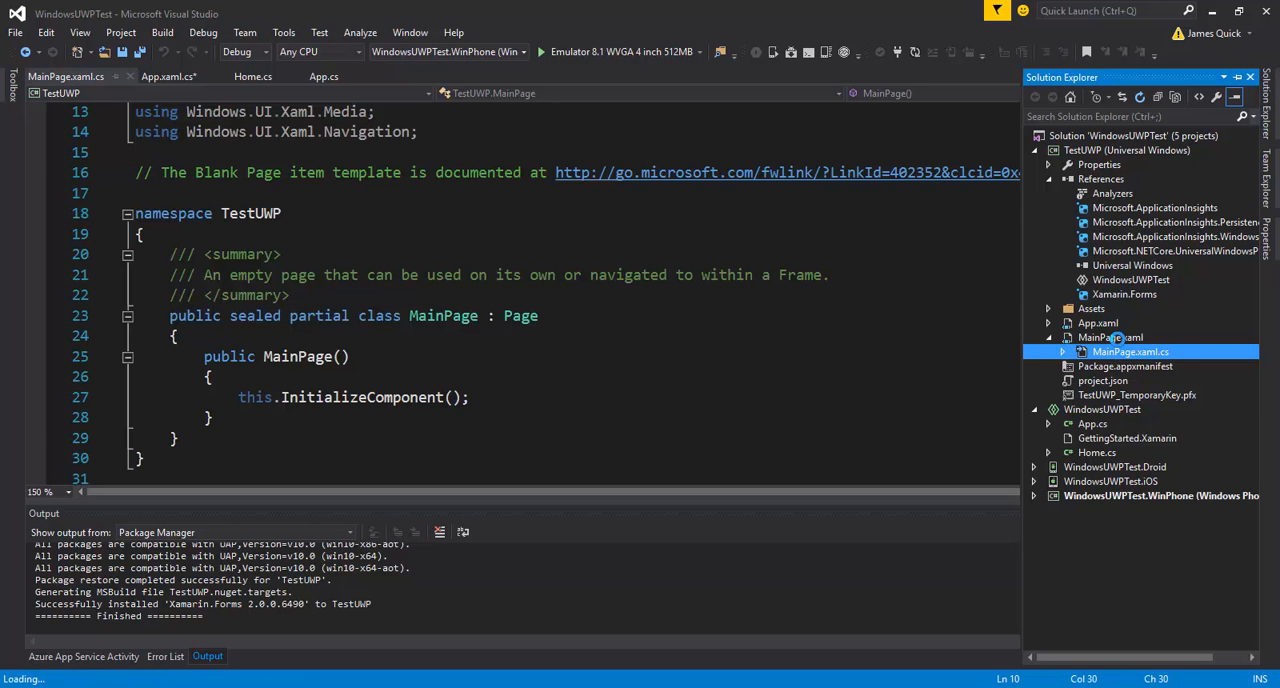
pyautogui.doubleClick(1108, 336)
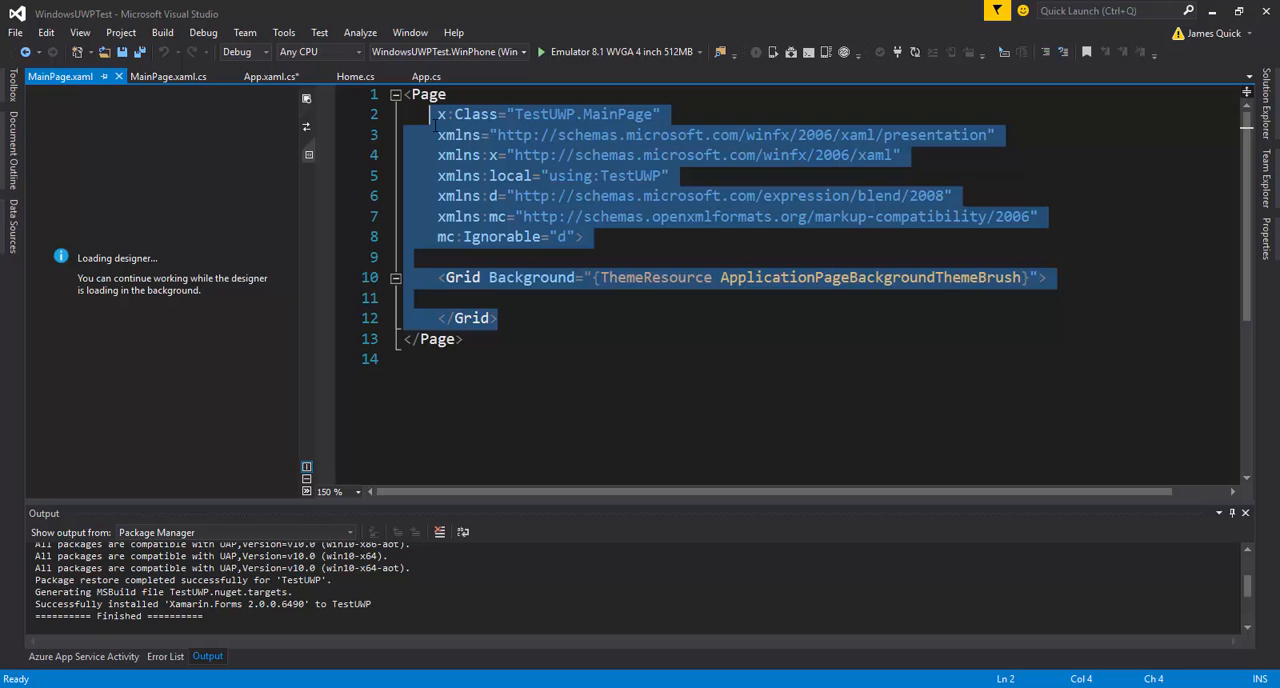
pyautogui.moveTo(528, 192)
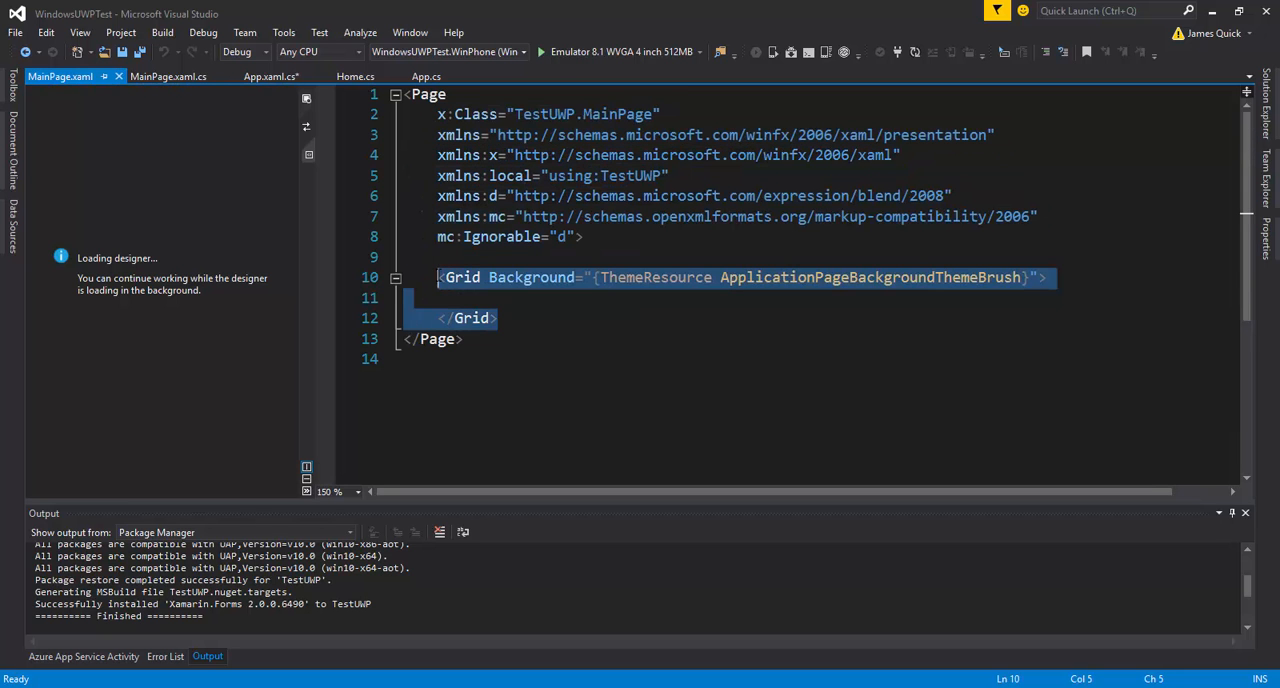
# - Delete the Grid, declare xmlns:forms="using:Xamarin.Forms.Platform.UWP", and make the root forms:WindowsPage
pyautogui.press('Delete')
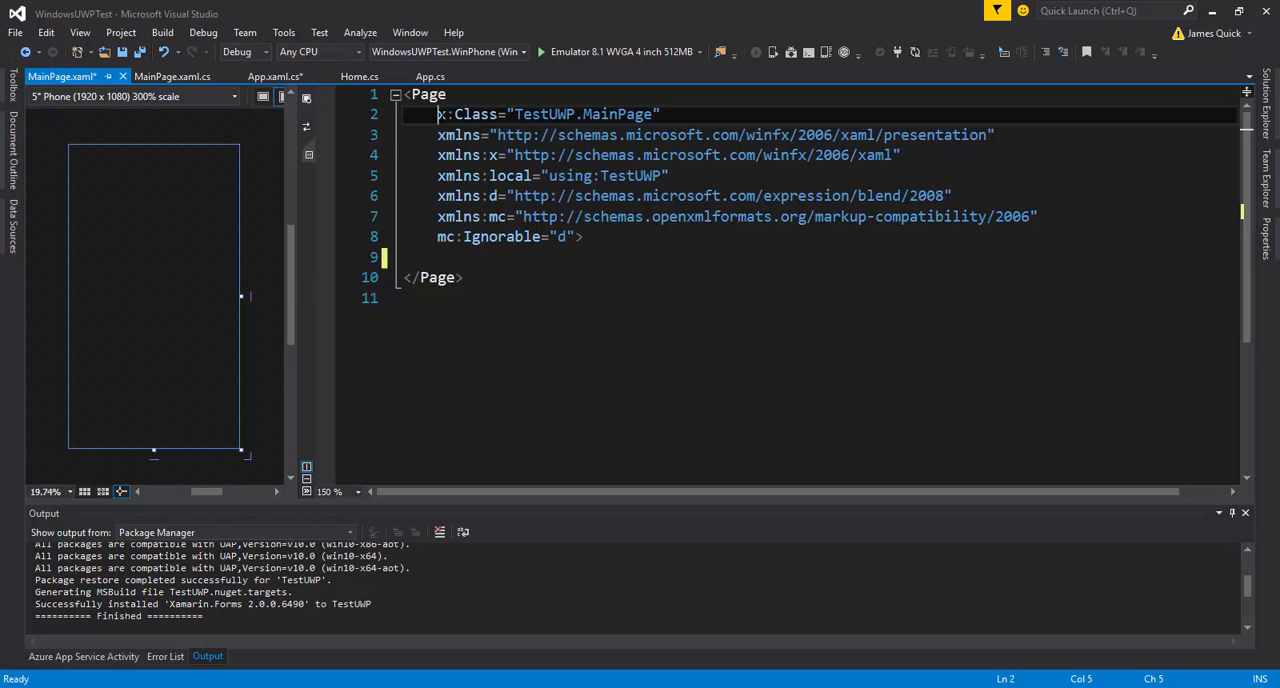
pyautogui.write('xmlns:forms="using:Xamarin.Forms.Platform.UWP"')
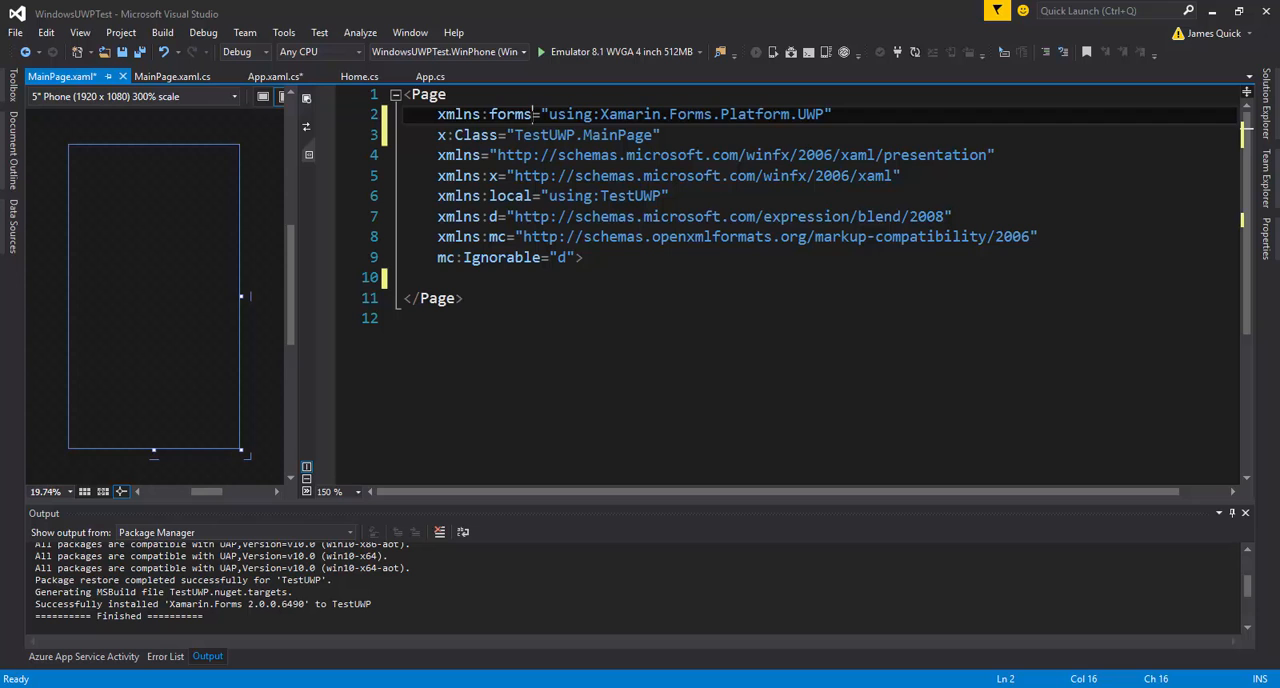
pyautogui.doubleClick(510, 112)
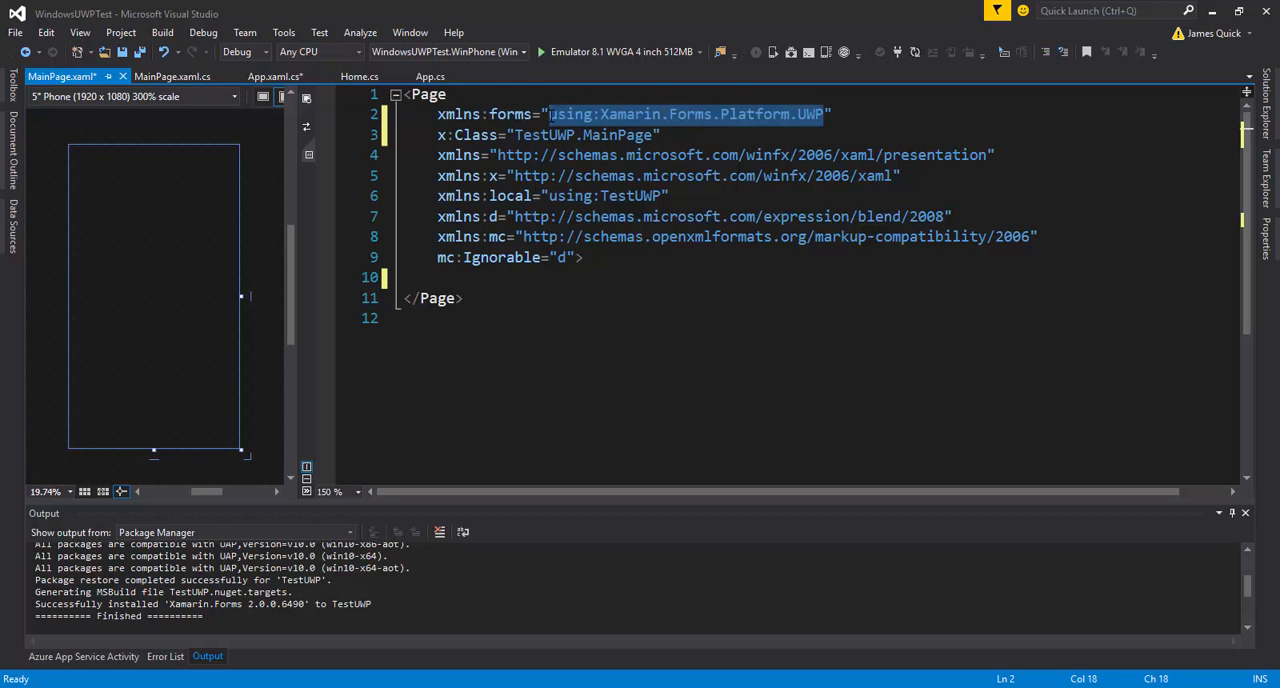
pyautogui.moveTo(280, 366)
pyautogui.write('<forms')
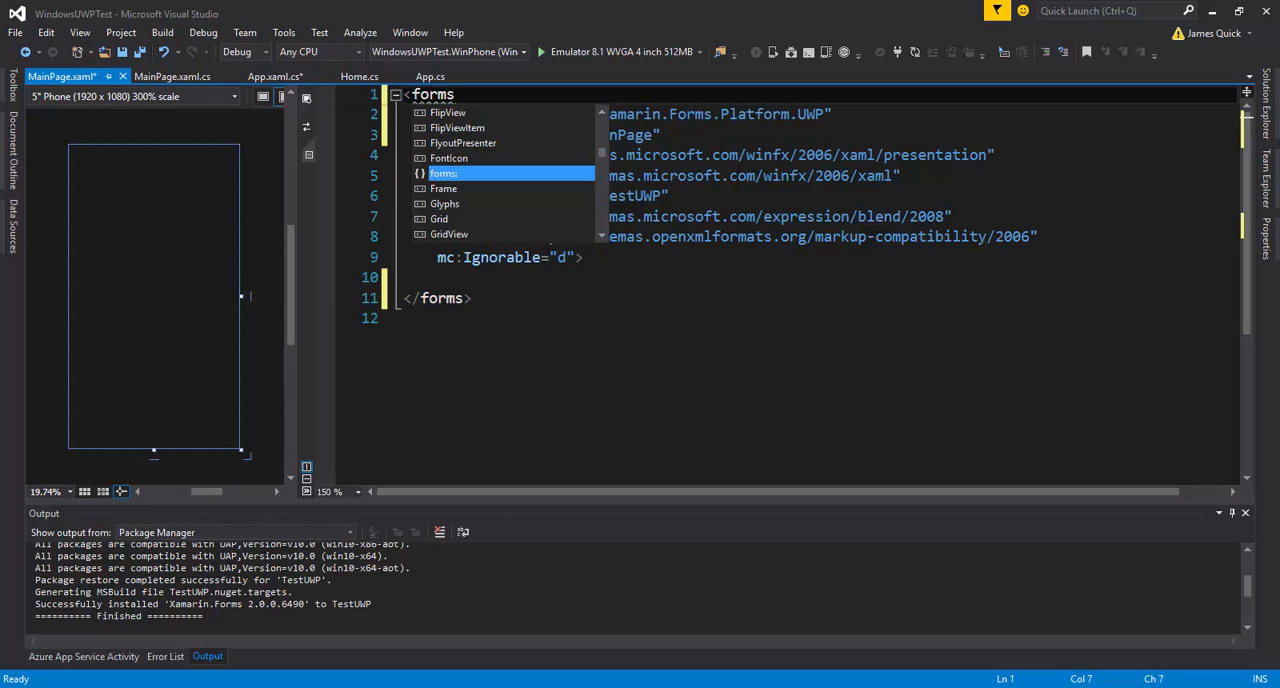
pyautogui.write(':WindowsPage')
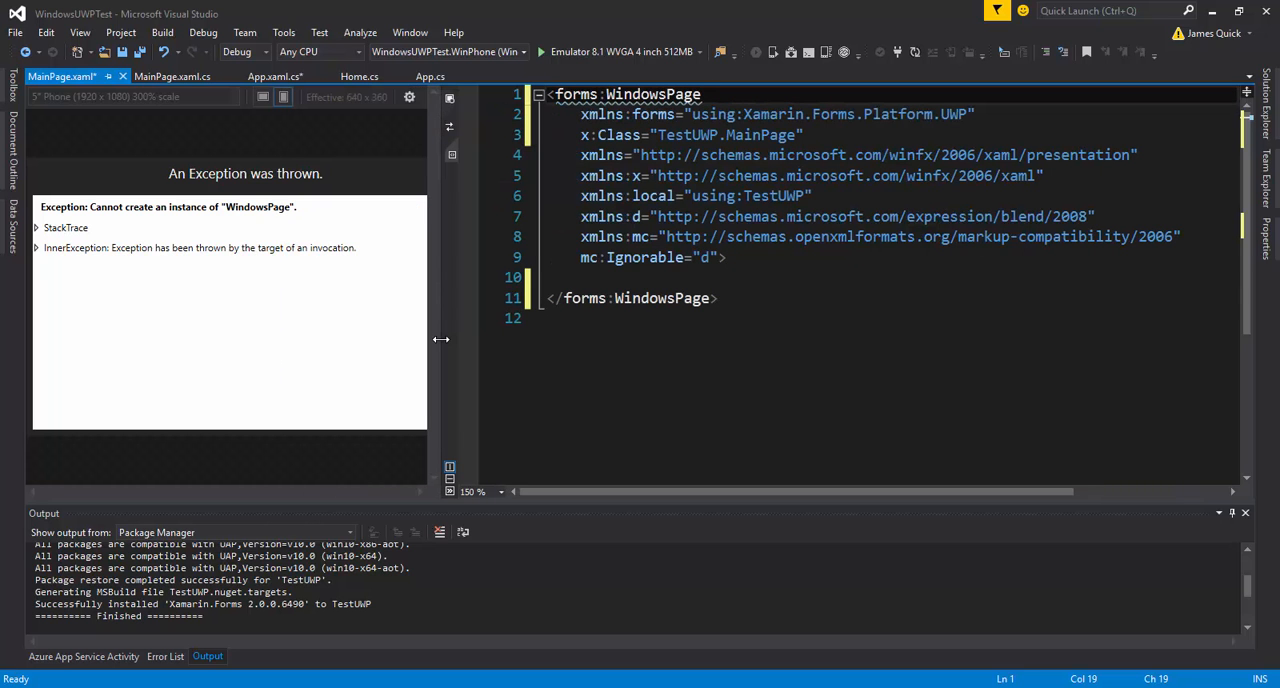
pyautogui.moveTo(184, 116)
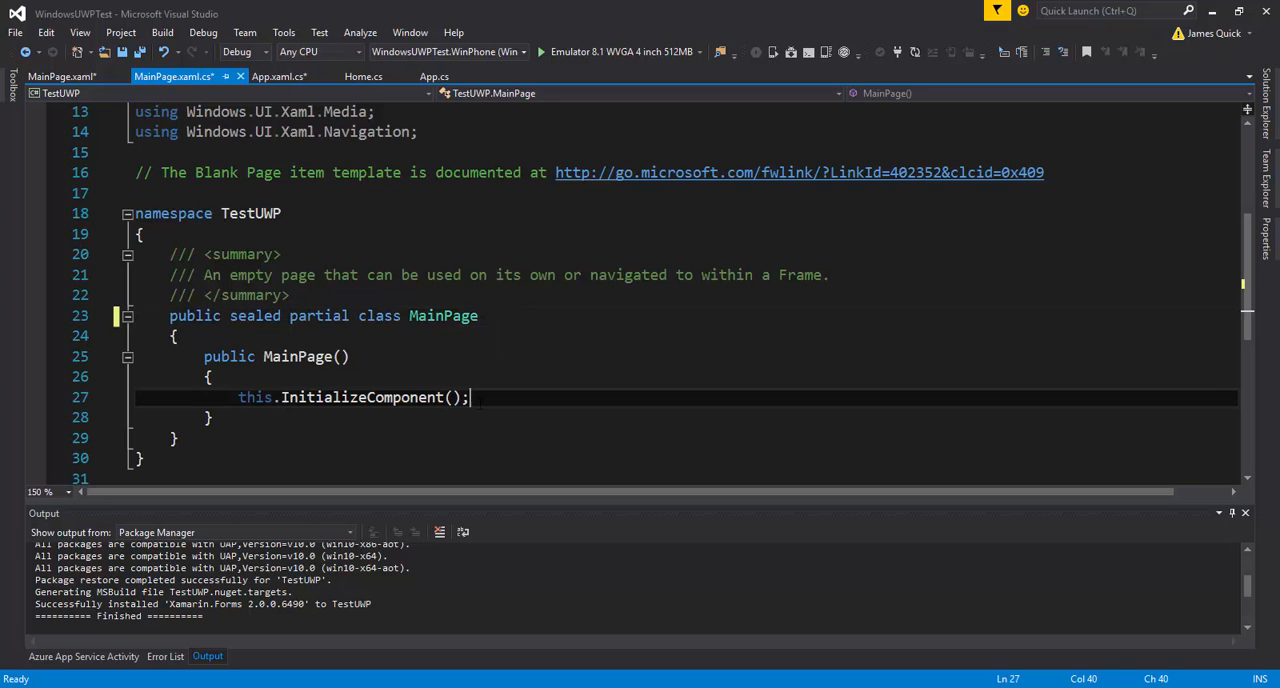
# - Add LoadApplication(new WindowsUWPTest.App()); after InitializeComponent in the UWP MainPage constructor
pyautogui.write('Lo')
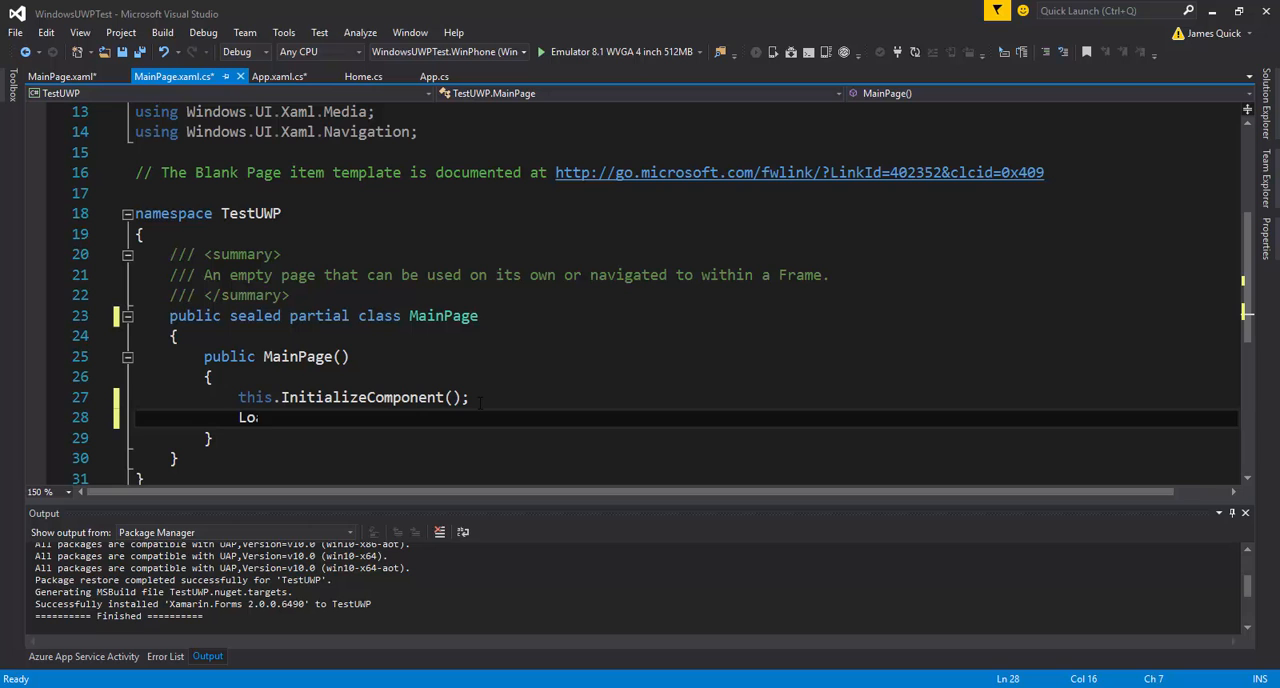
pyautogui.write('adApplication')
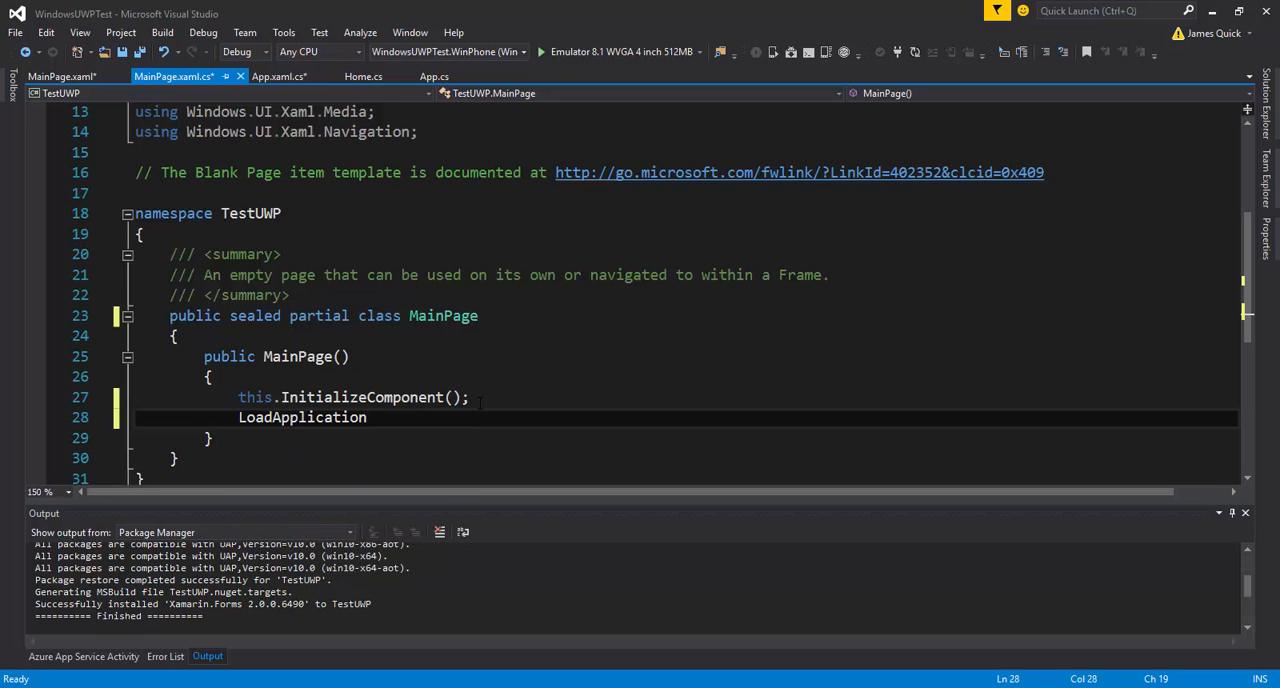
pyautogui.write('( n')
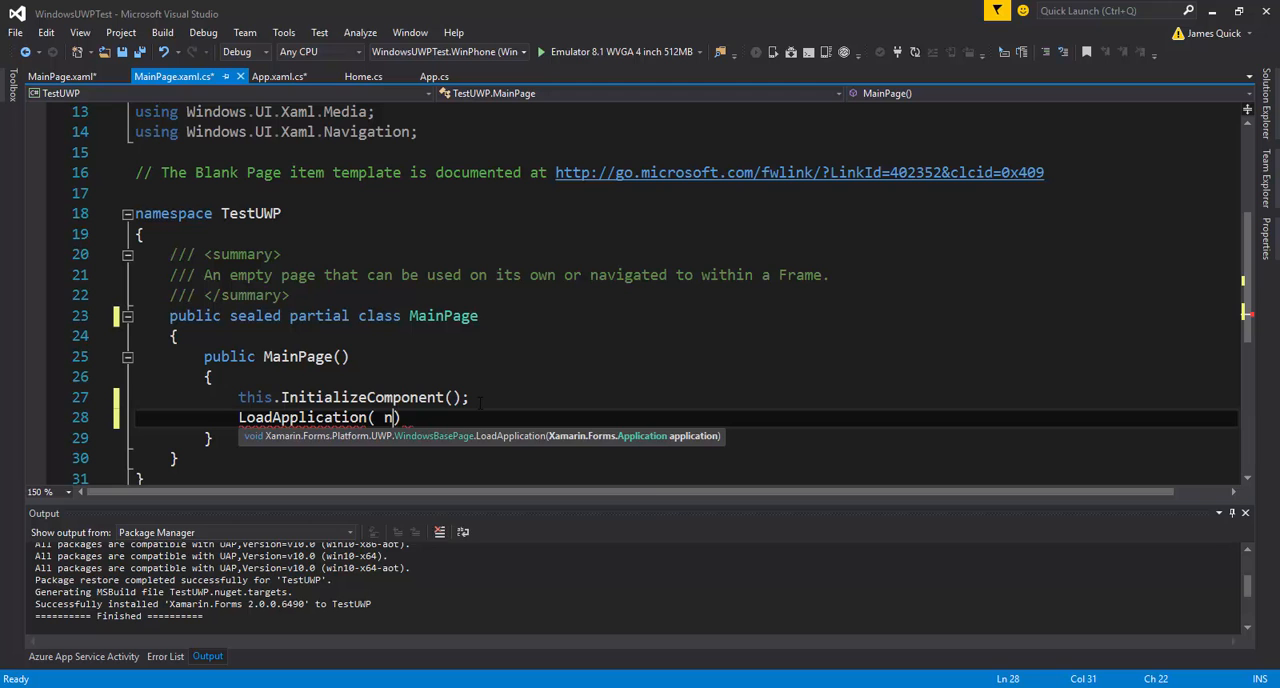
pyautogui.write('new')
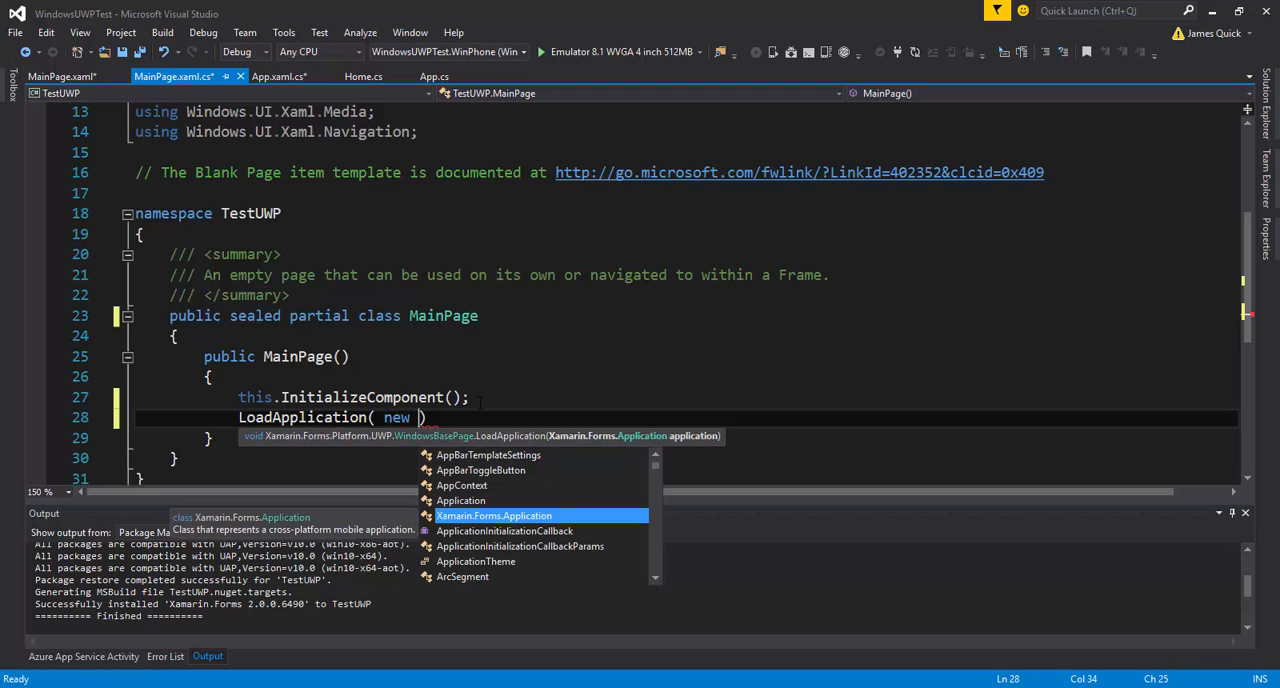
pyautogui.moveTo(828, 250)
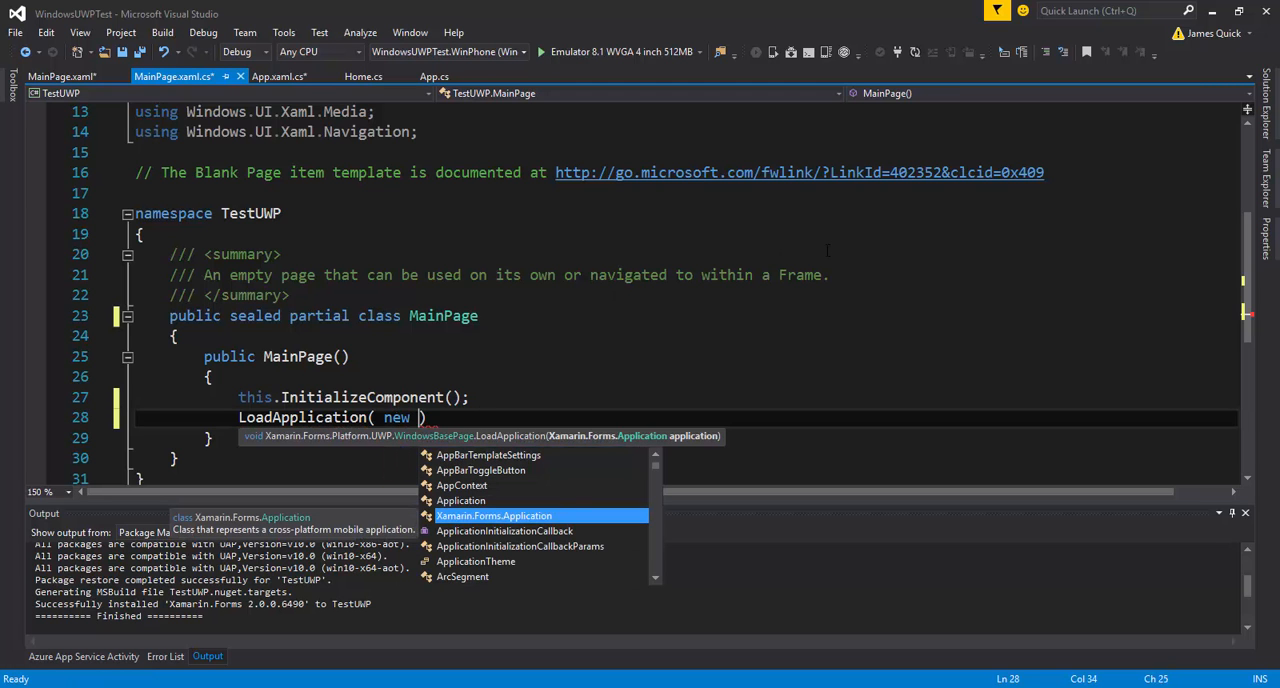
pyautogui.write('Windows')
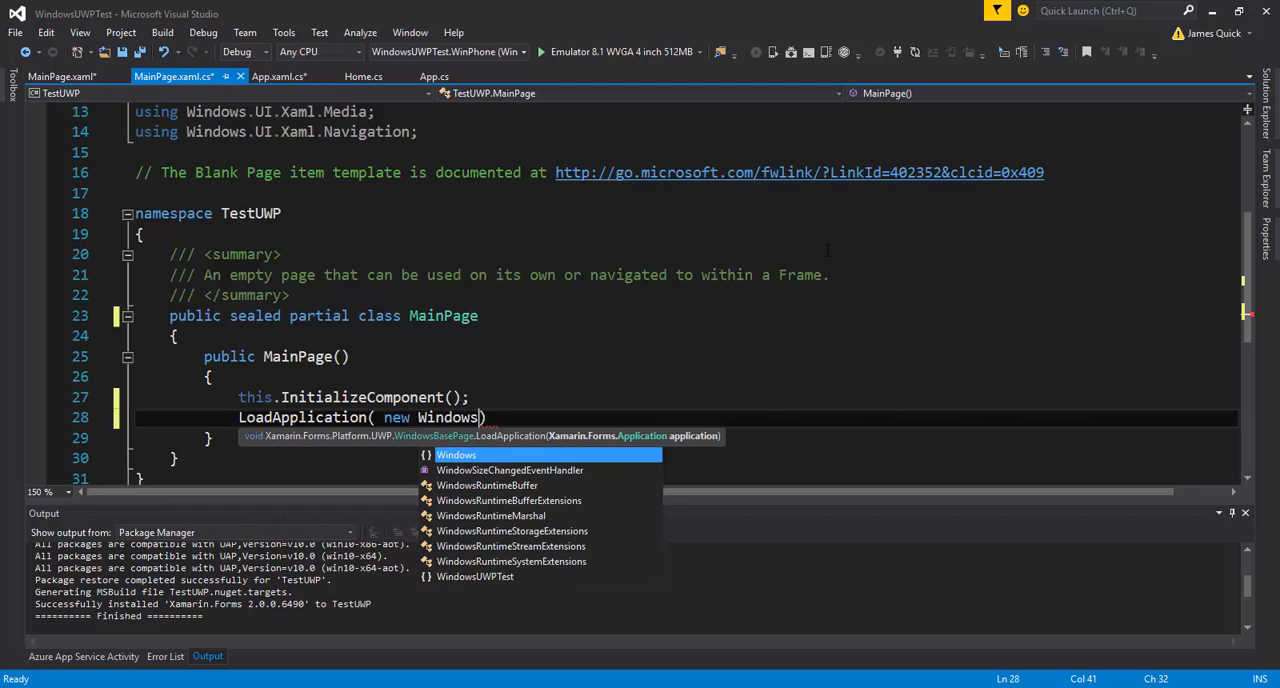
pyautogui.write('Uw')
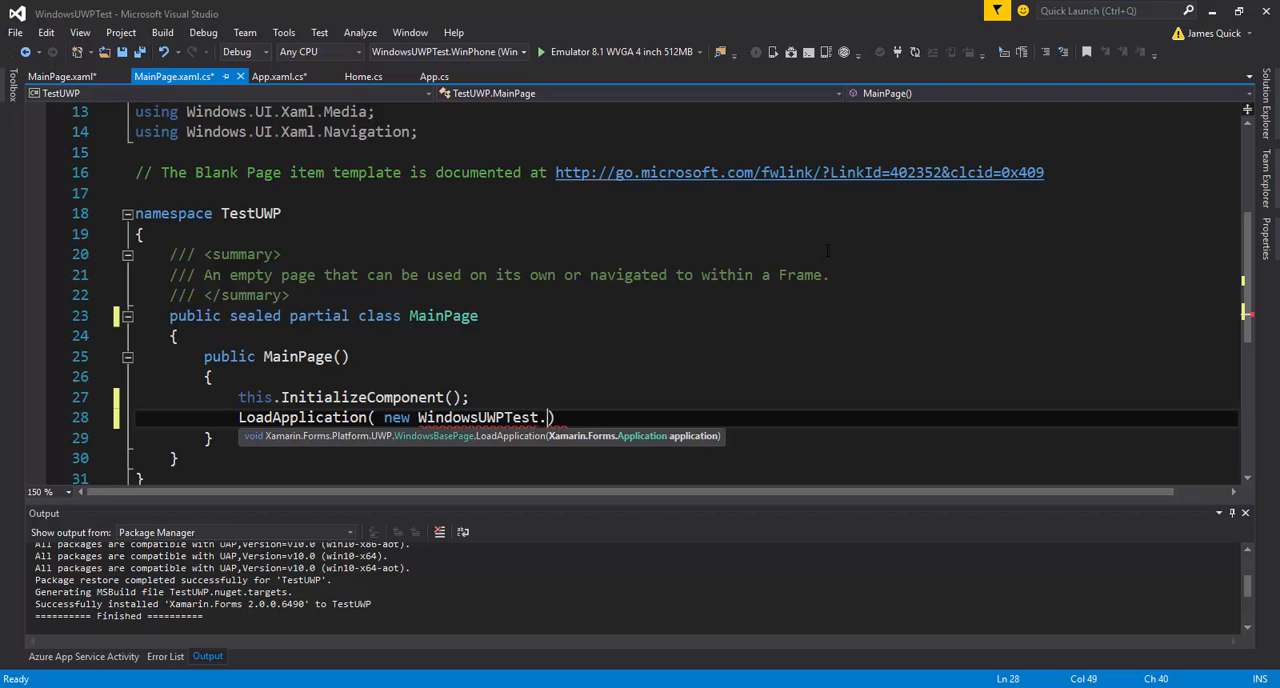
pyautogui.write('App(')
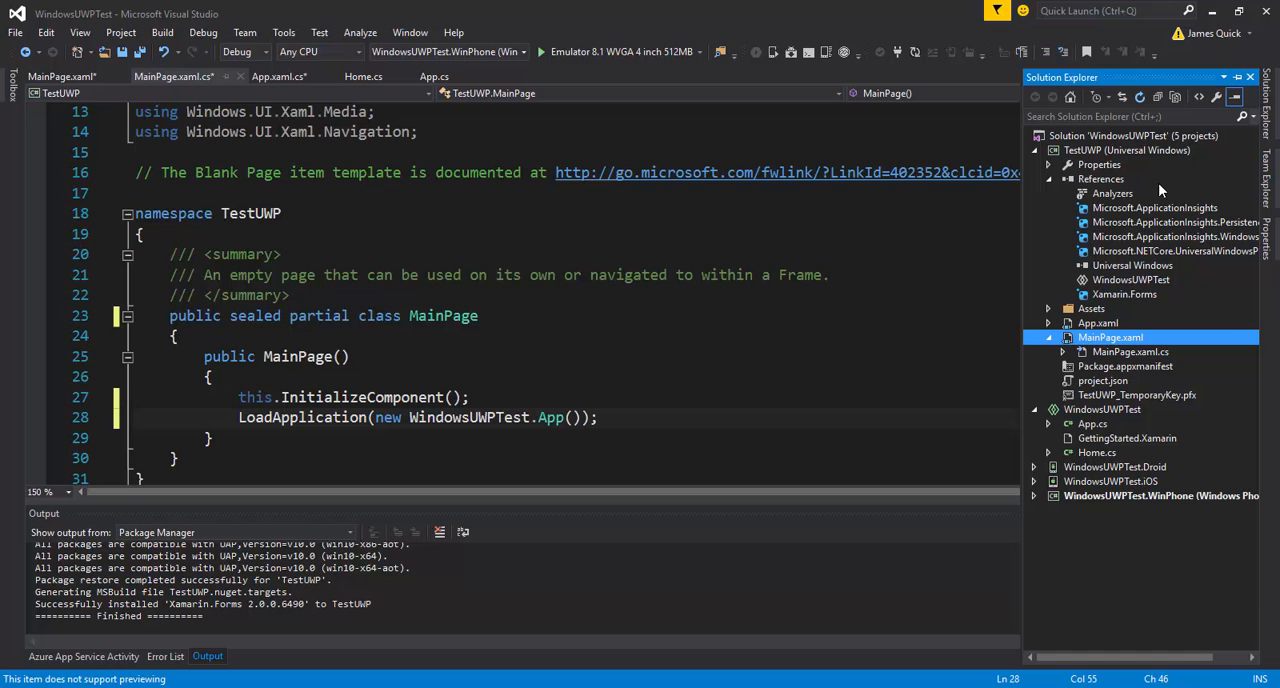
pyautogui.moveTo(1100, 430)
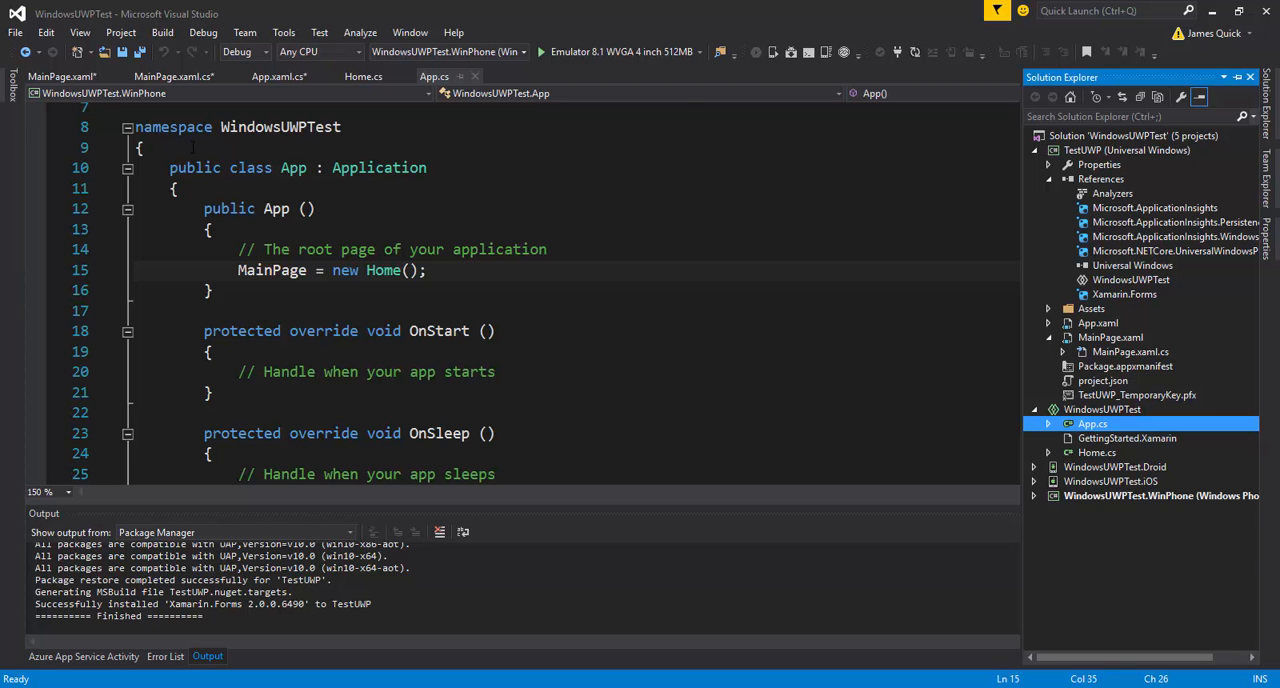
# - Review the MainPage.xaml markup and return to the MainPage.xaml.cs code
pyautogui.click(60, 76)
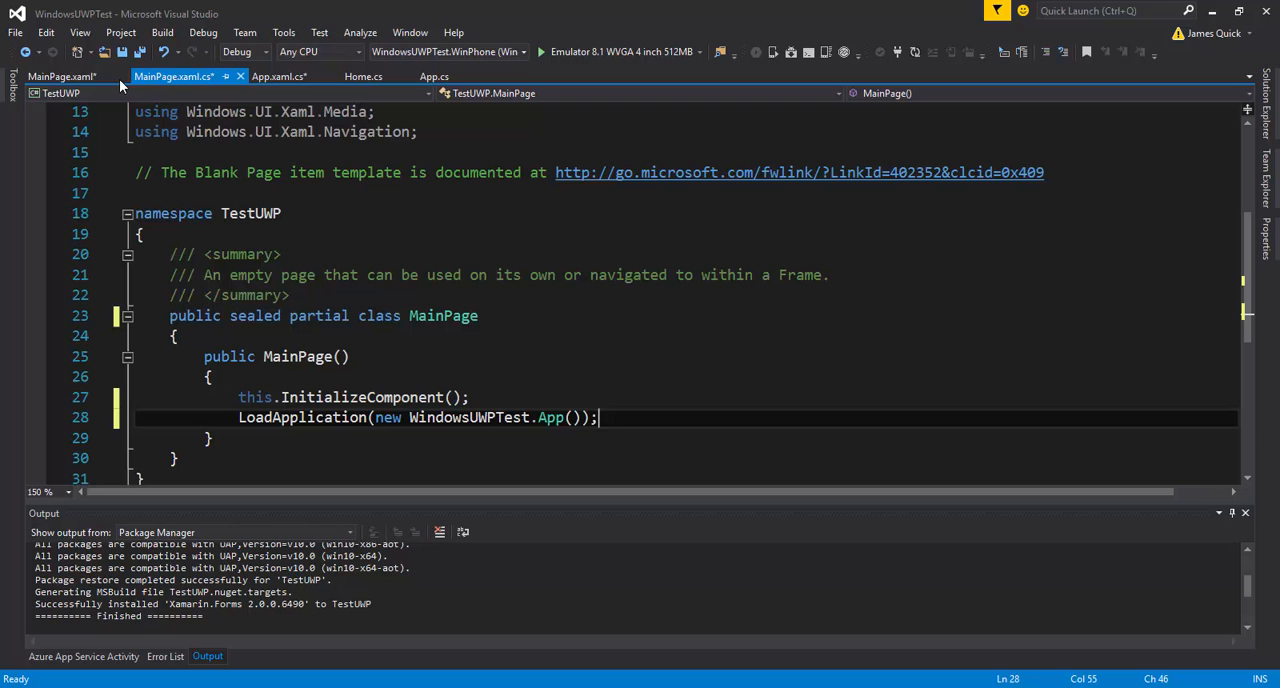
pyautogui.click(60, 76)
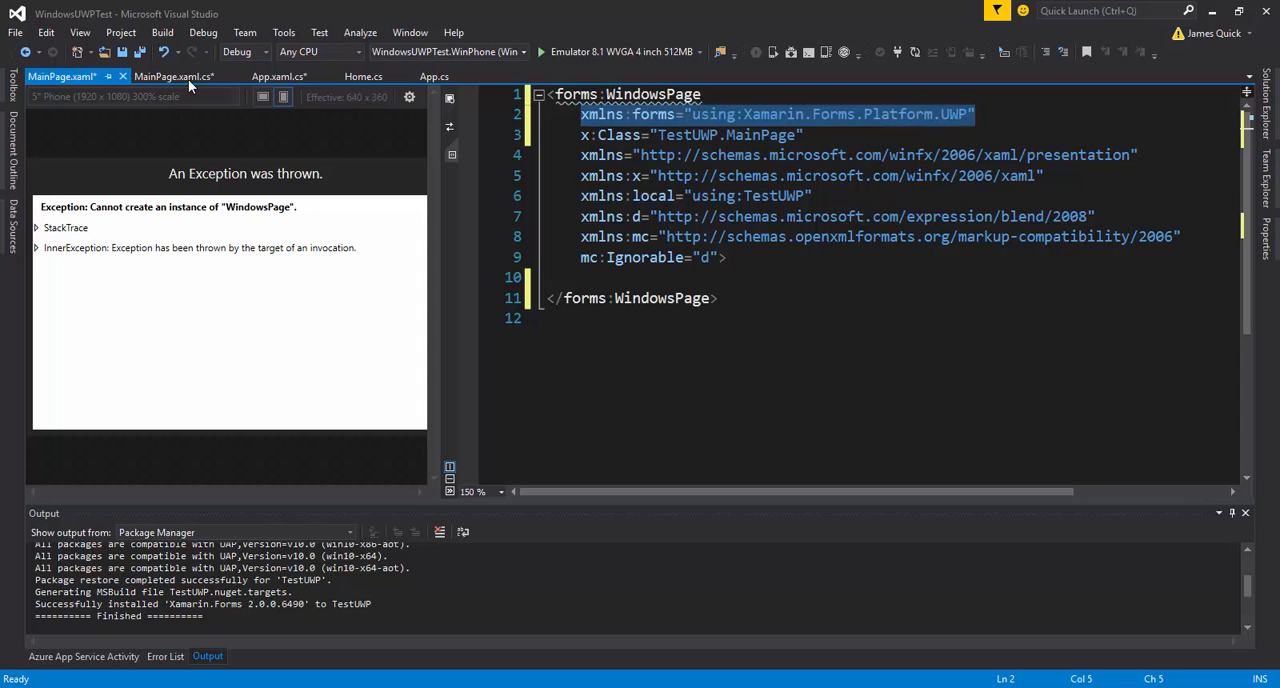
pyautogui.click(172, 76)
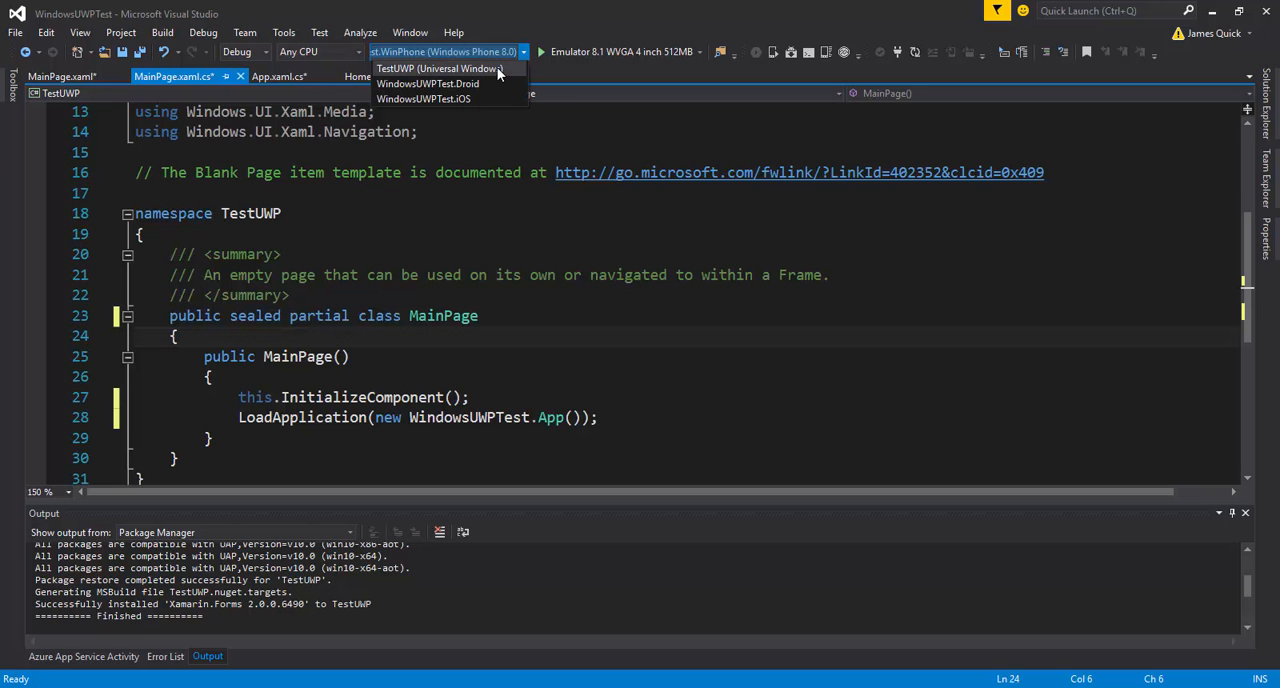
# - Make TestUWP the startup project and show the solution's Configuration Properties
pyautogui.click(438, 68)
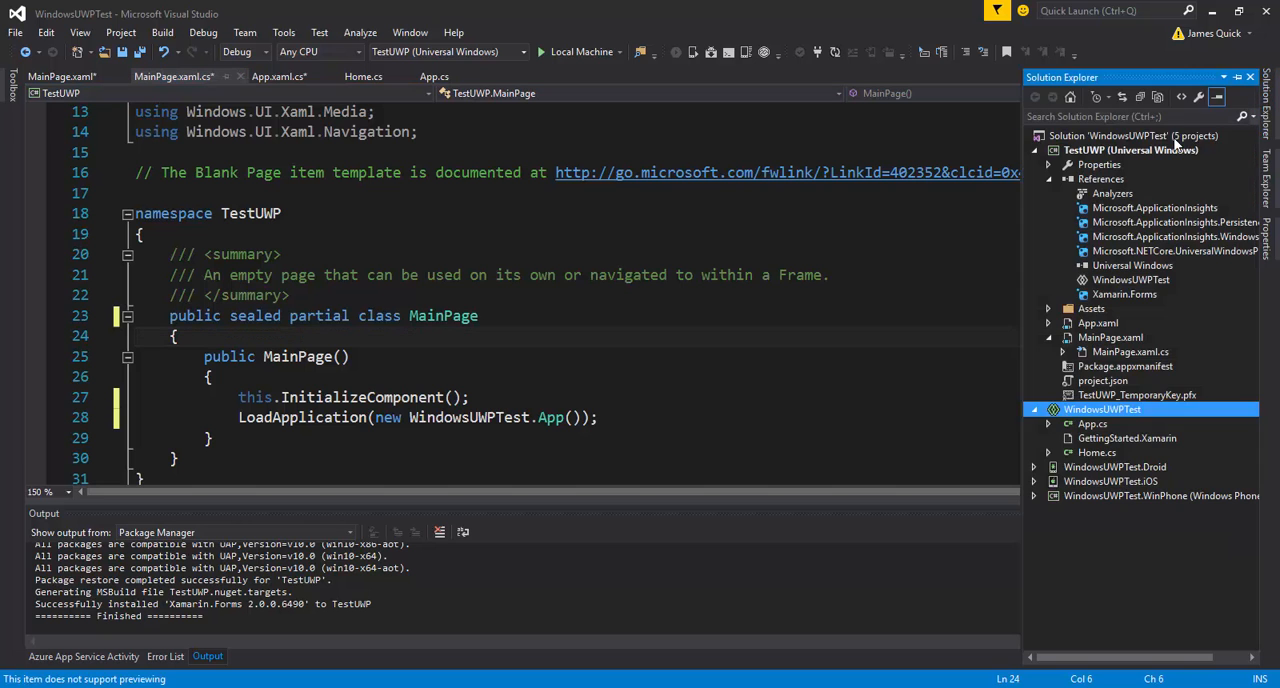
pyautogui.rightClick(1108, 136)
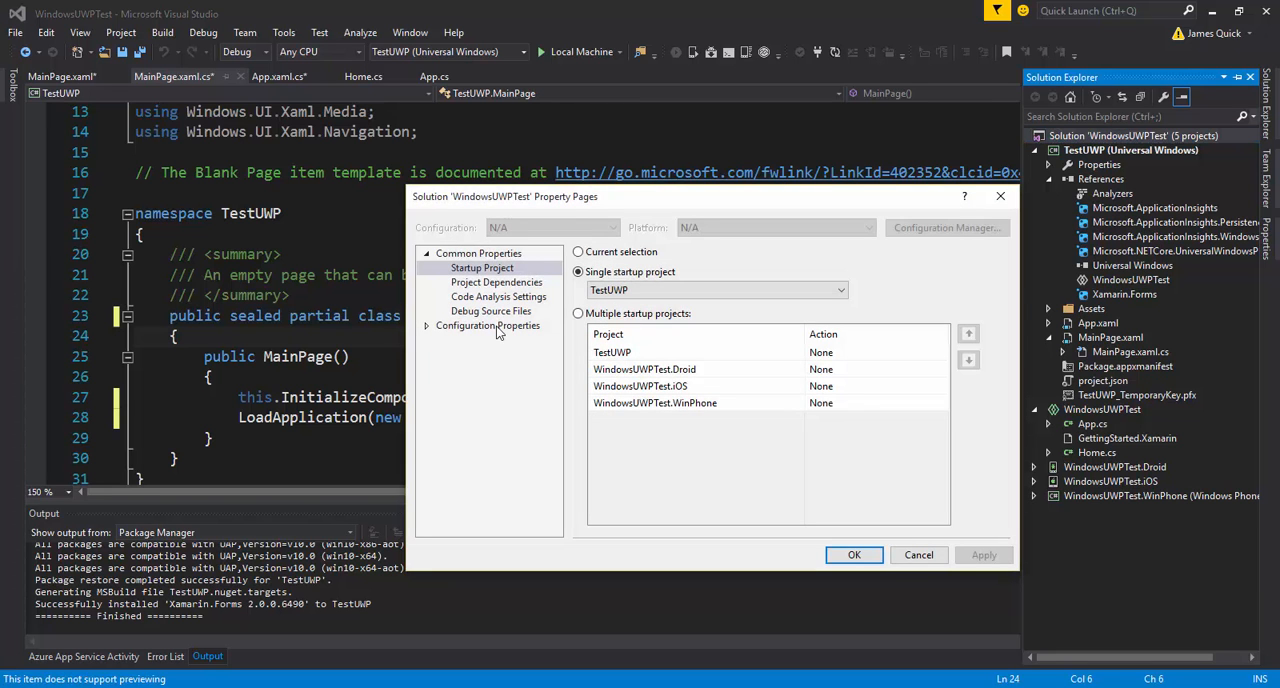
pyautogui.click(496, 282)
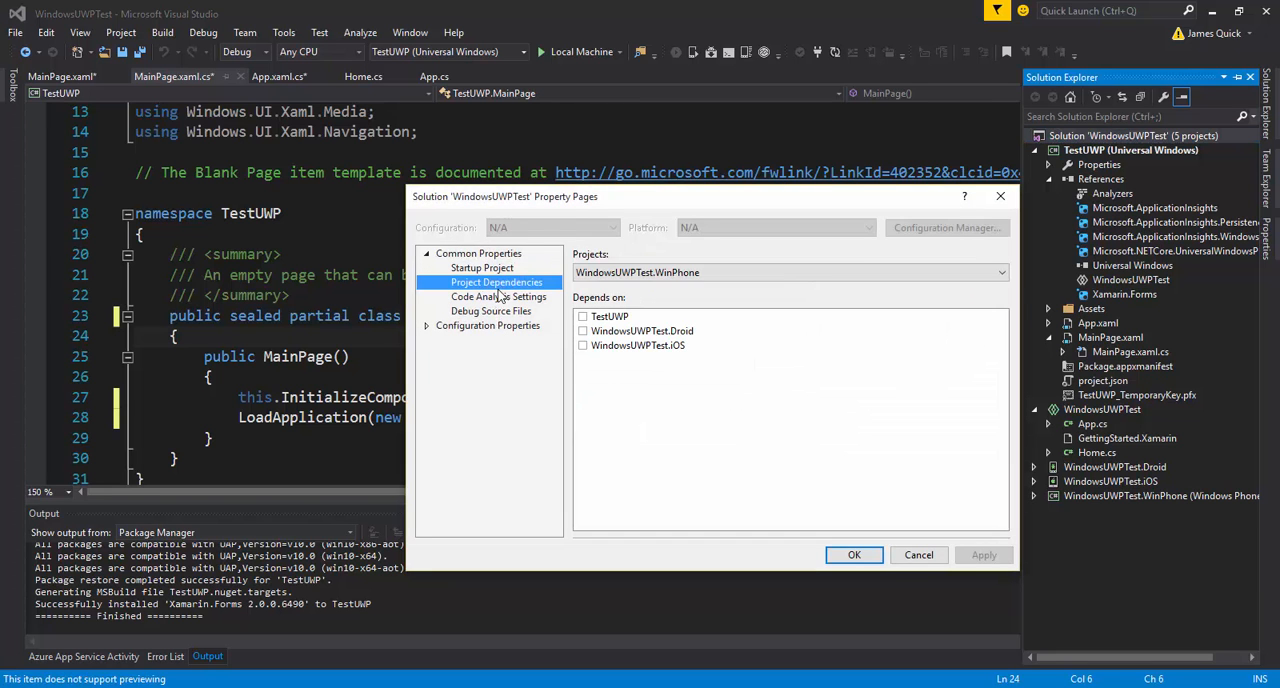
pyautogui.click(488, 324)
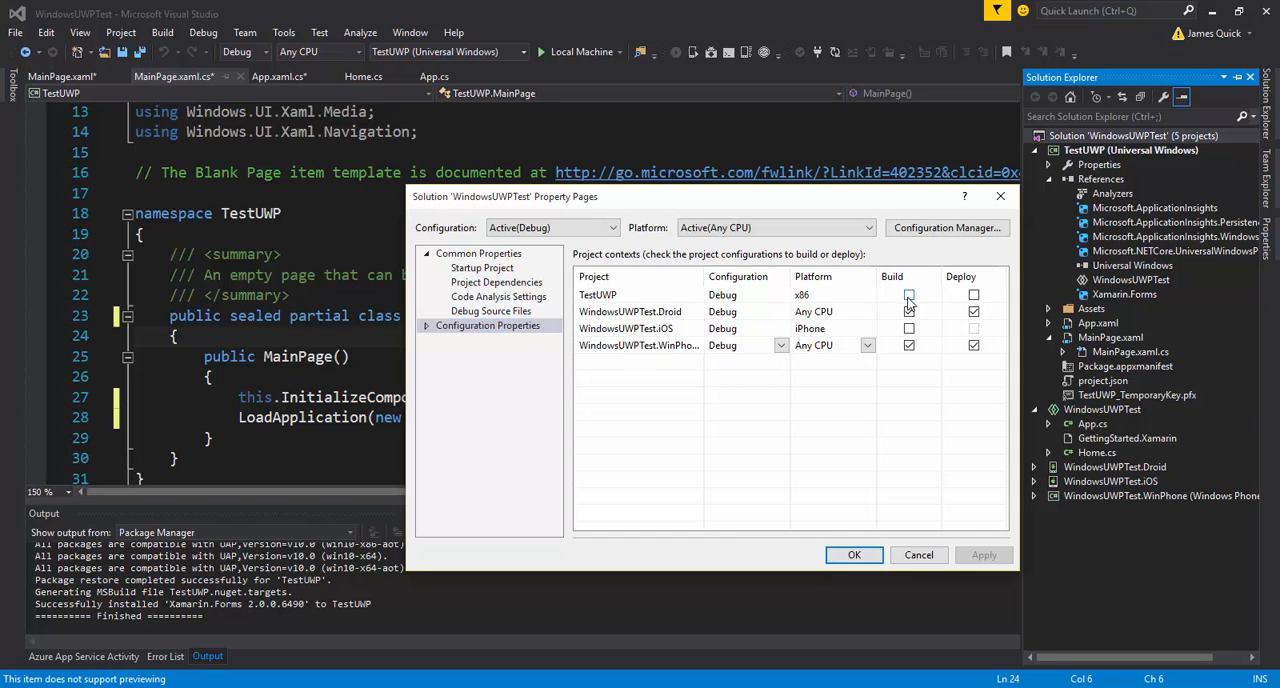
# - Enable Deploy for TestUWP and set the iOS project's platform to iPhoneSimulator
pyautogui.click(908, 294)
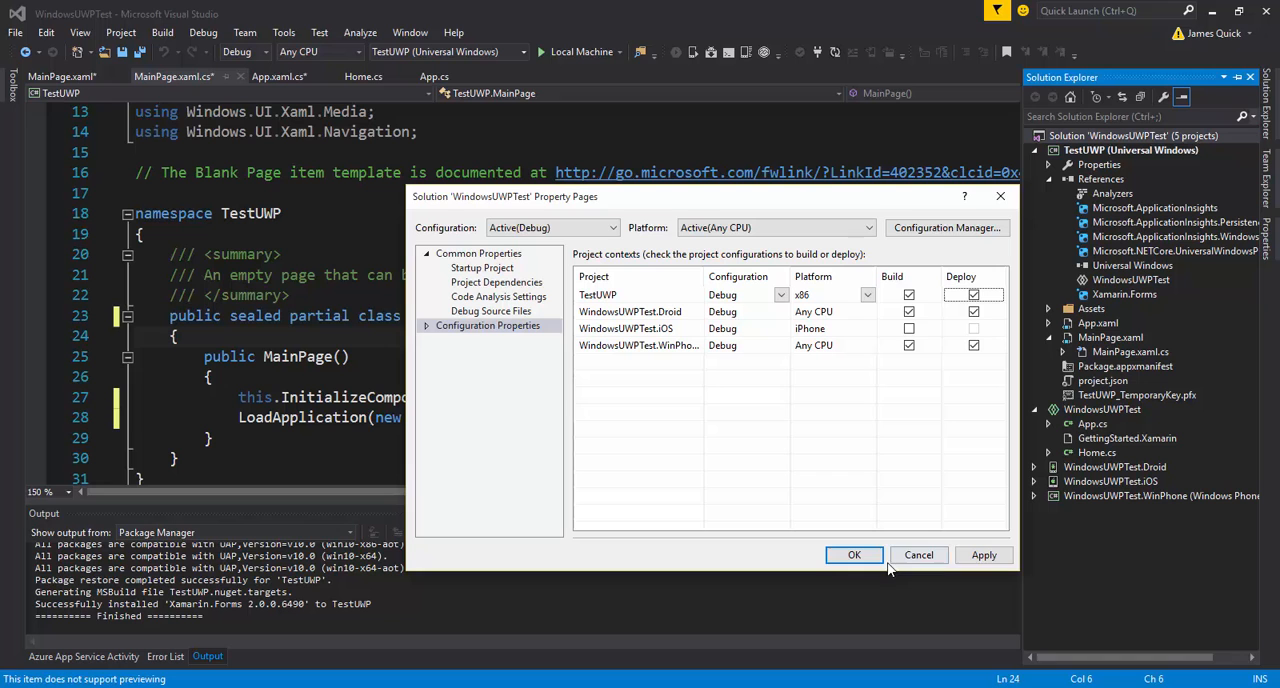
pyautogui.click(908, 328)
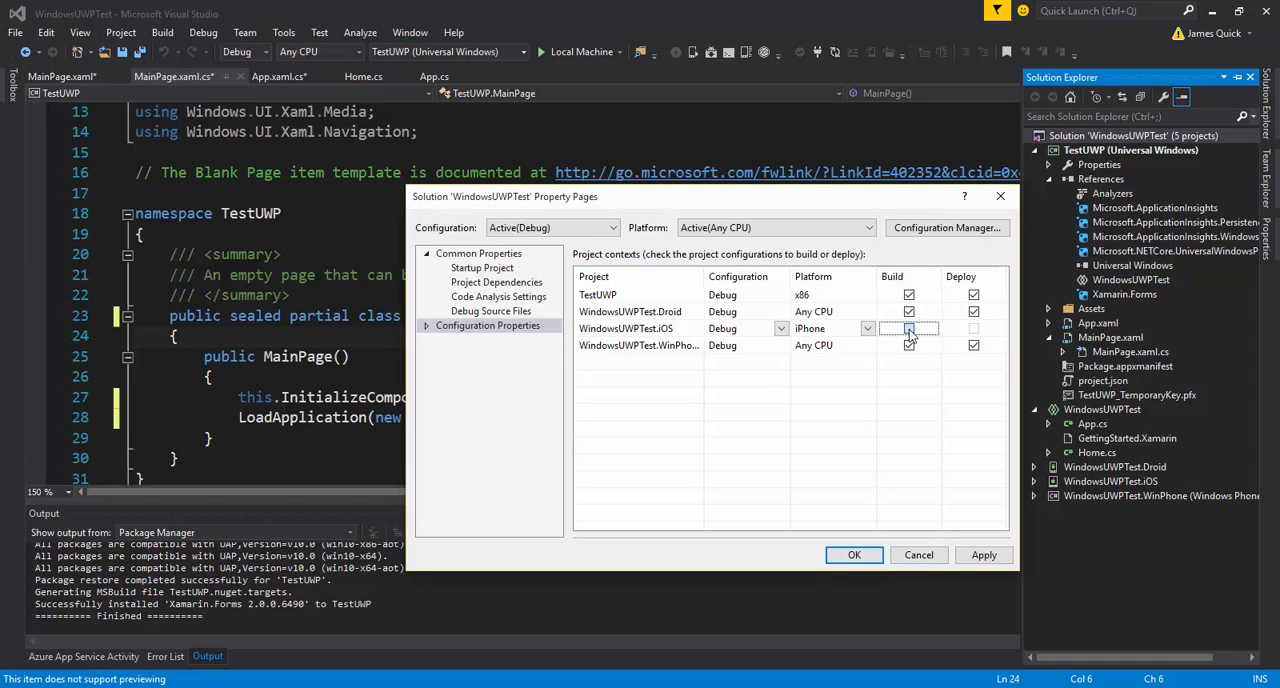
pyautogui.click(908, 328)
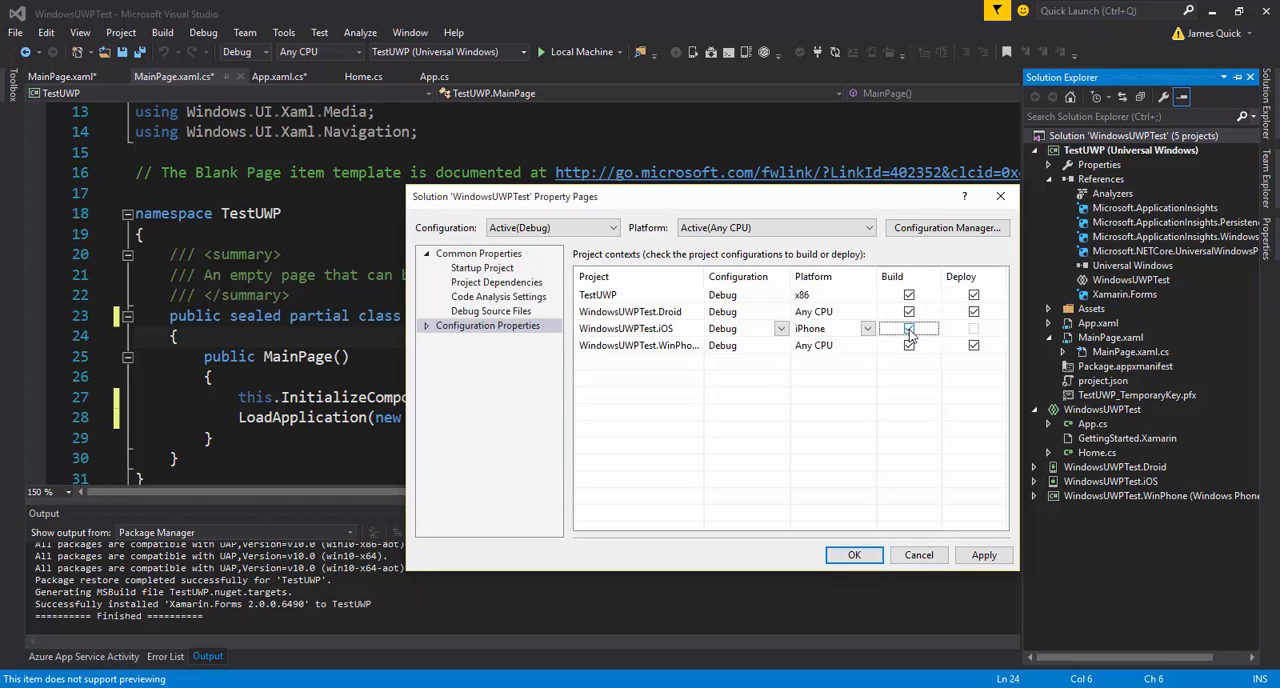
pyautogui.click(868, 328)
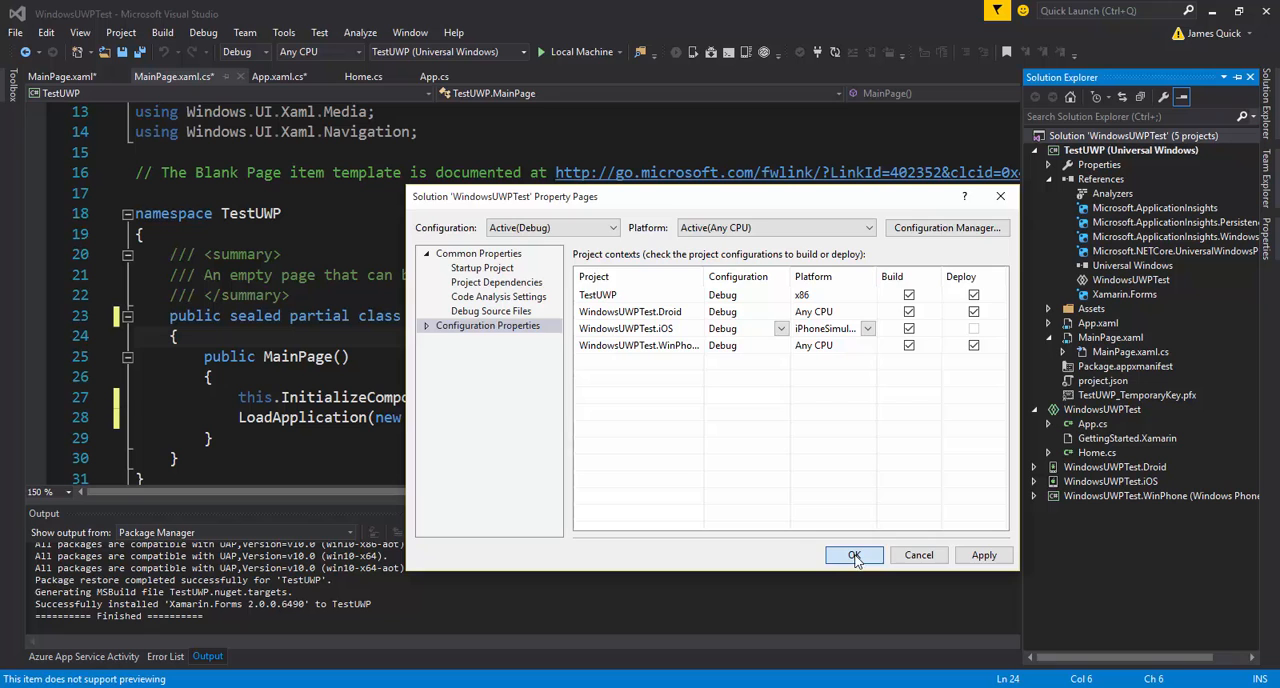
pyautogui.click(854, 556)
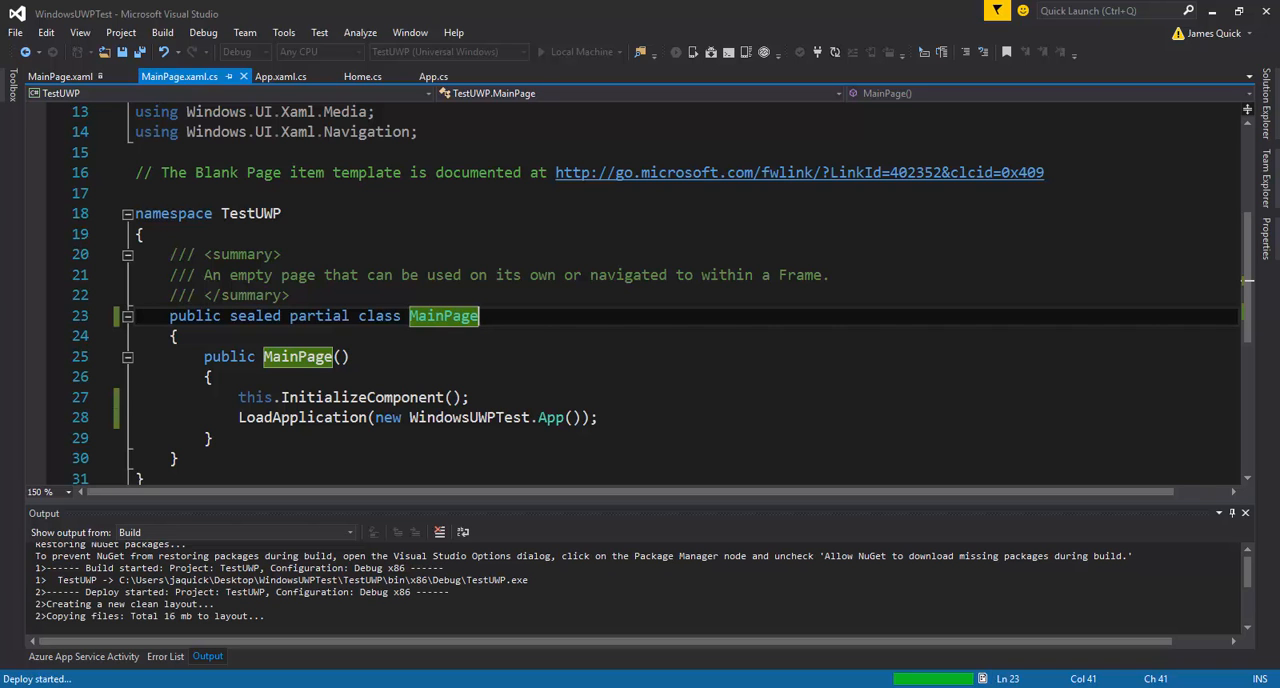
# - Run TestUWP on the Local Machine so the Color Slider page appears
pyautogui.scroll(-3)
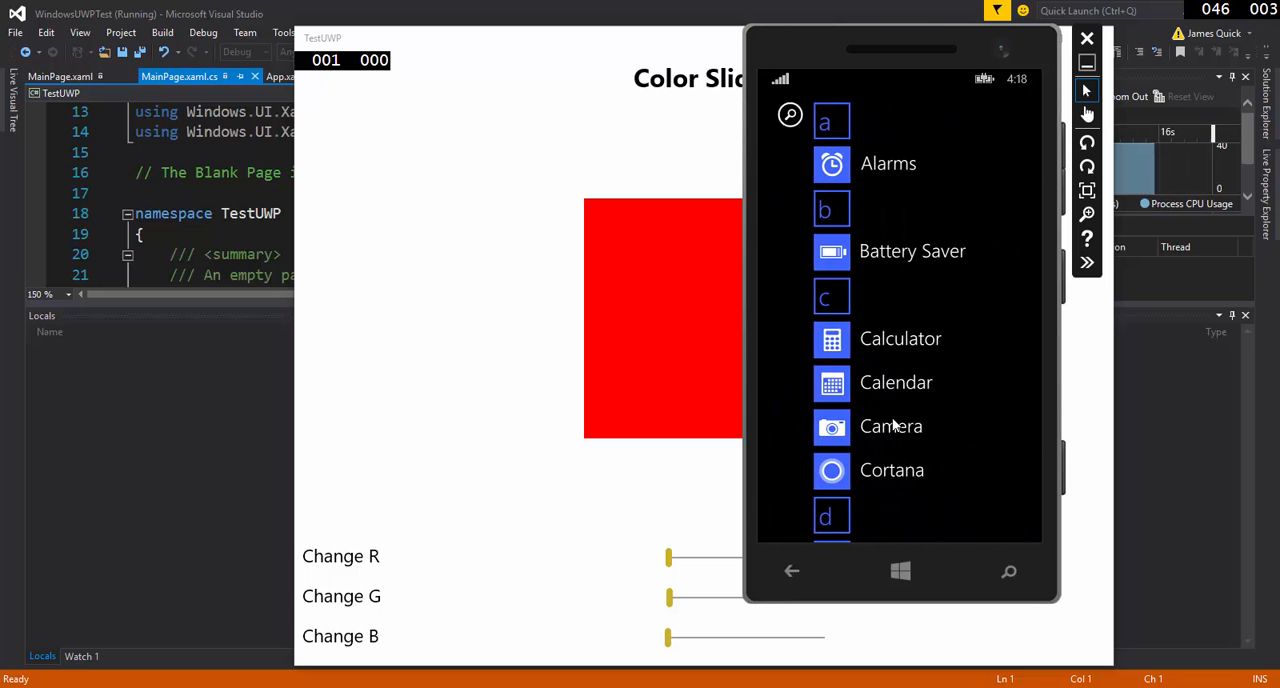
# - Scroll the phone emulator's app list to launch Color Slider beside the TestUWP window
pyautogui.scroll(-3)
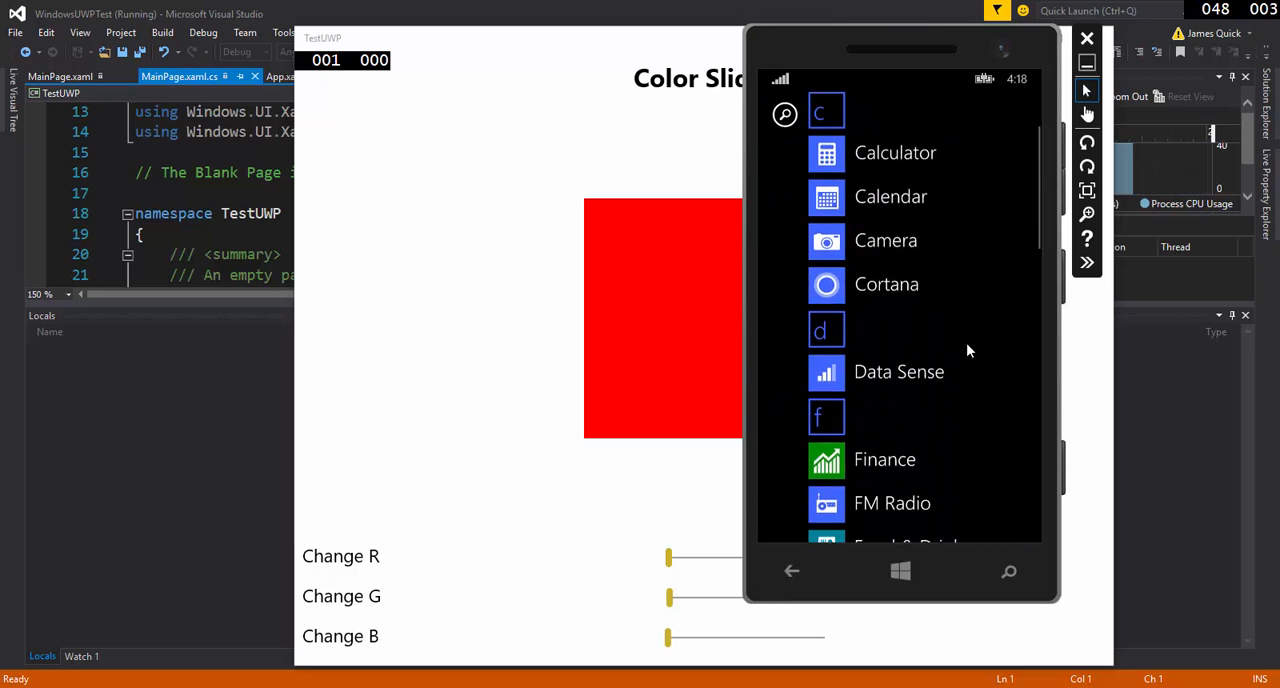
pyautogui.scroll(-3)
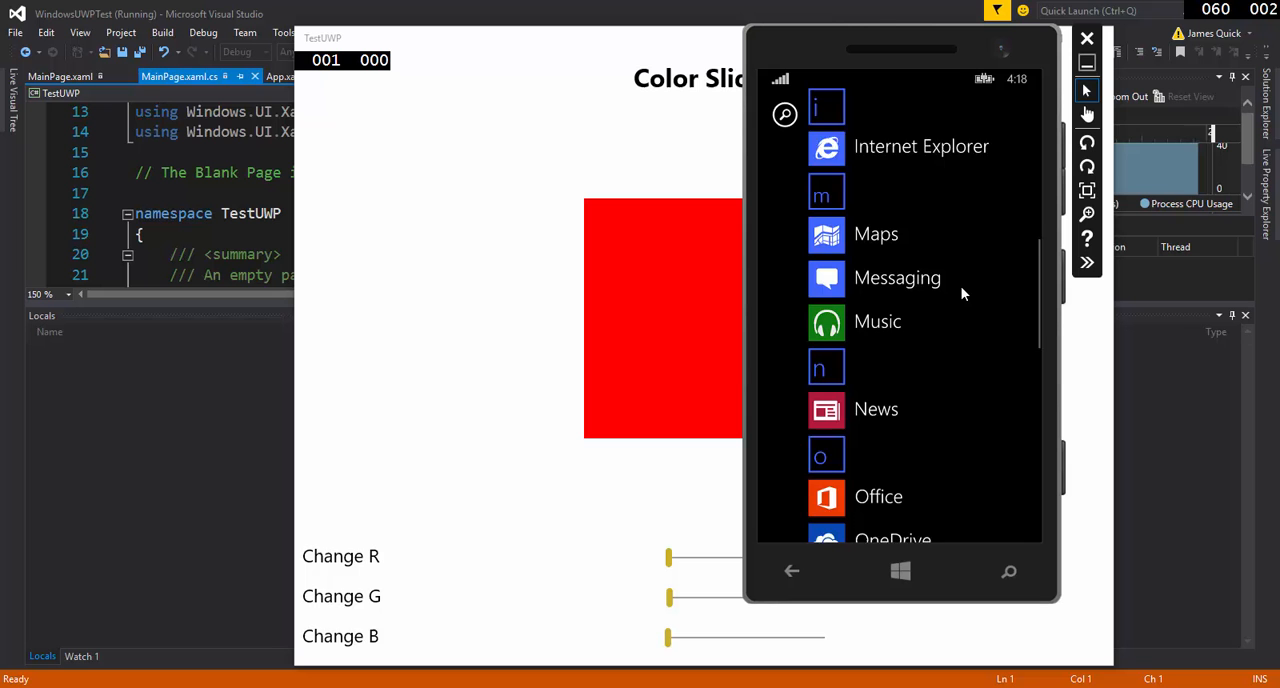
pyautogui.scroll(-3)
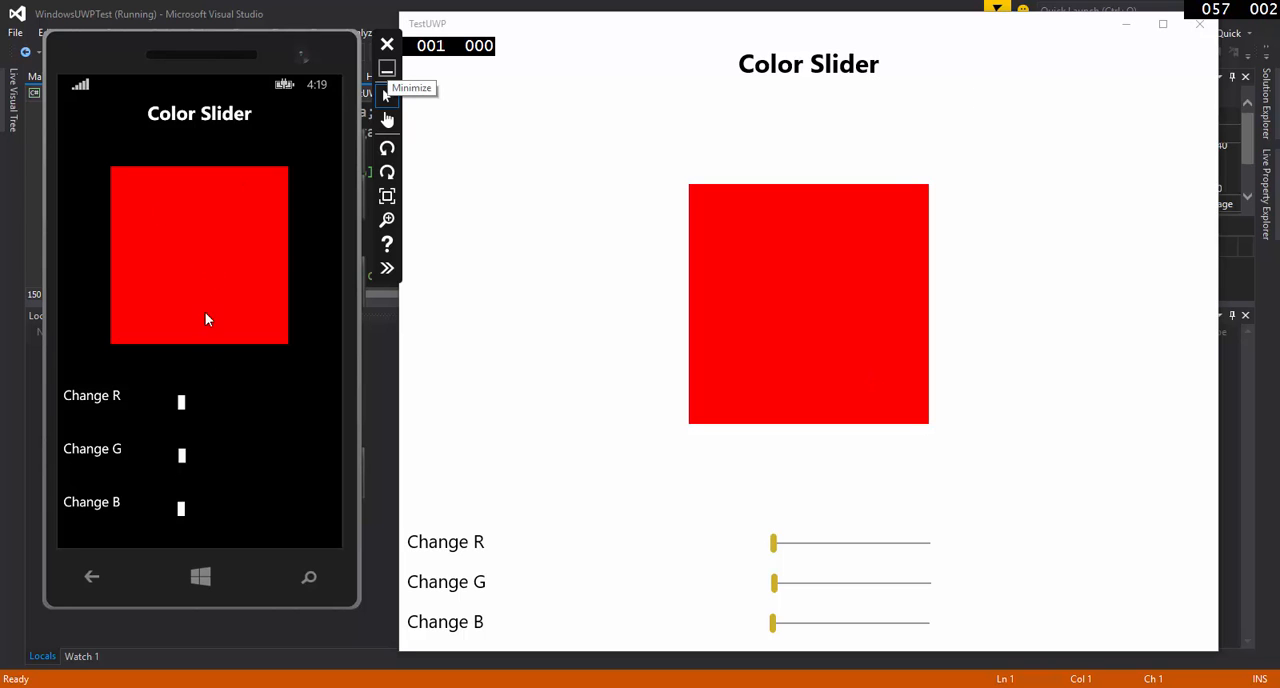
# - Drag the UWP Change R and Change G sliders to tint its square dark yellow
pyautogui.moveTo(772, 542); pyautogui.dragTo(808, 542)
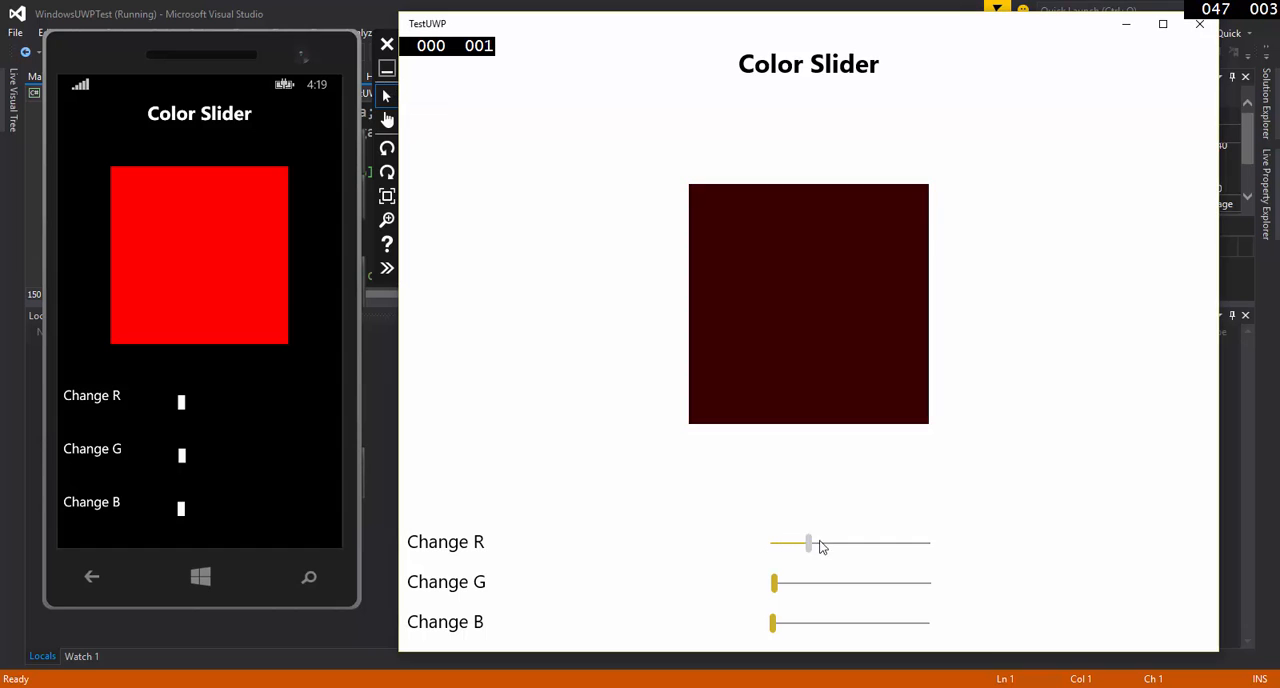
pyautogui.moveTo(810, 544); pyautogui.dragTo(852, 544)
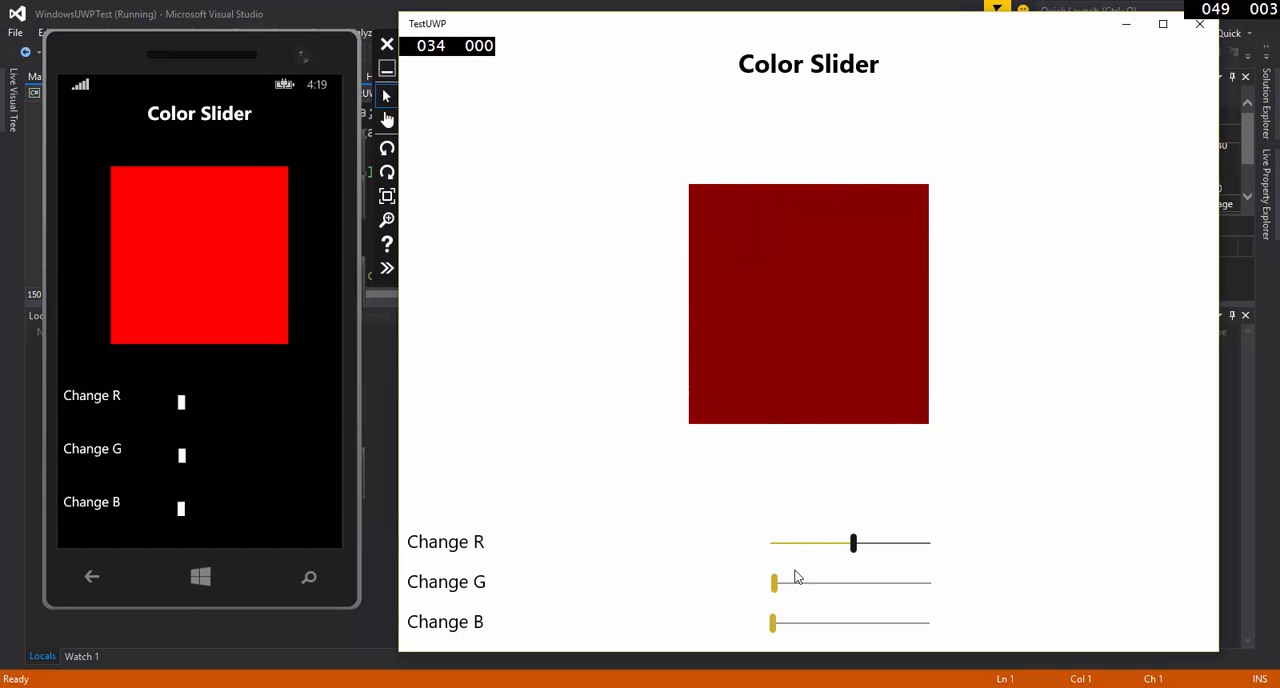
pyautogui.moveTo(772, 582); pyautogui.dragTo(838, 582)
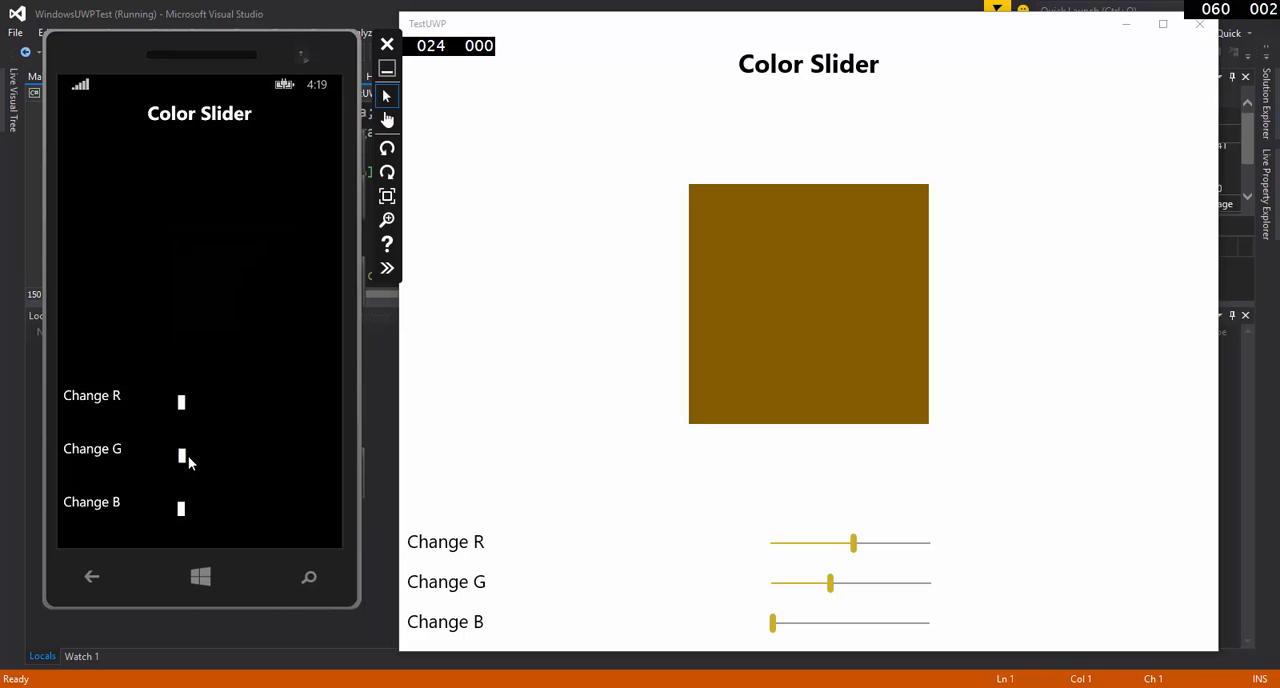
# - Drag the phone emulator's Change G and Change R sliders to tint its square olive
pyautogui.moveTo(180, 456); pyautogui.dragTo(228, 456)
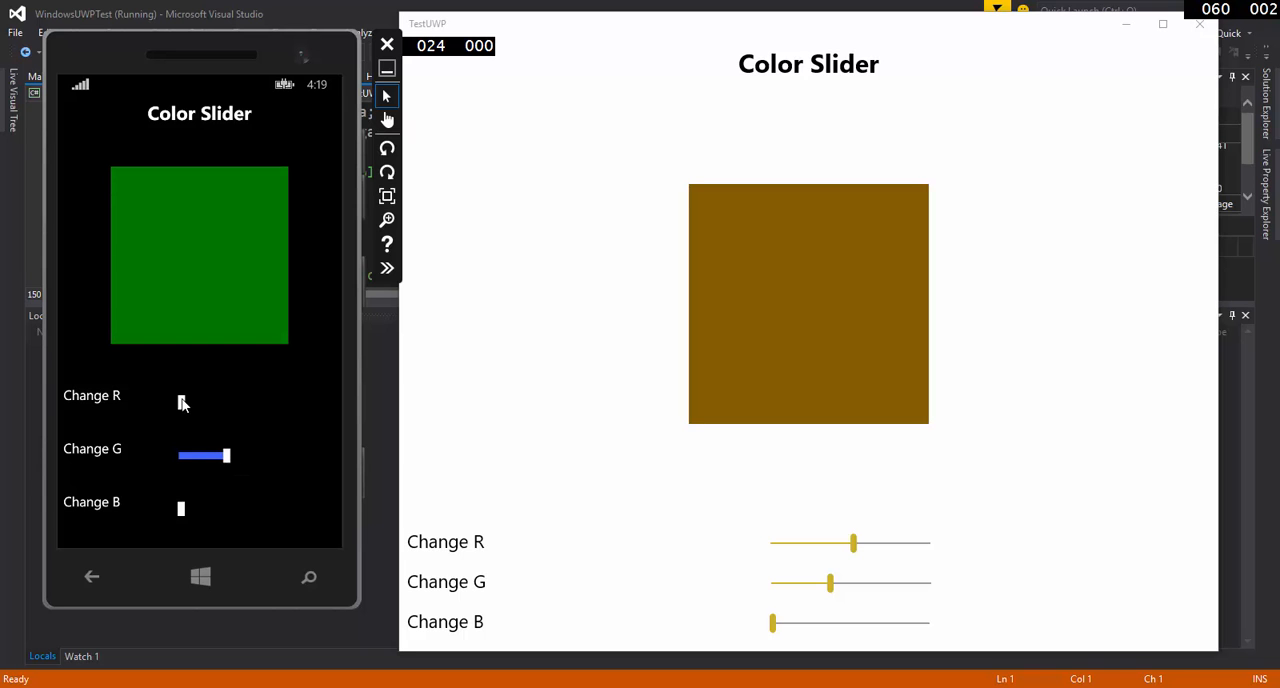
pyautogui.moveTo(180, 402); pyautogui.dragTo(222, 402)
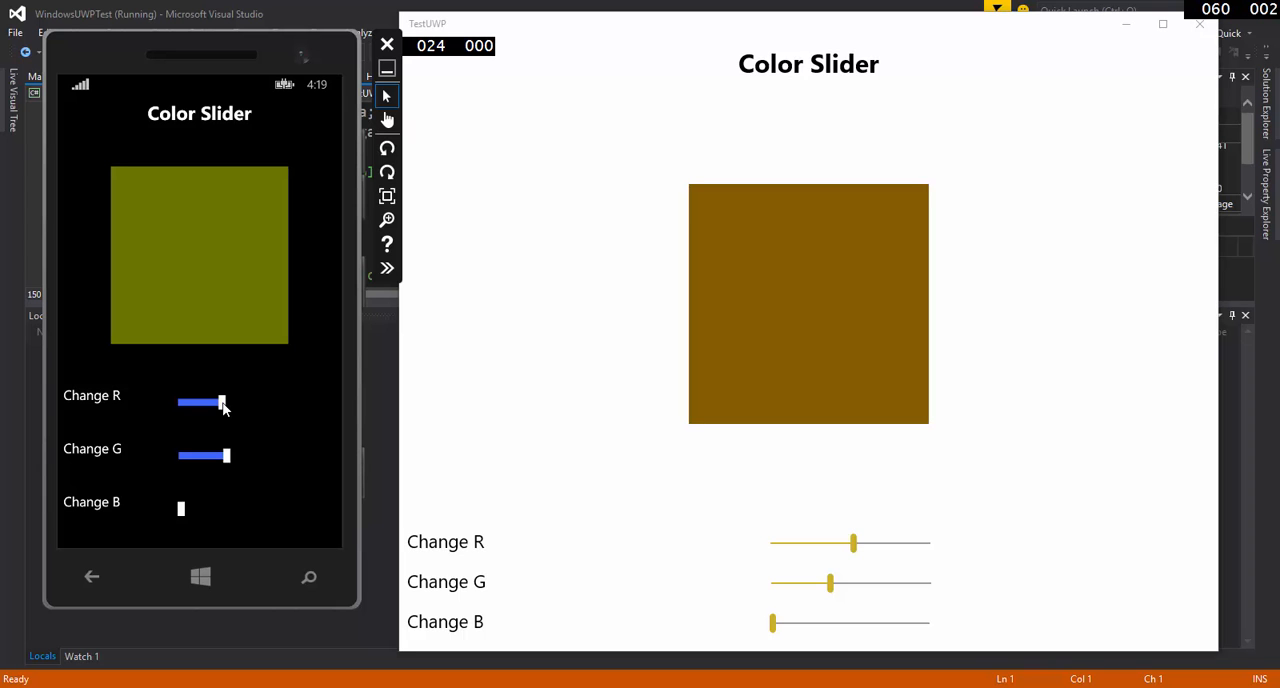
pyautogui.moveTo(226, 416)
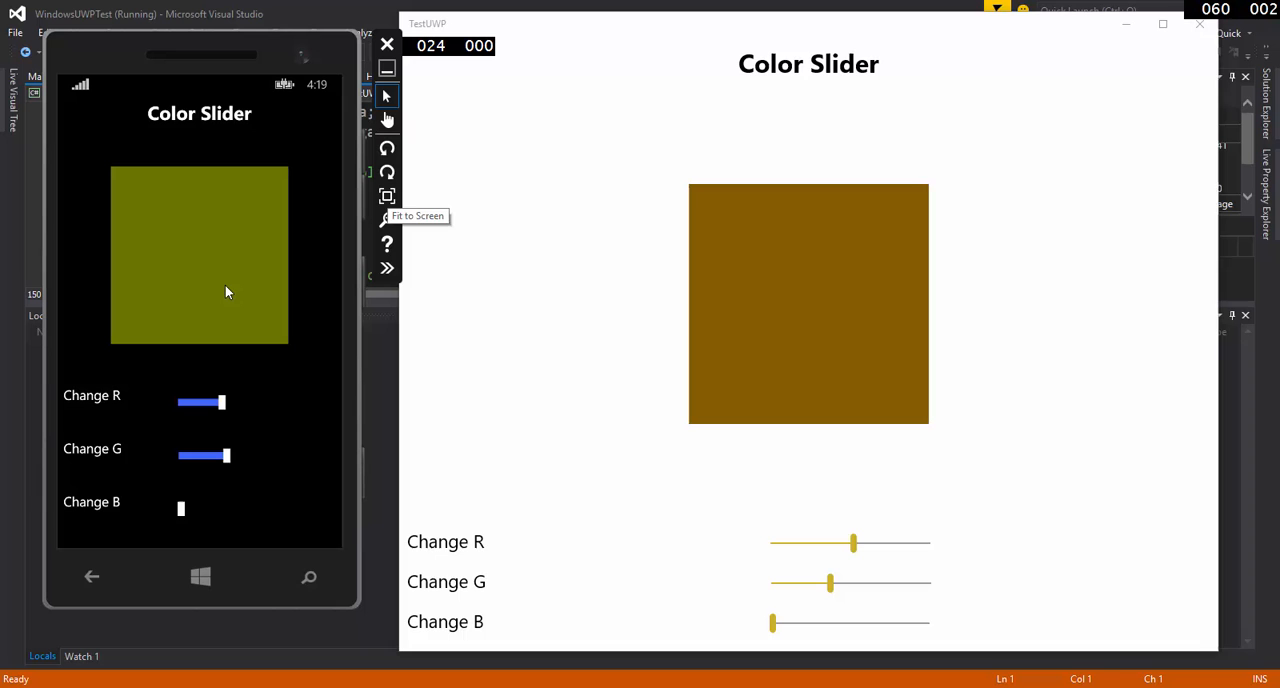
pyautogui.moveTo(950, 188)
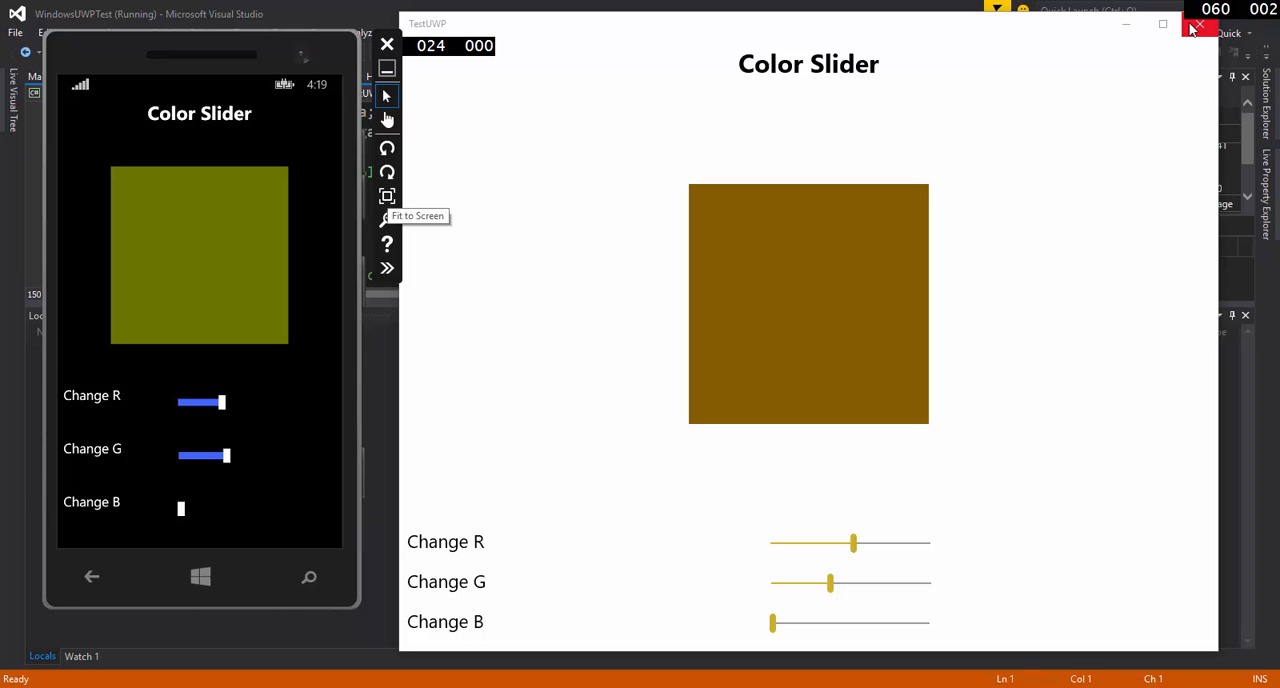
pyautogui.moveTo(1200, 28)
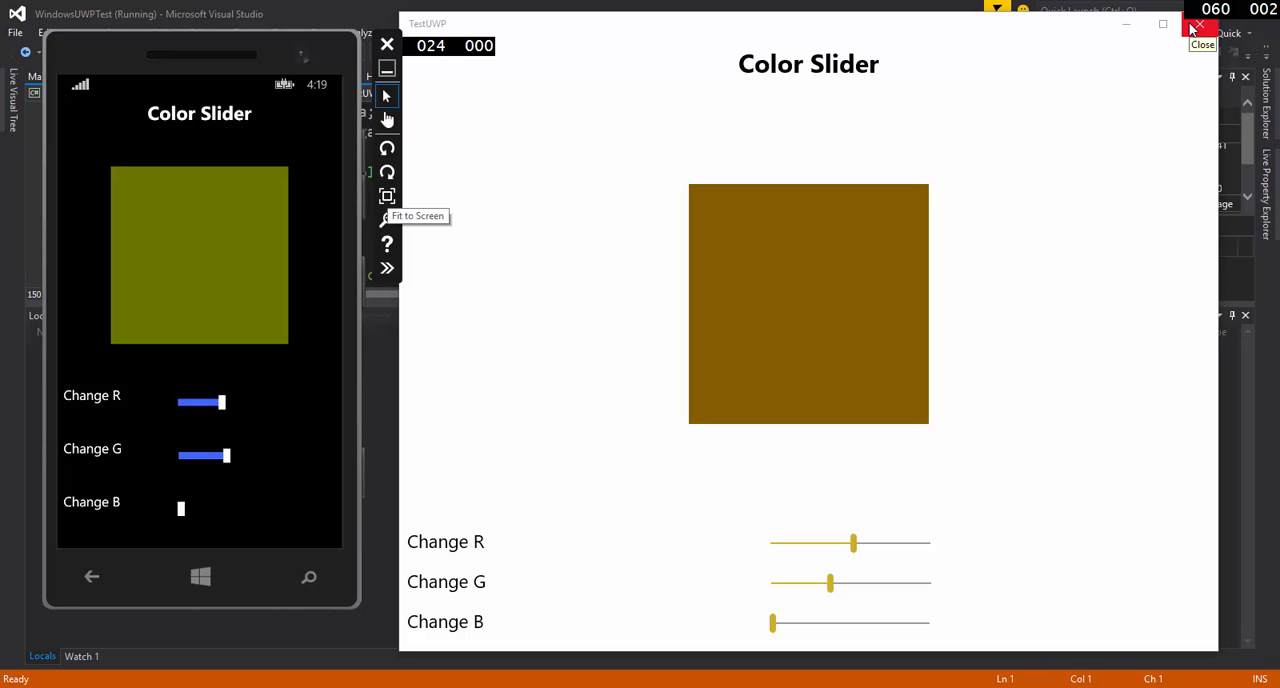